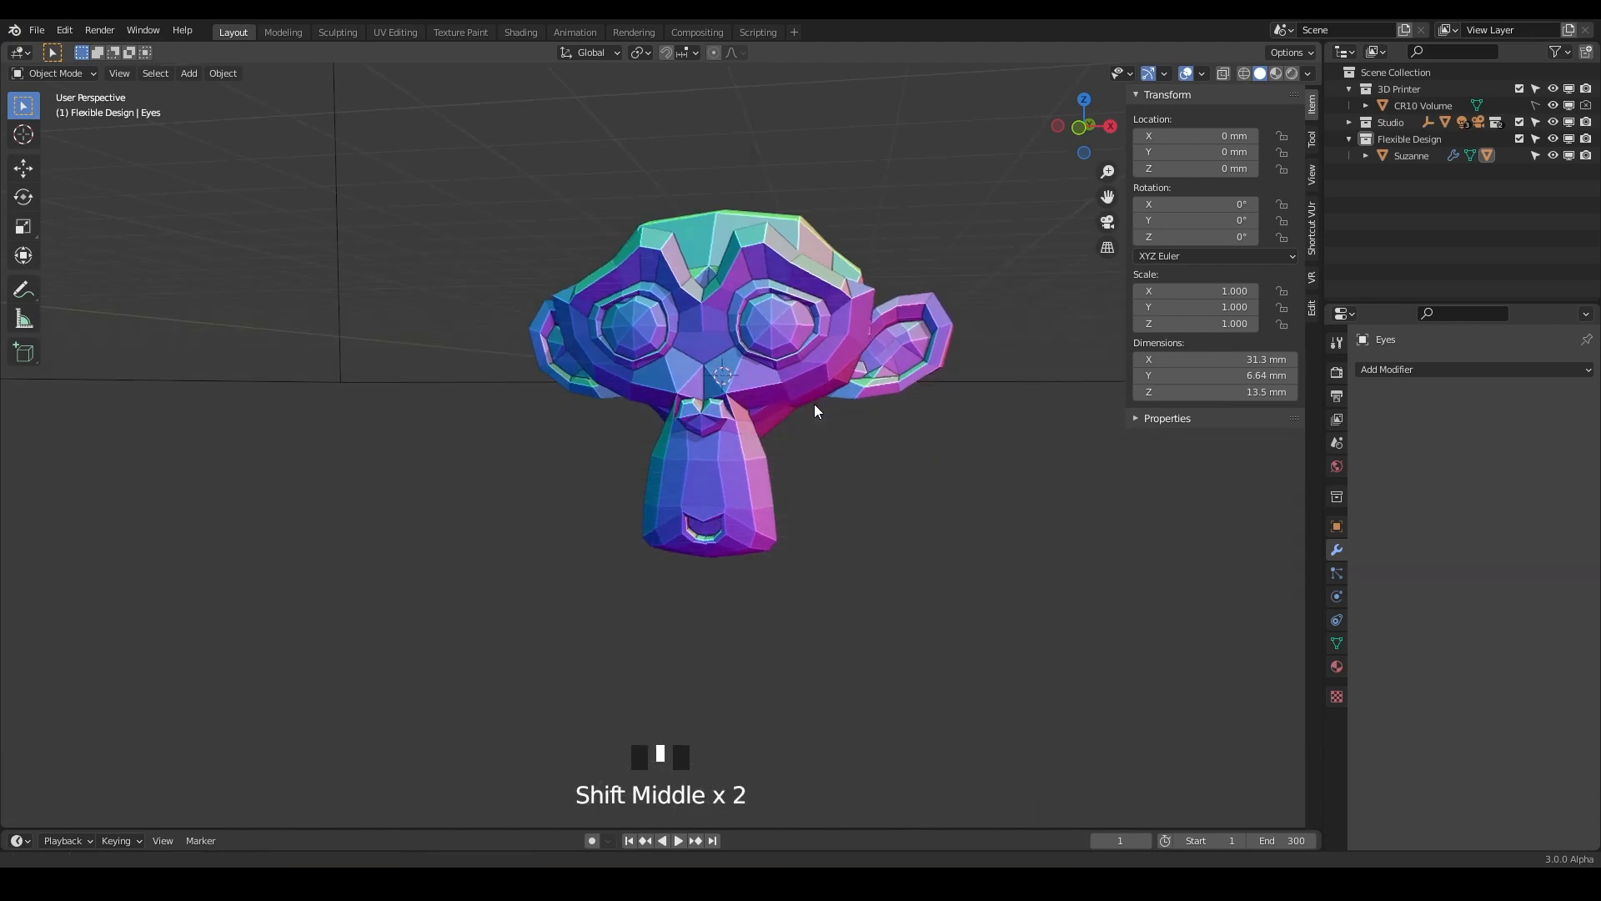
Step: Recentre and zoom the viewport on the Suzanne head before adding geometry
drag(816, 411, 705, 472)
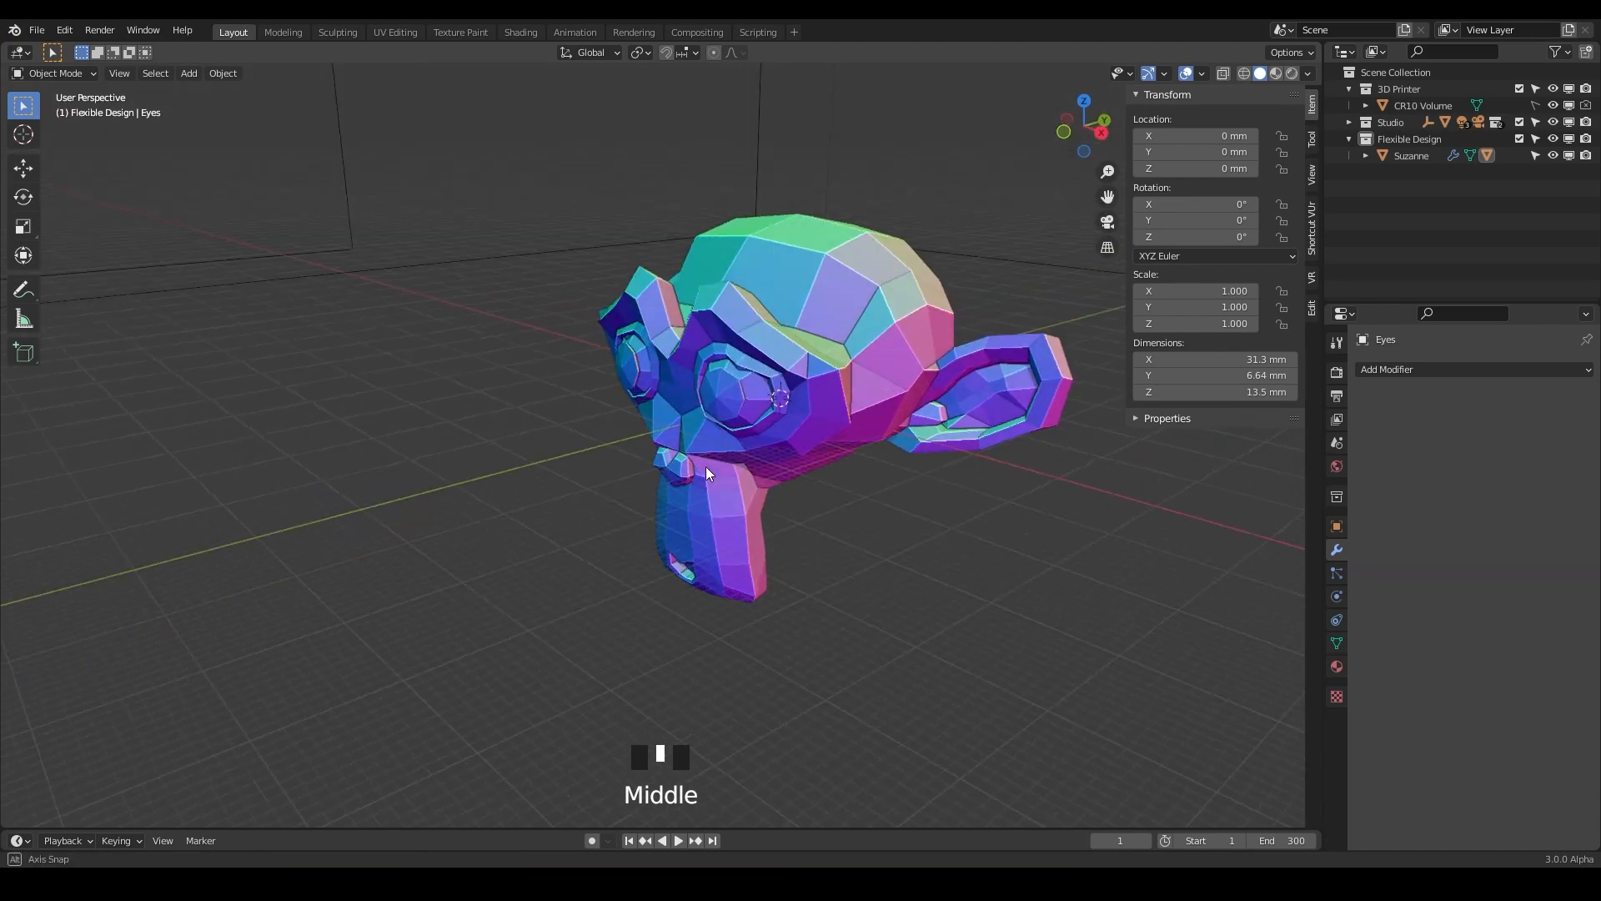
drag(704, 472, 689, 486)
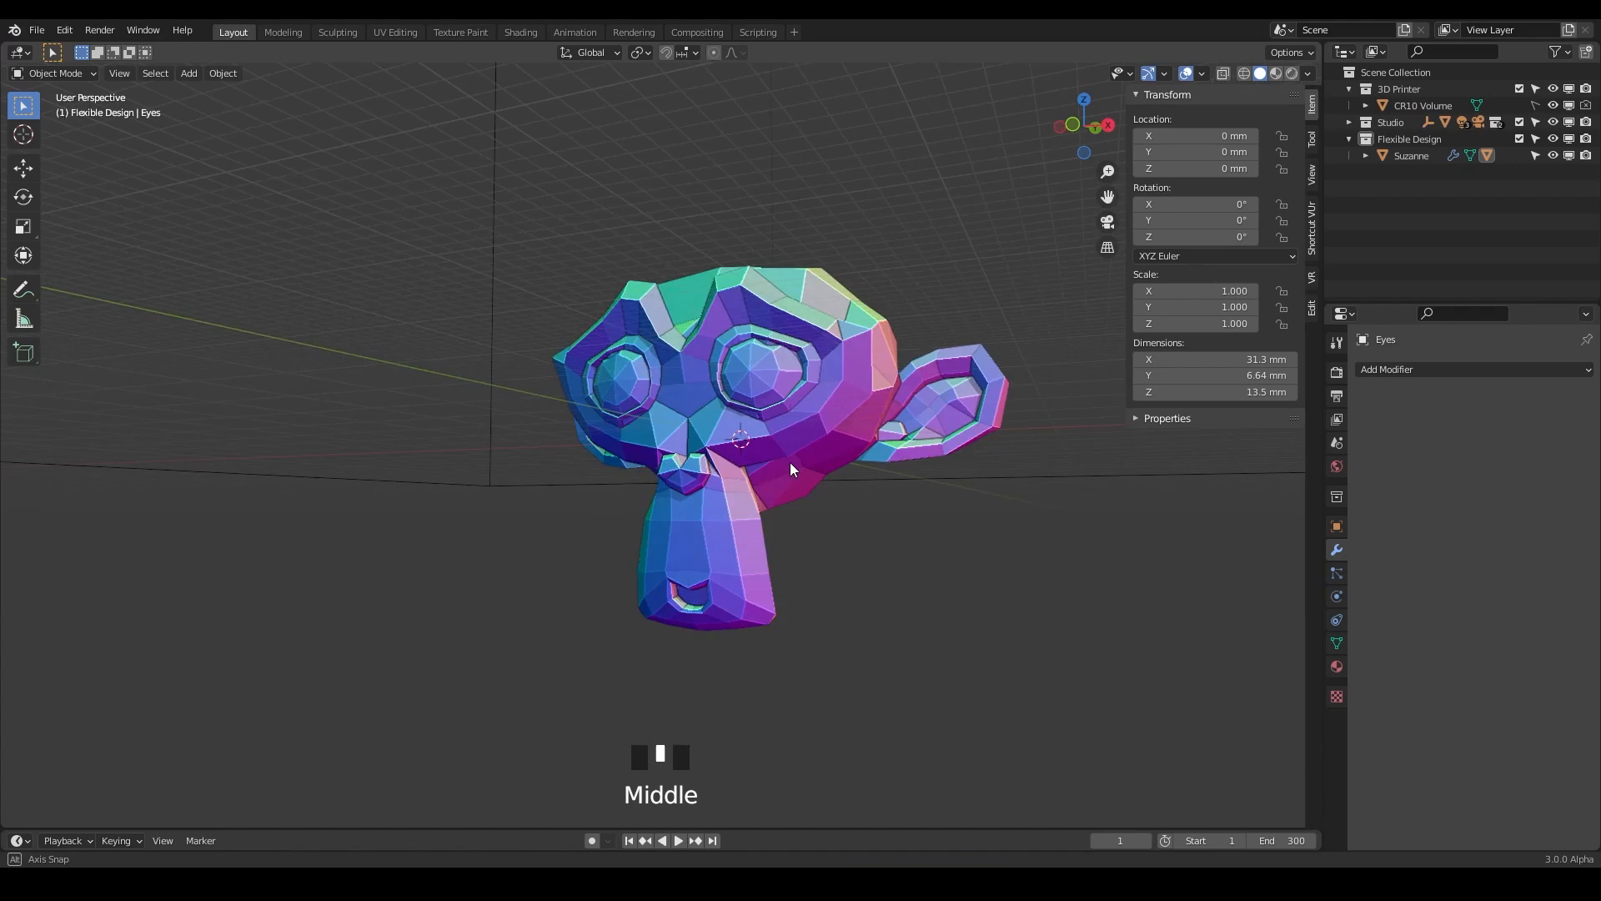
scroll(up, 3)
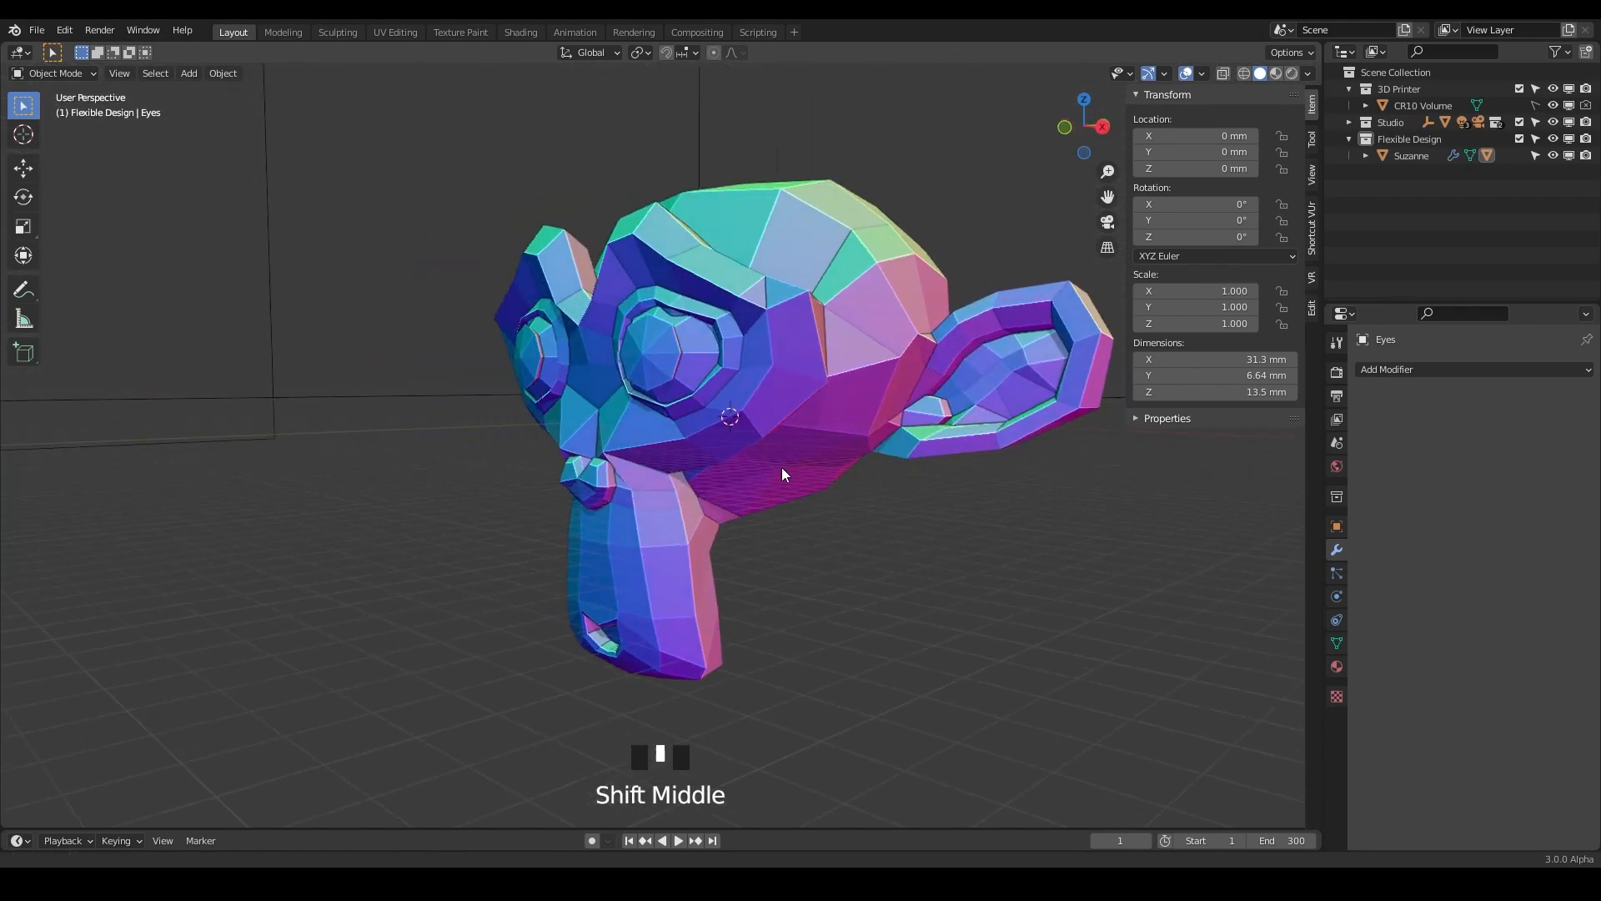
drag(784, 473, 680, 507)
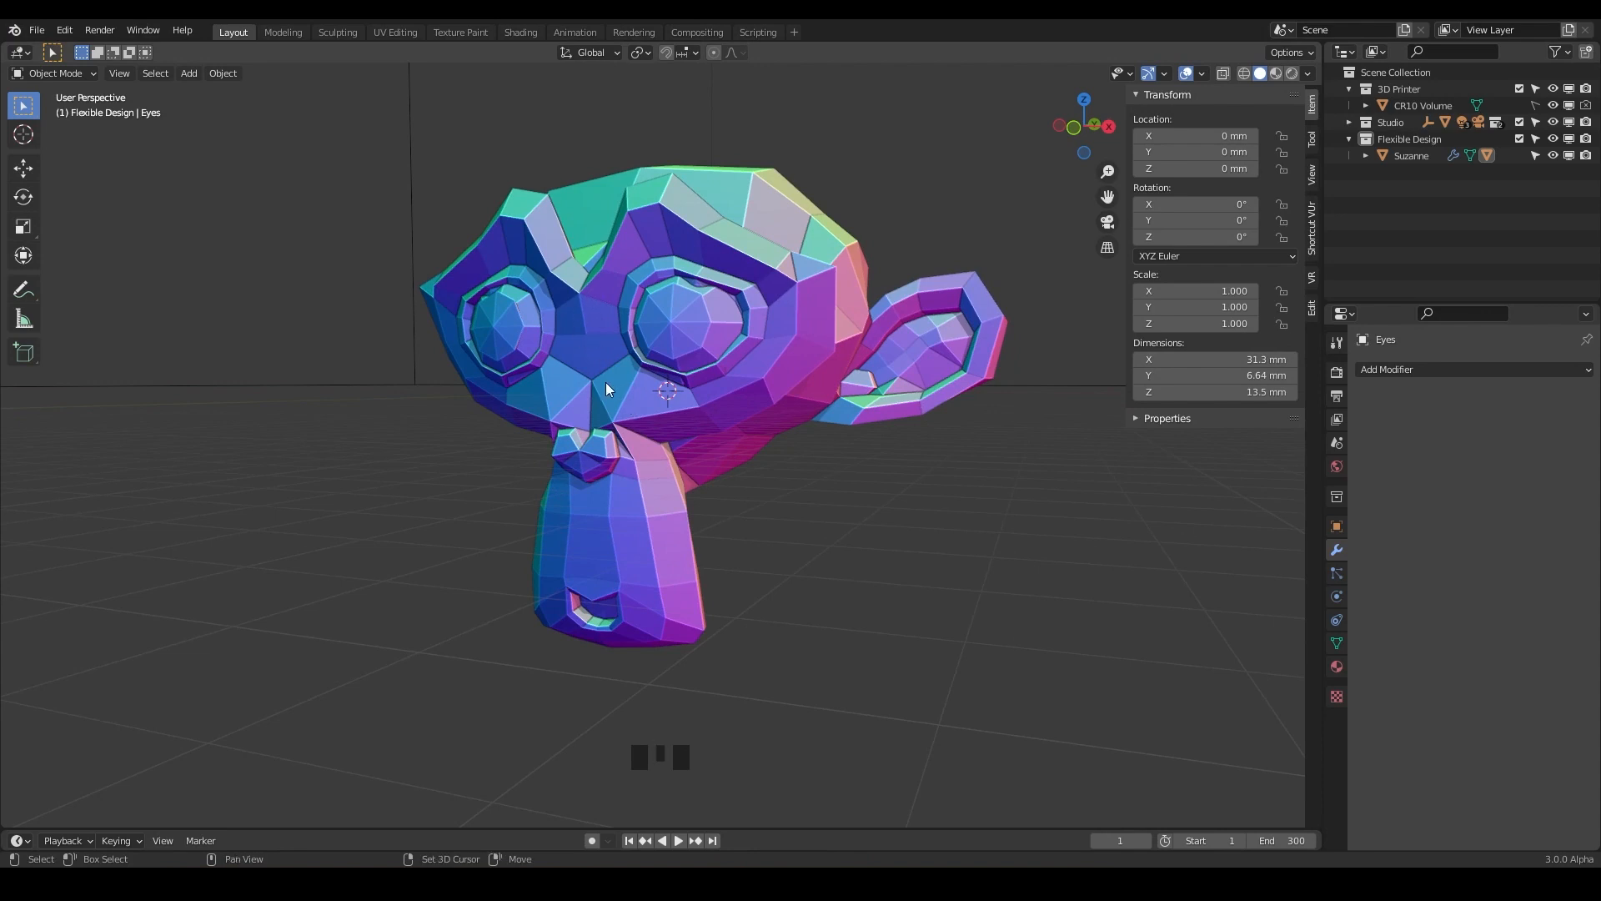
Step: Add a 75 mm plane at the origin cutting horizontally through the head
click(1411, 138)
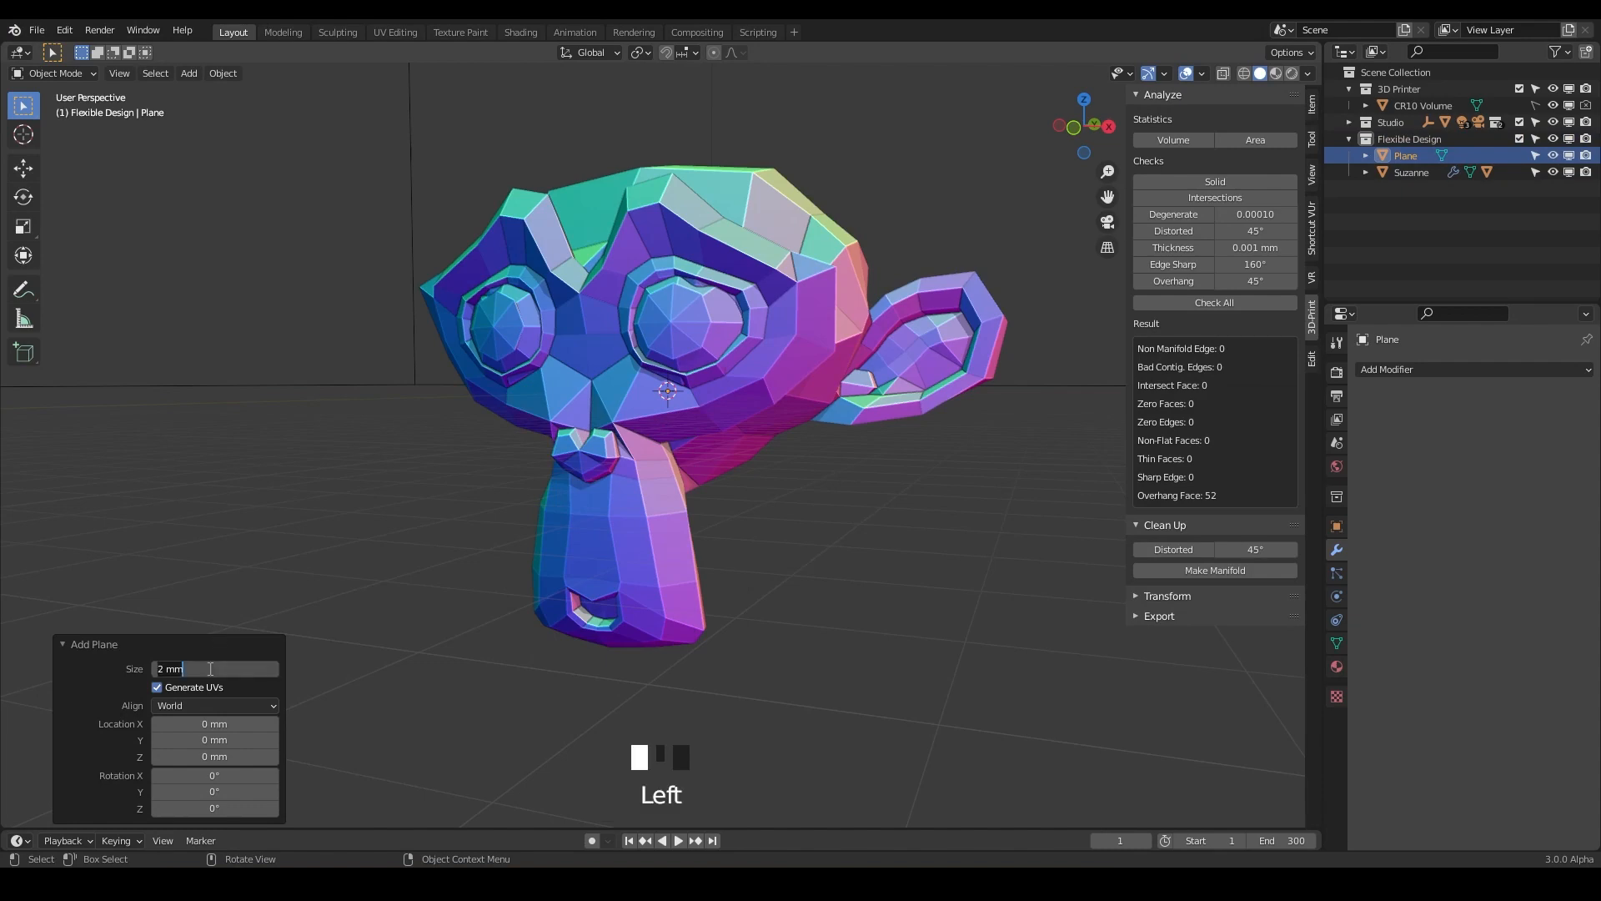
text(75)
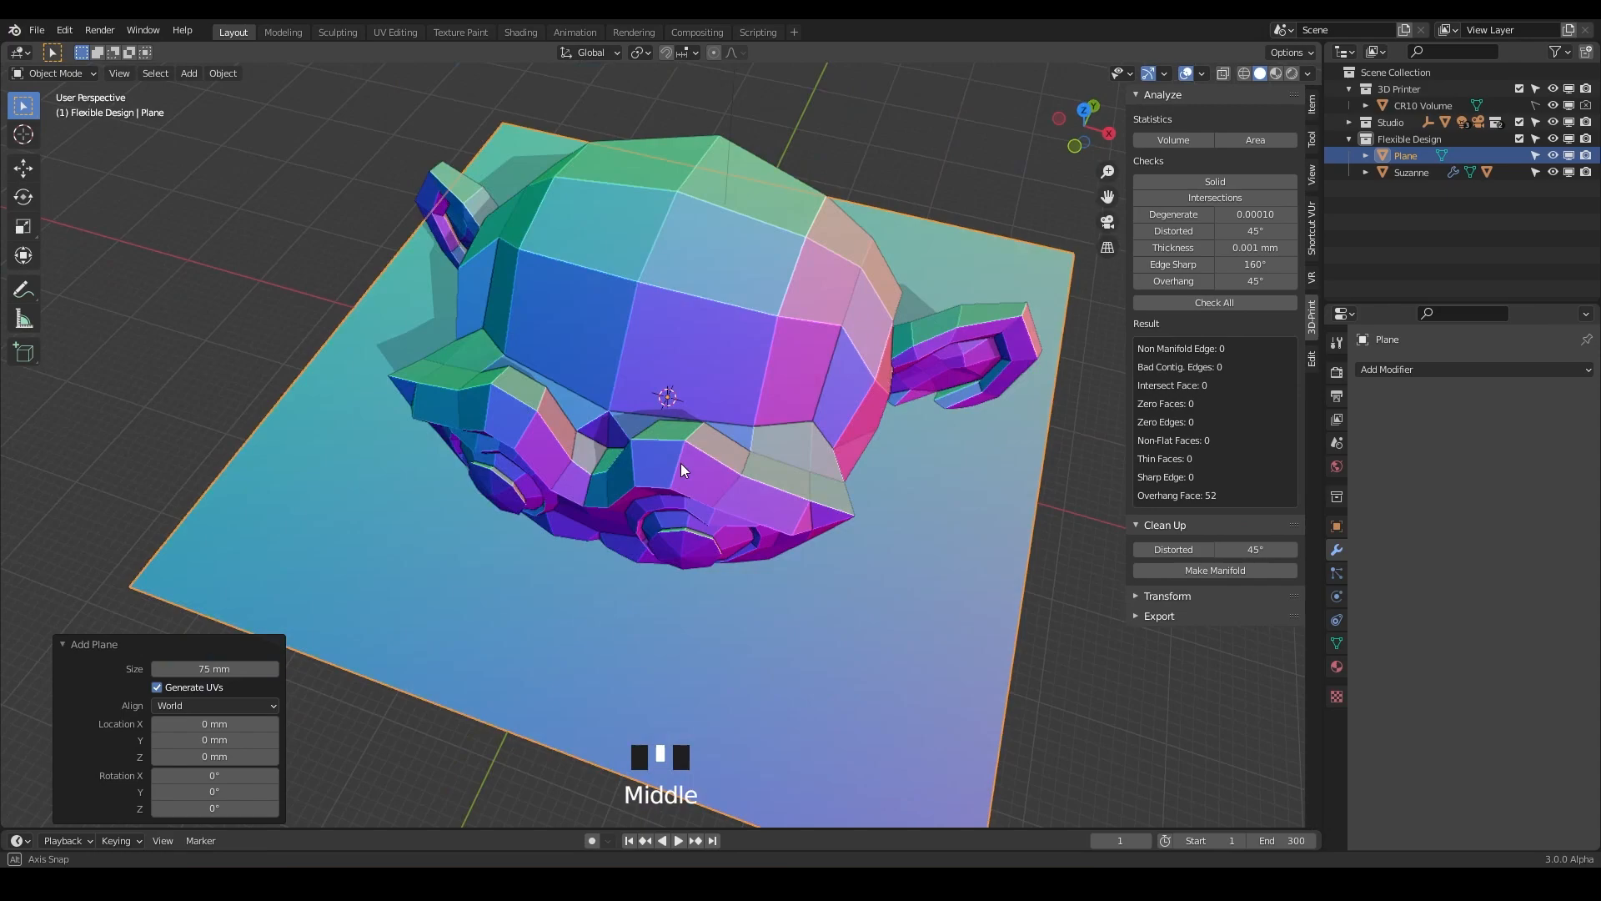
drag(716, 460, 745, 409)
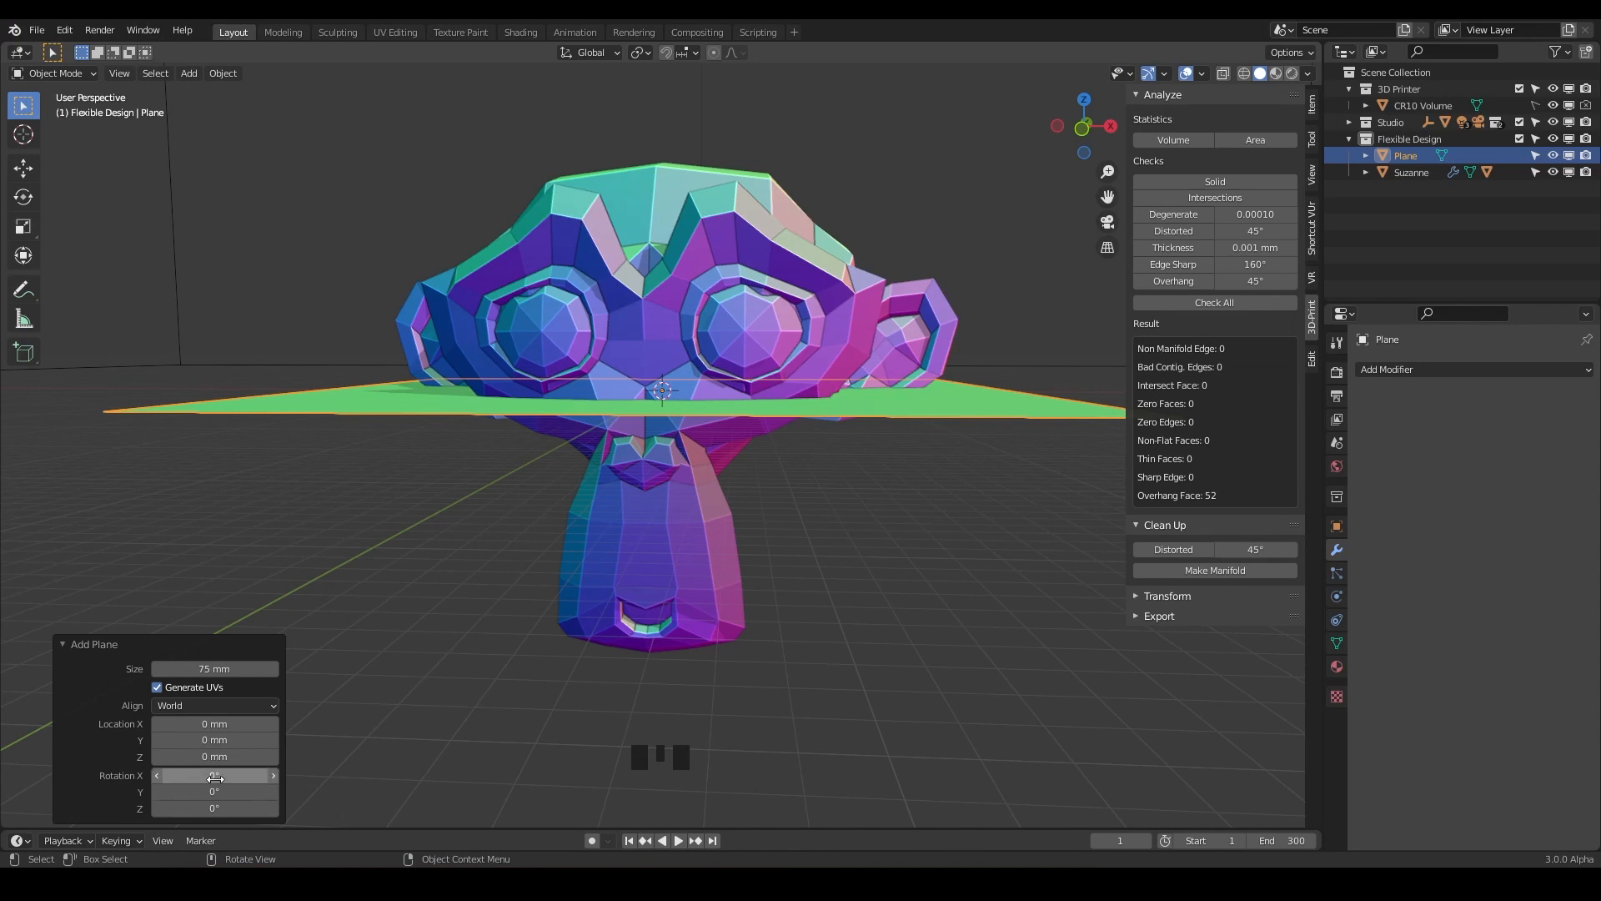
Step: Rotate the plane 90° on Y so it stands upright splitting the head, and check its alignment
click(214, 791)
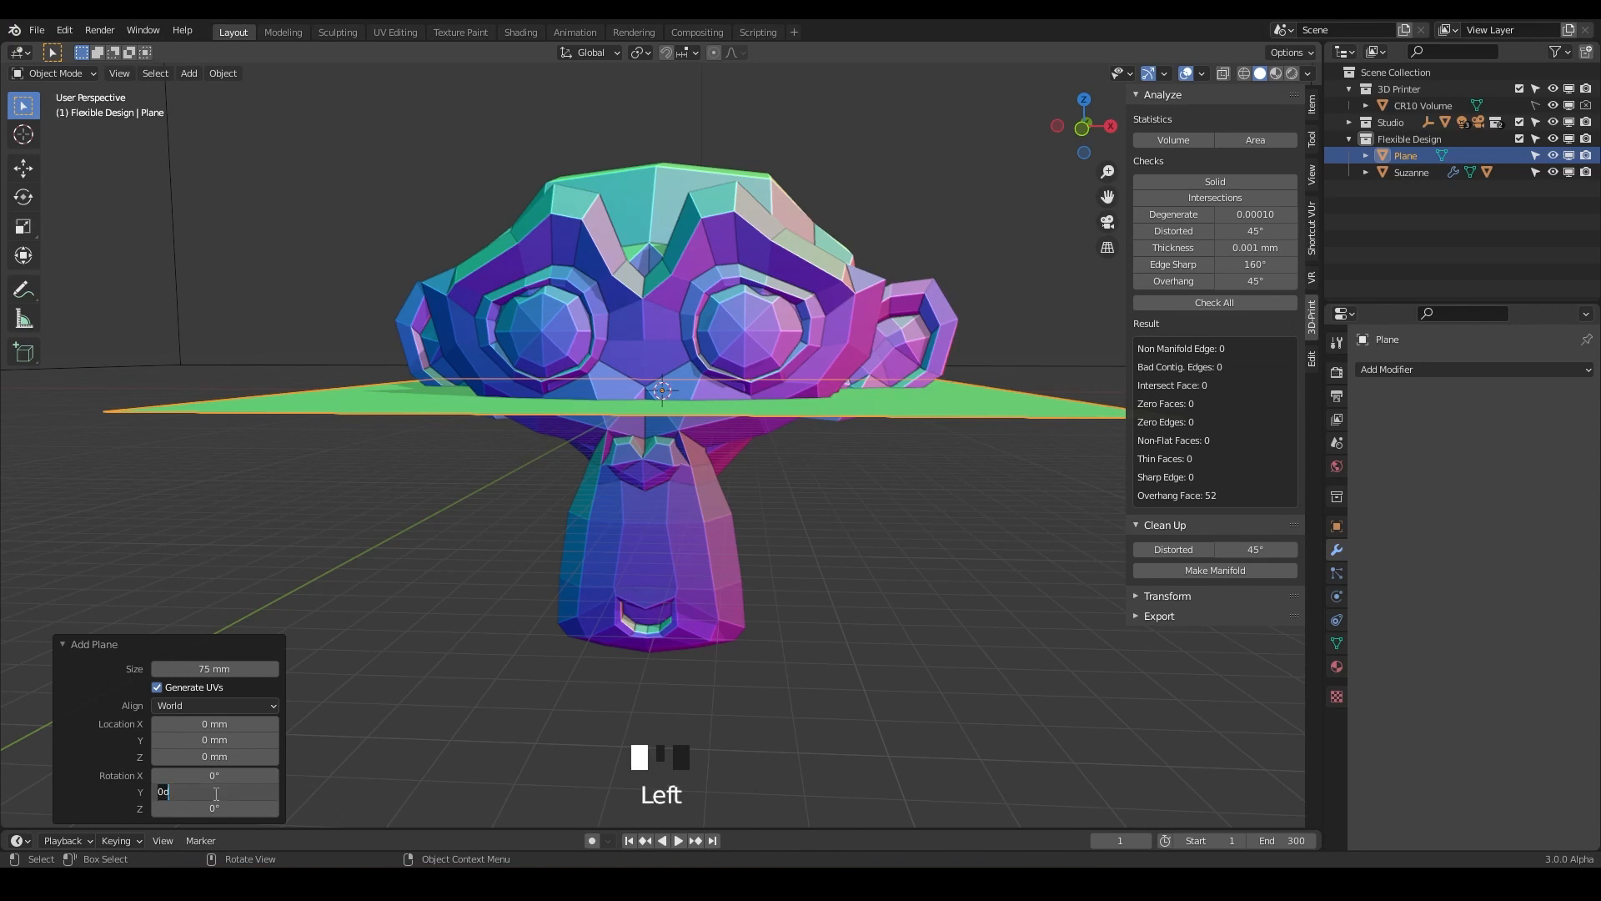
text(90°)
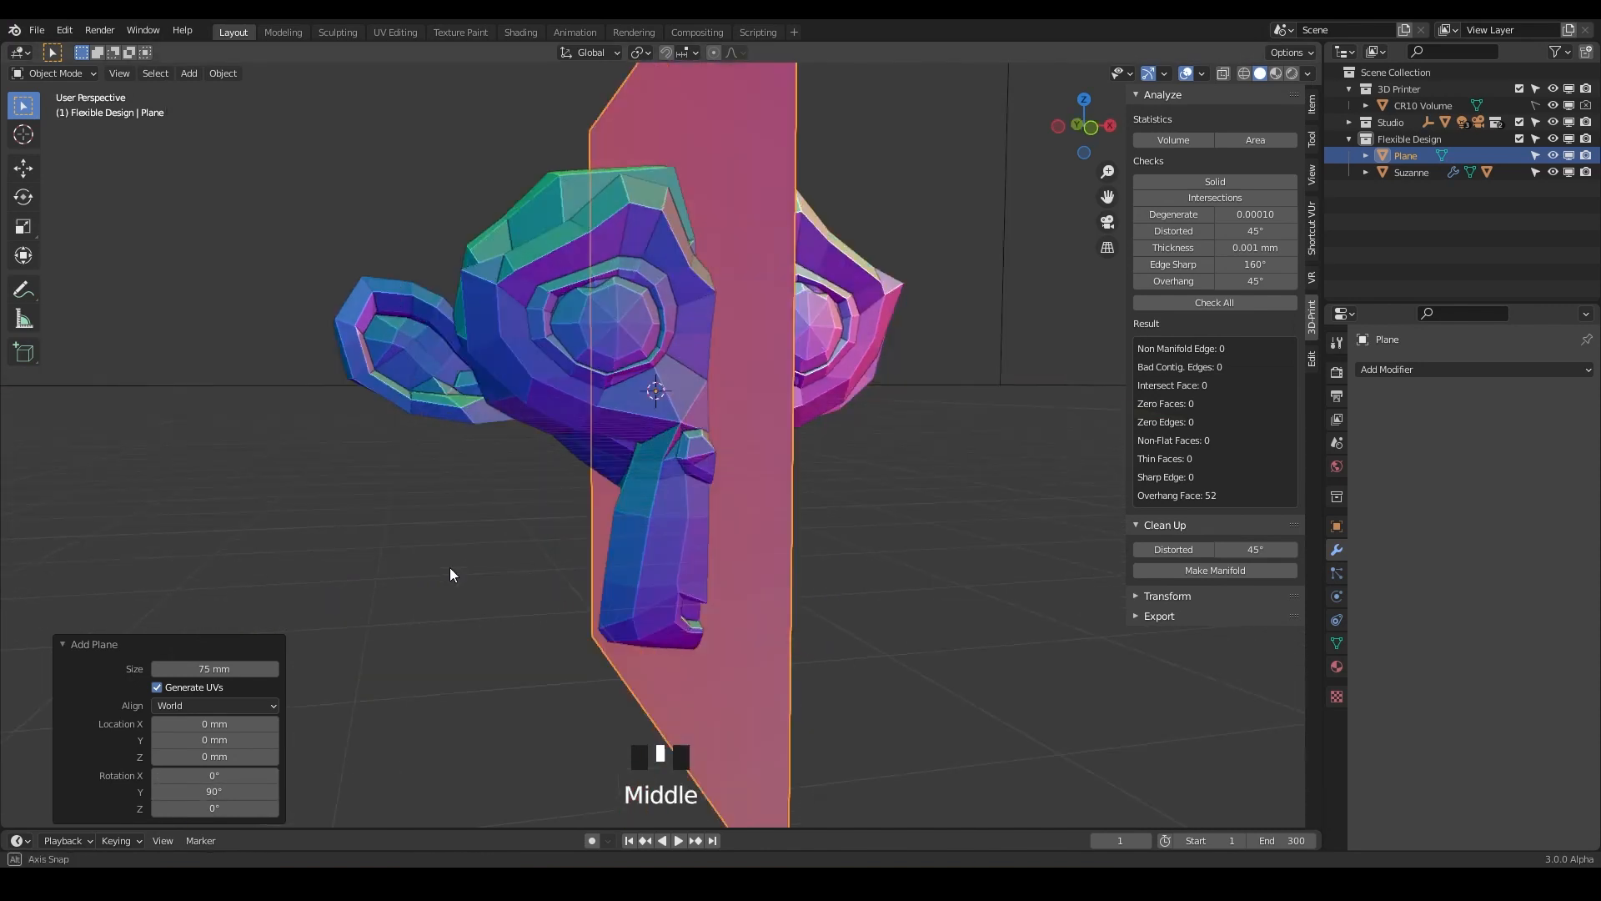
drag(450, 574, 515, 561)
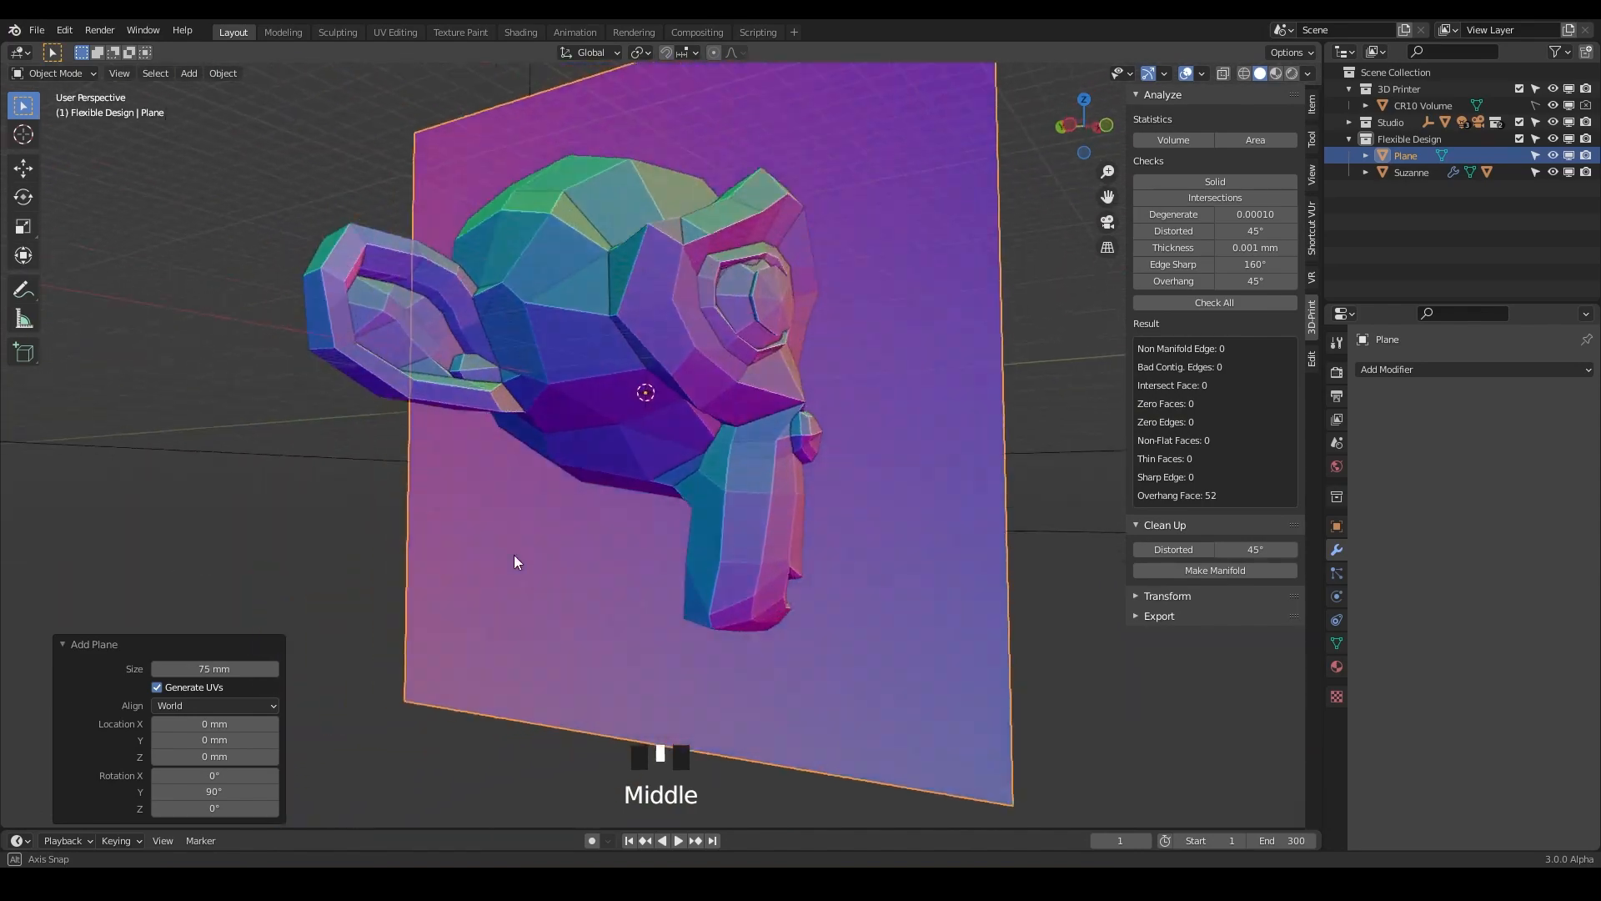
drag(515, 562, 427, 579)
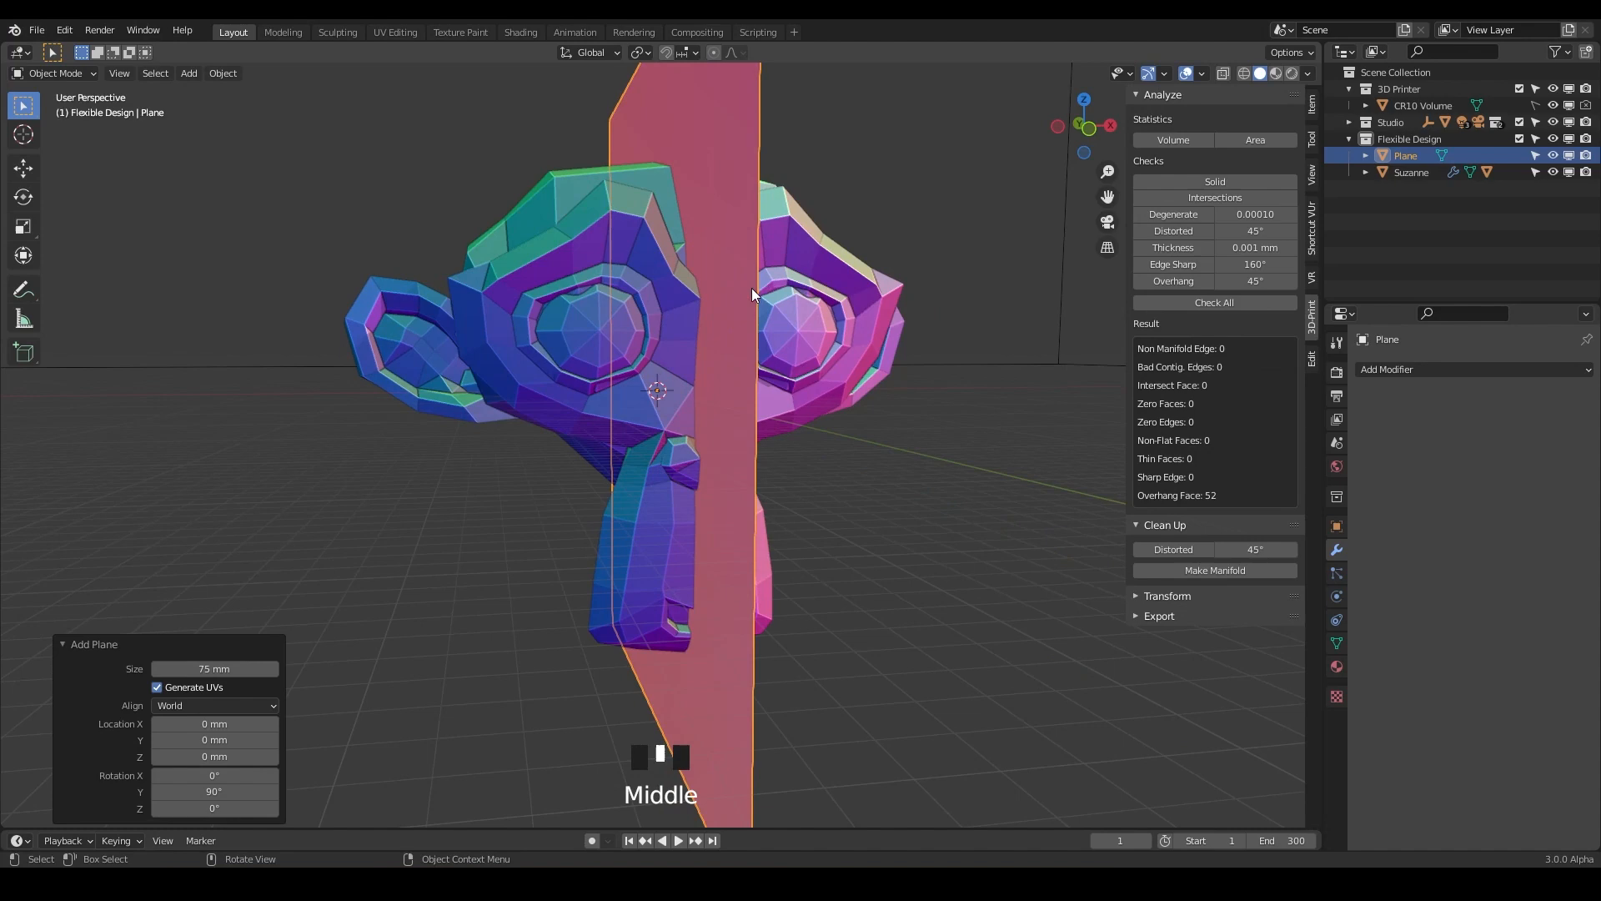
mouse_move(643, 334)
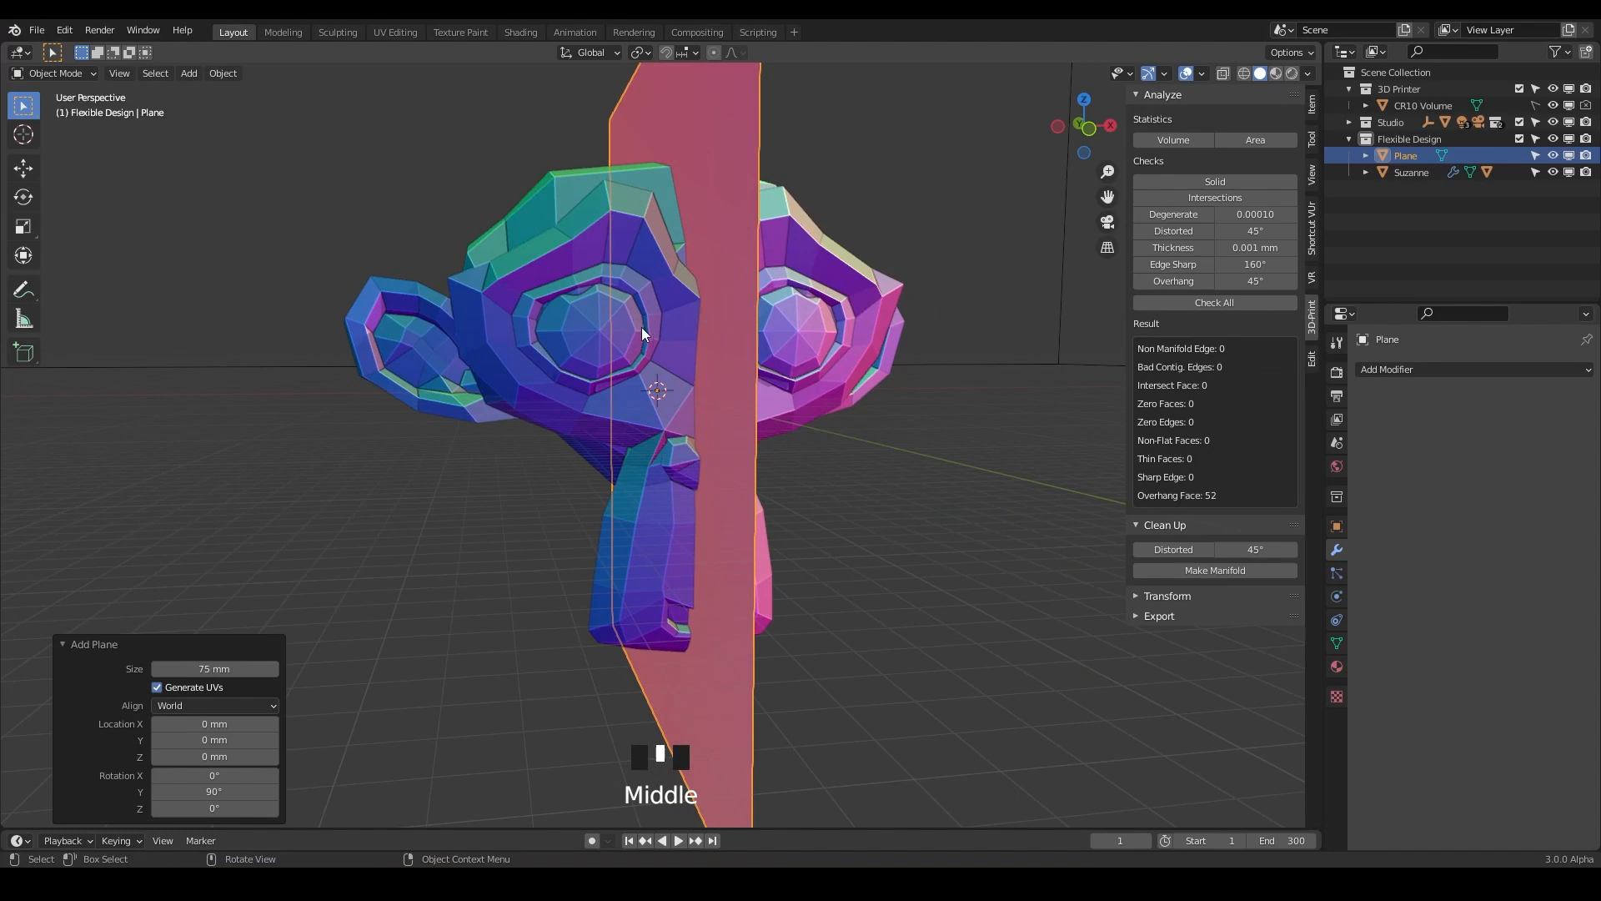
drag(643, 334, 631, 148)
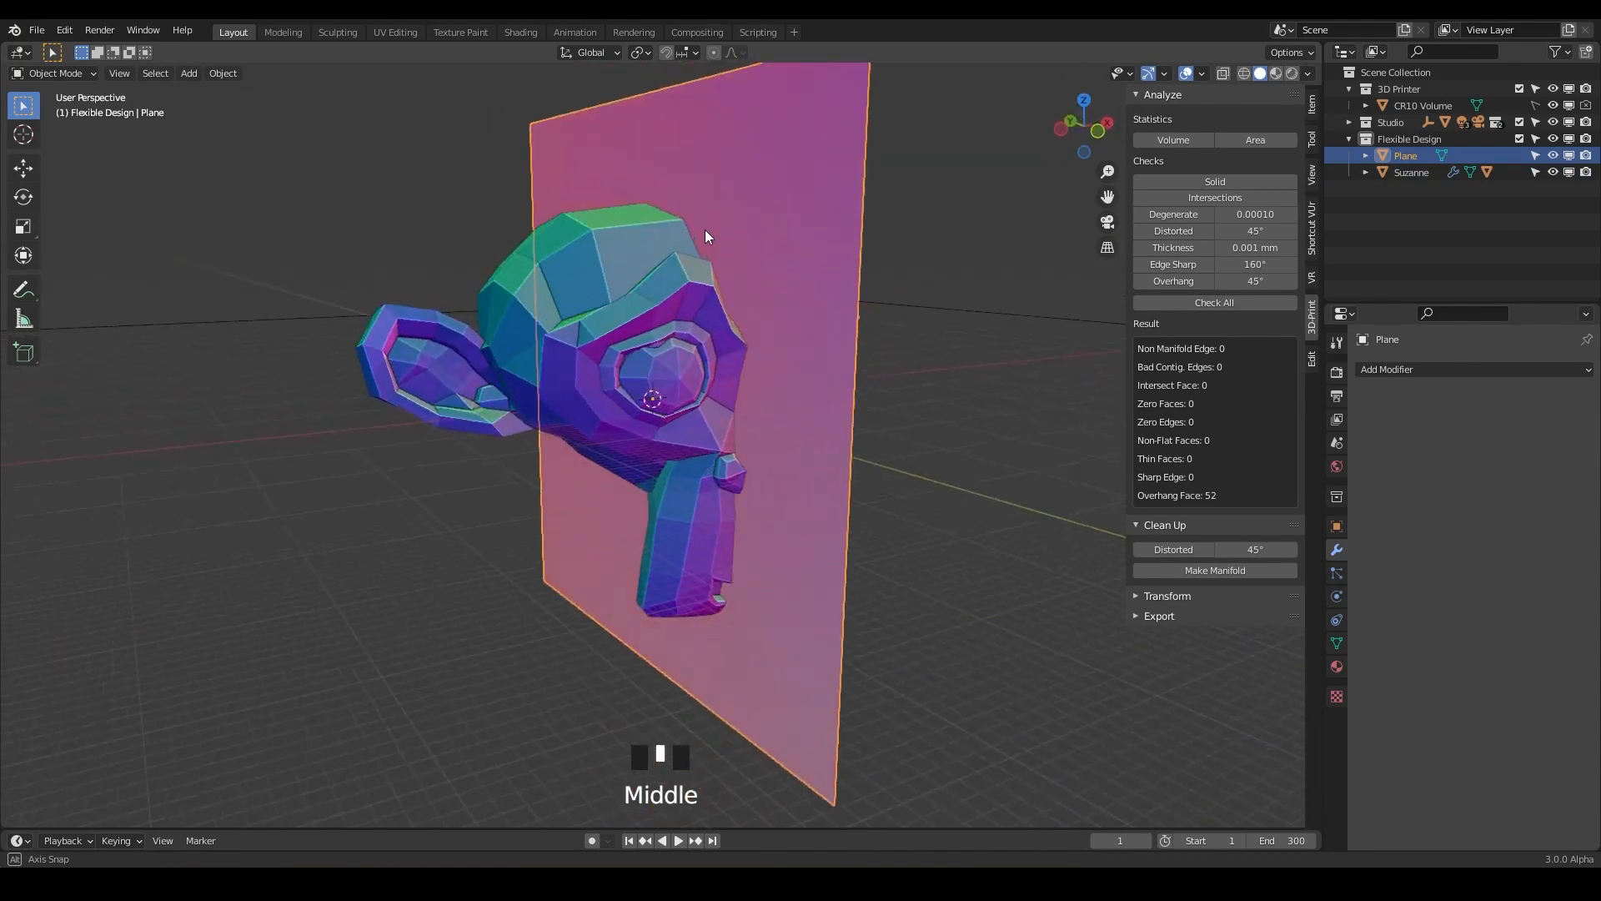
drag(704, 235, 623, 210)
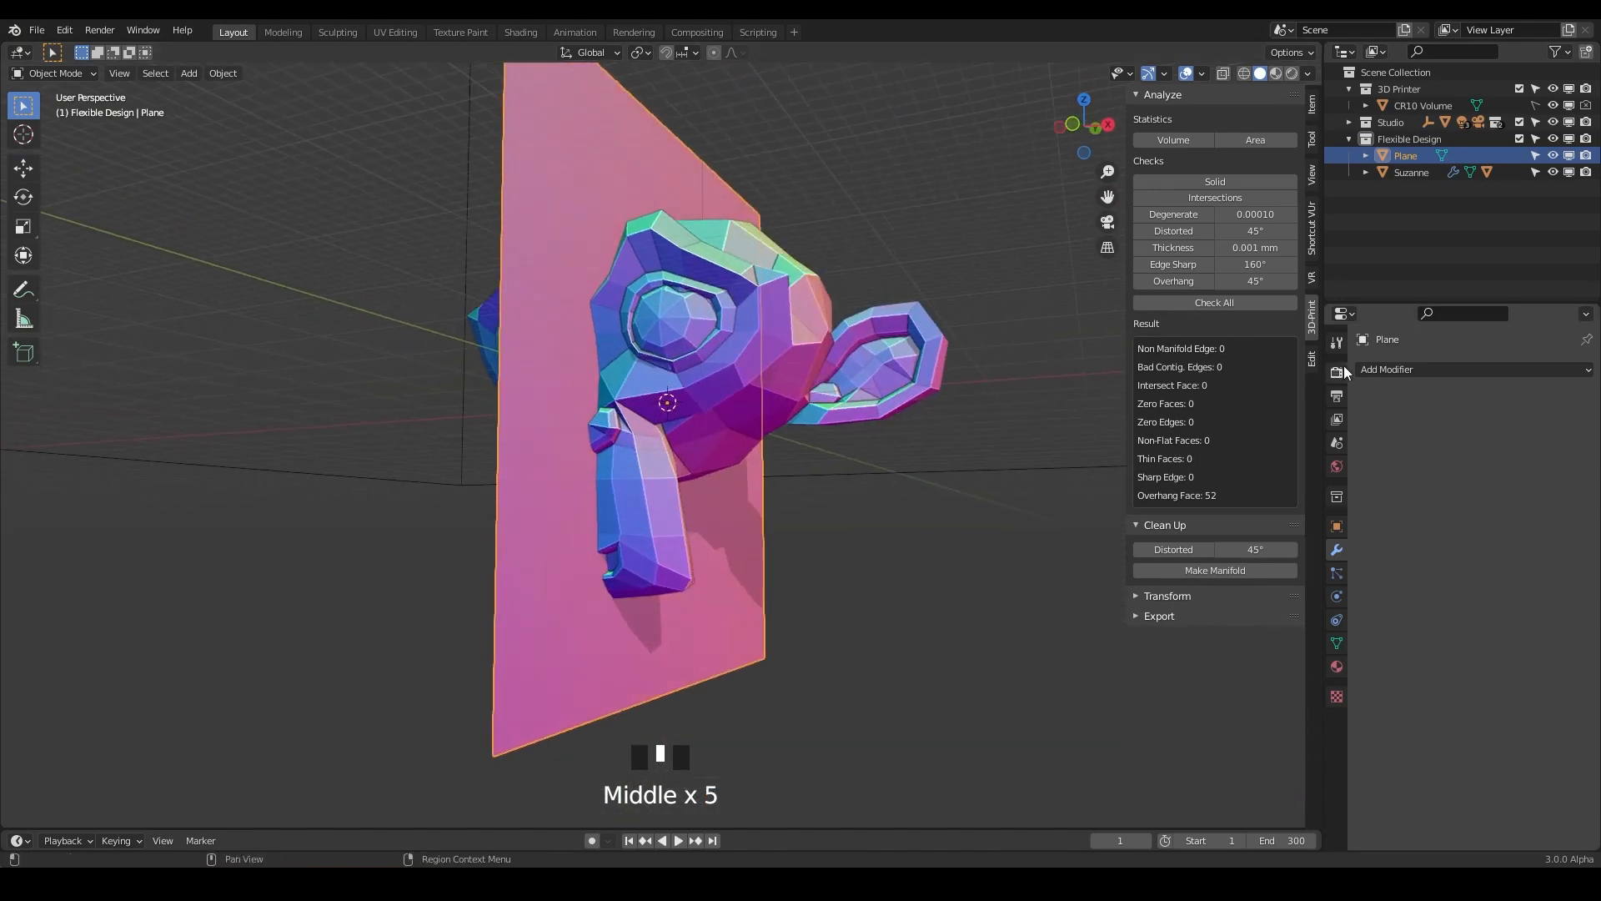
Step: Add a Solidify modifier to the plane and view the head from the front
click(1471, 369)
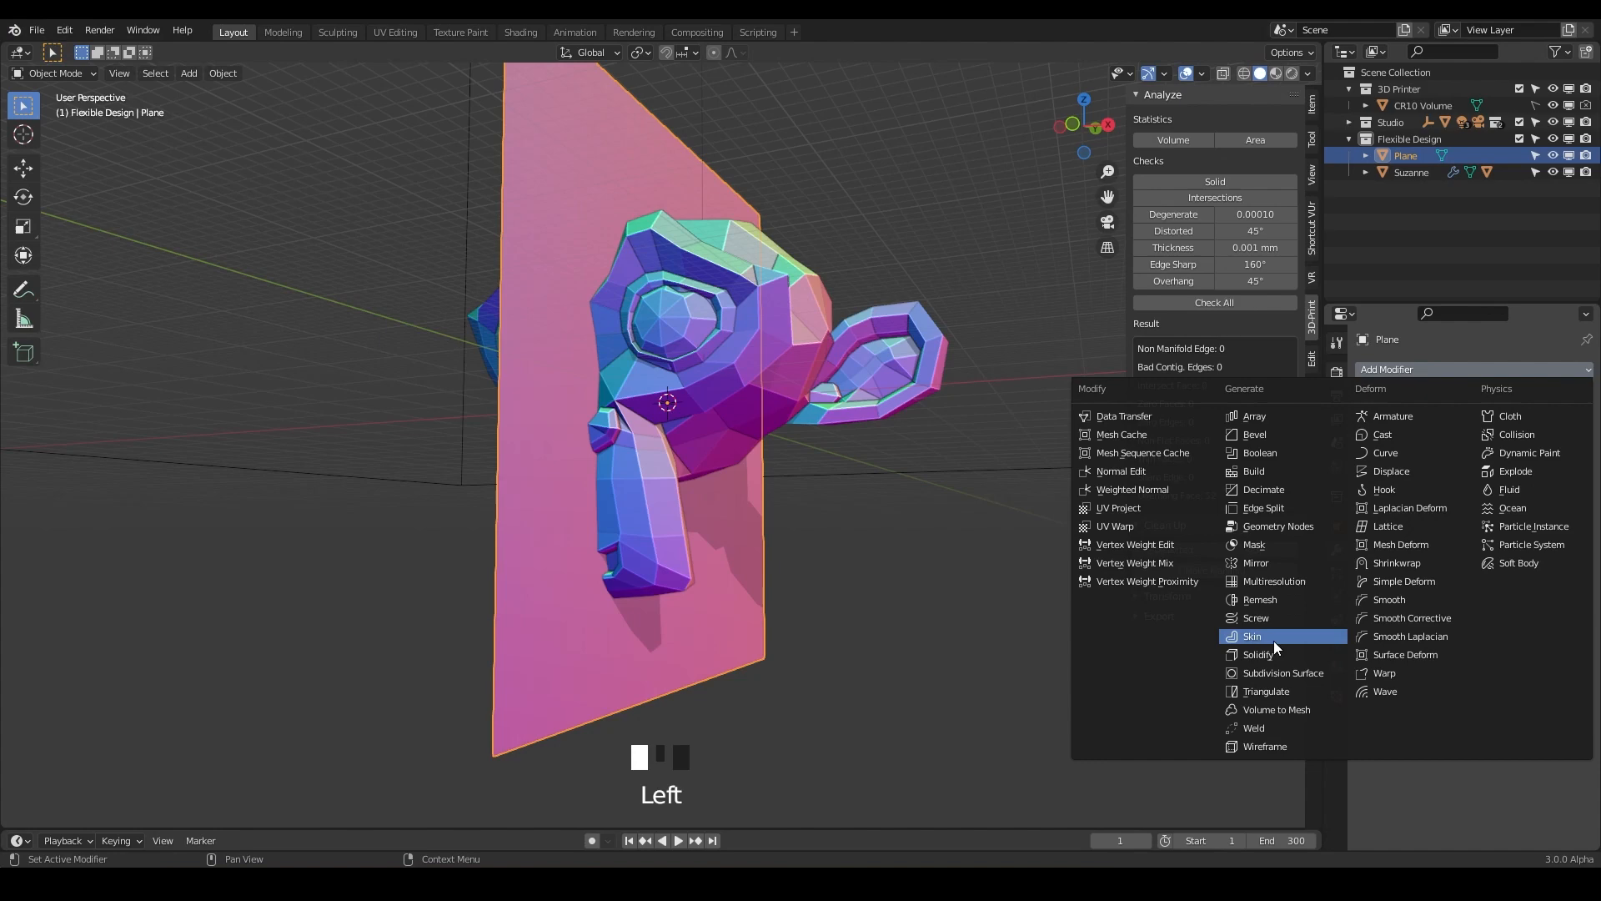
click(1257, 654)
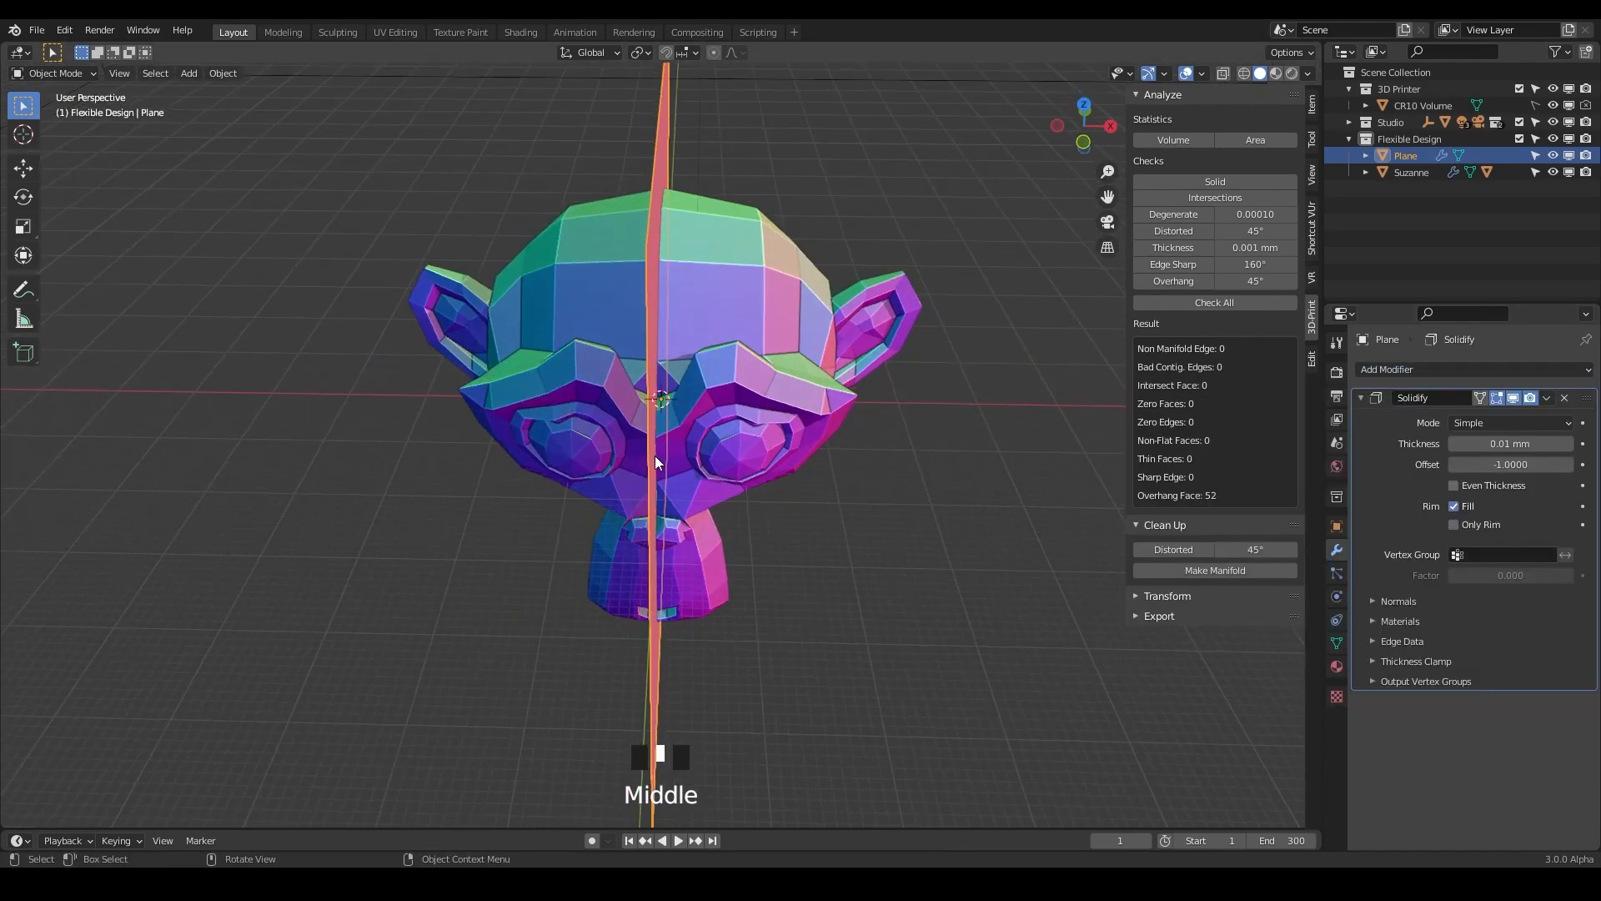
scroll(up, 3)
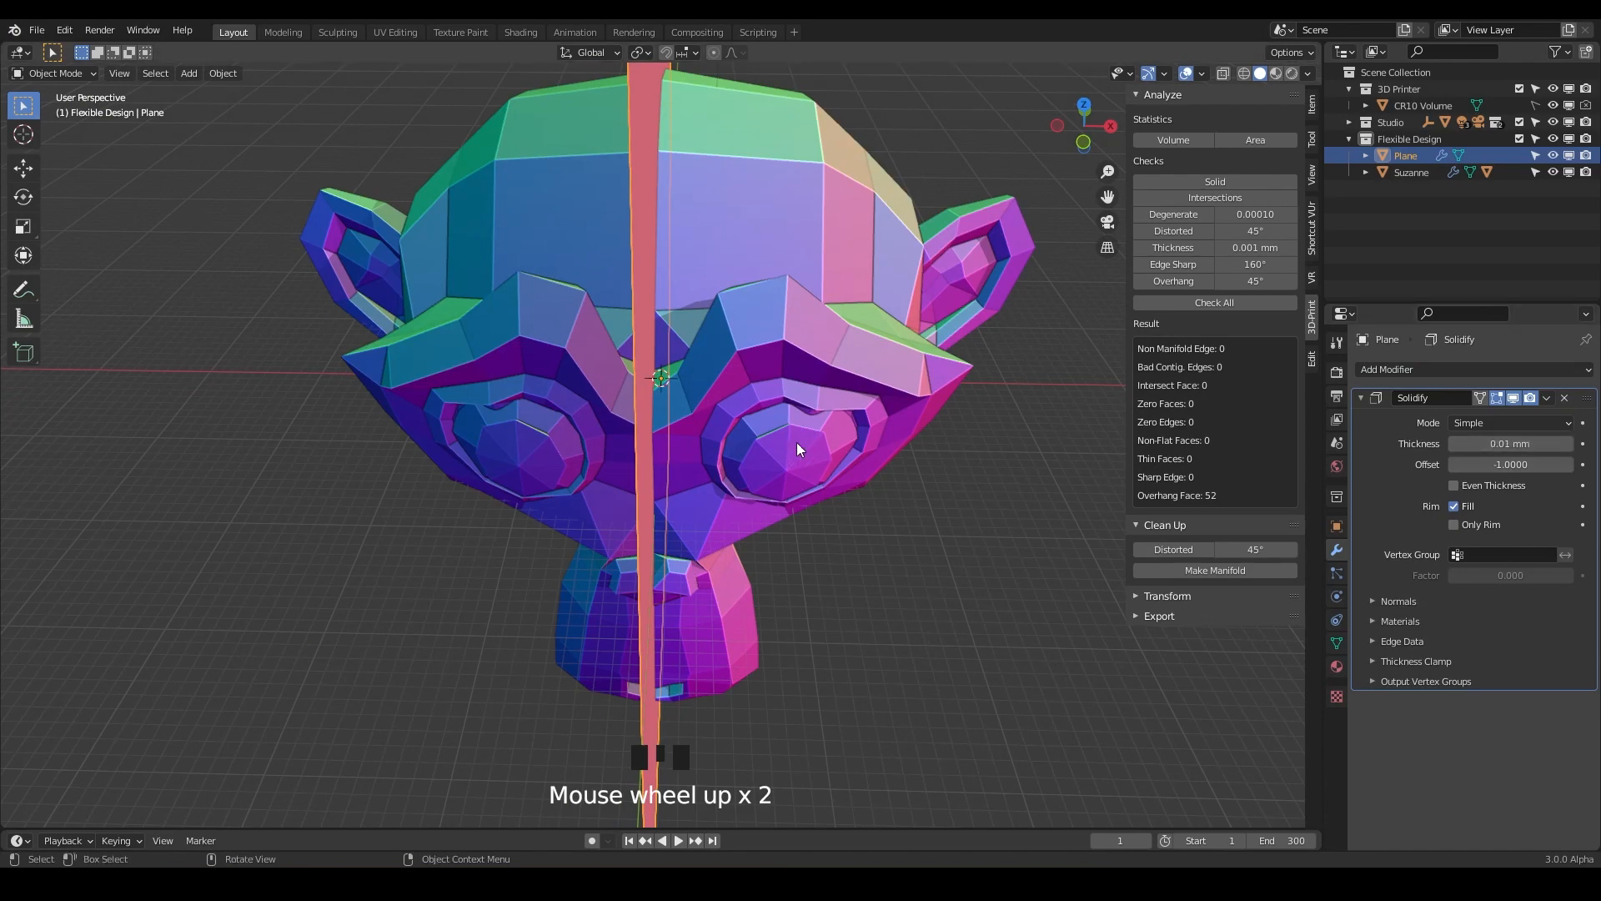
scroll(up, 3)
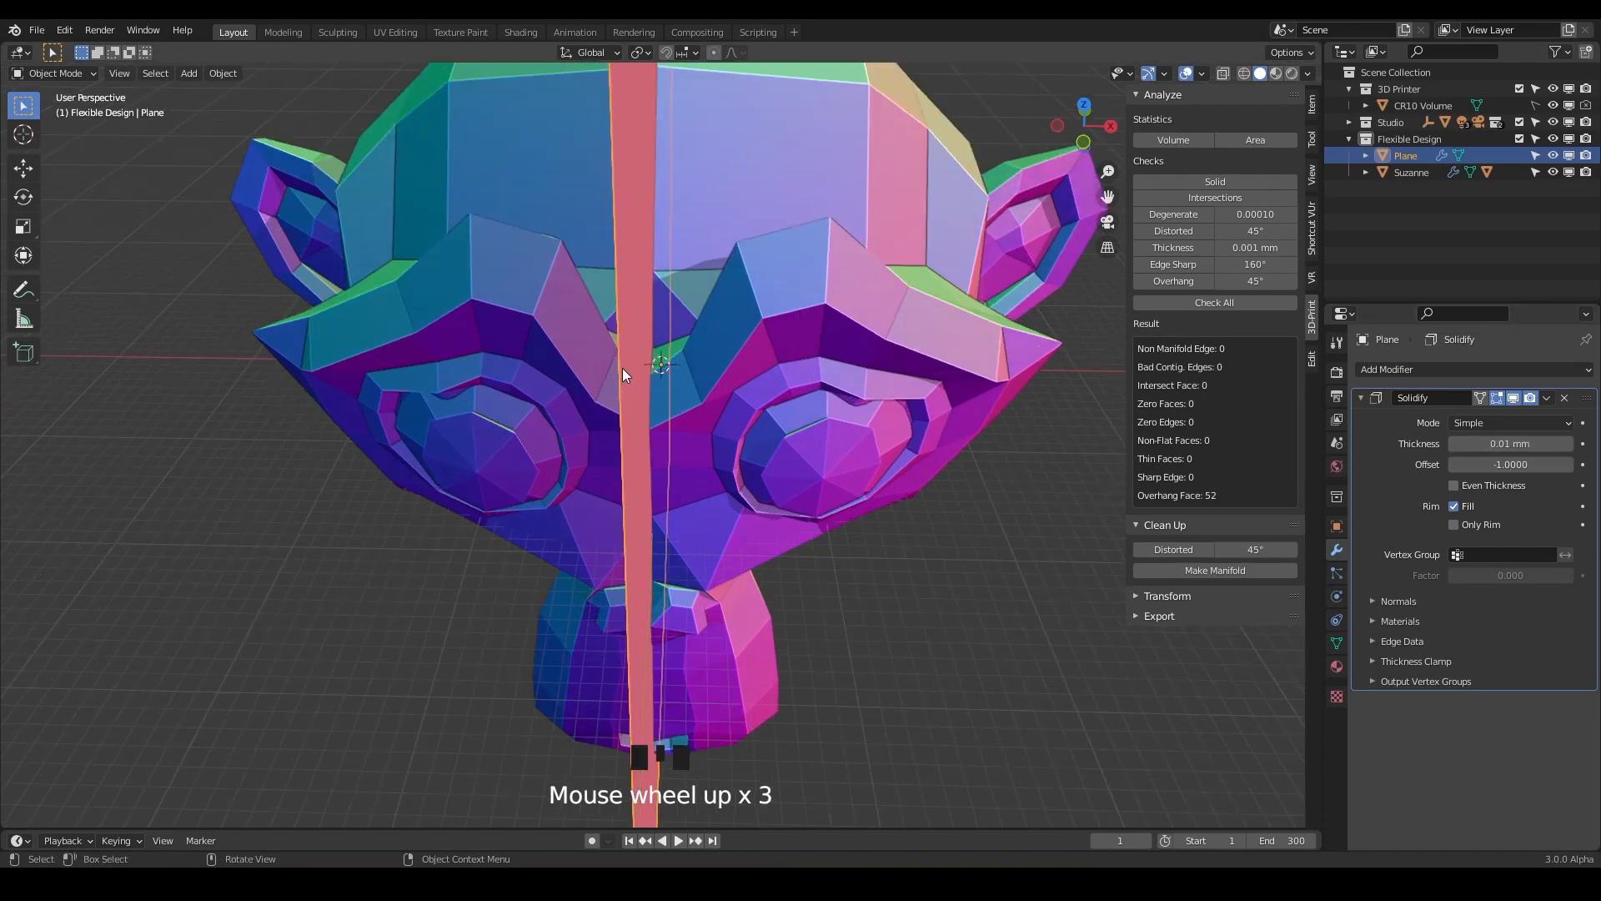
key(KP_1)
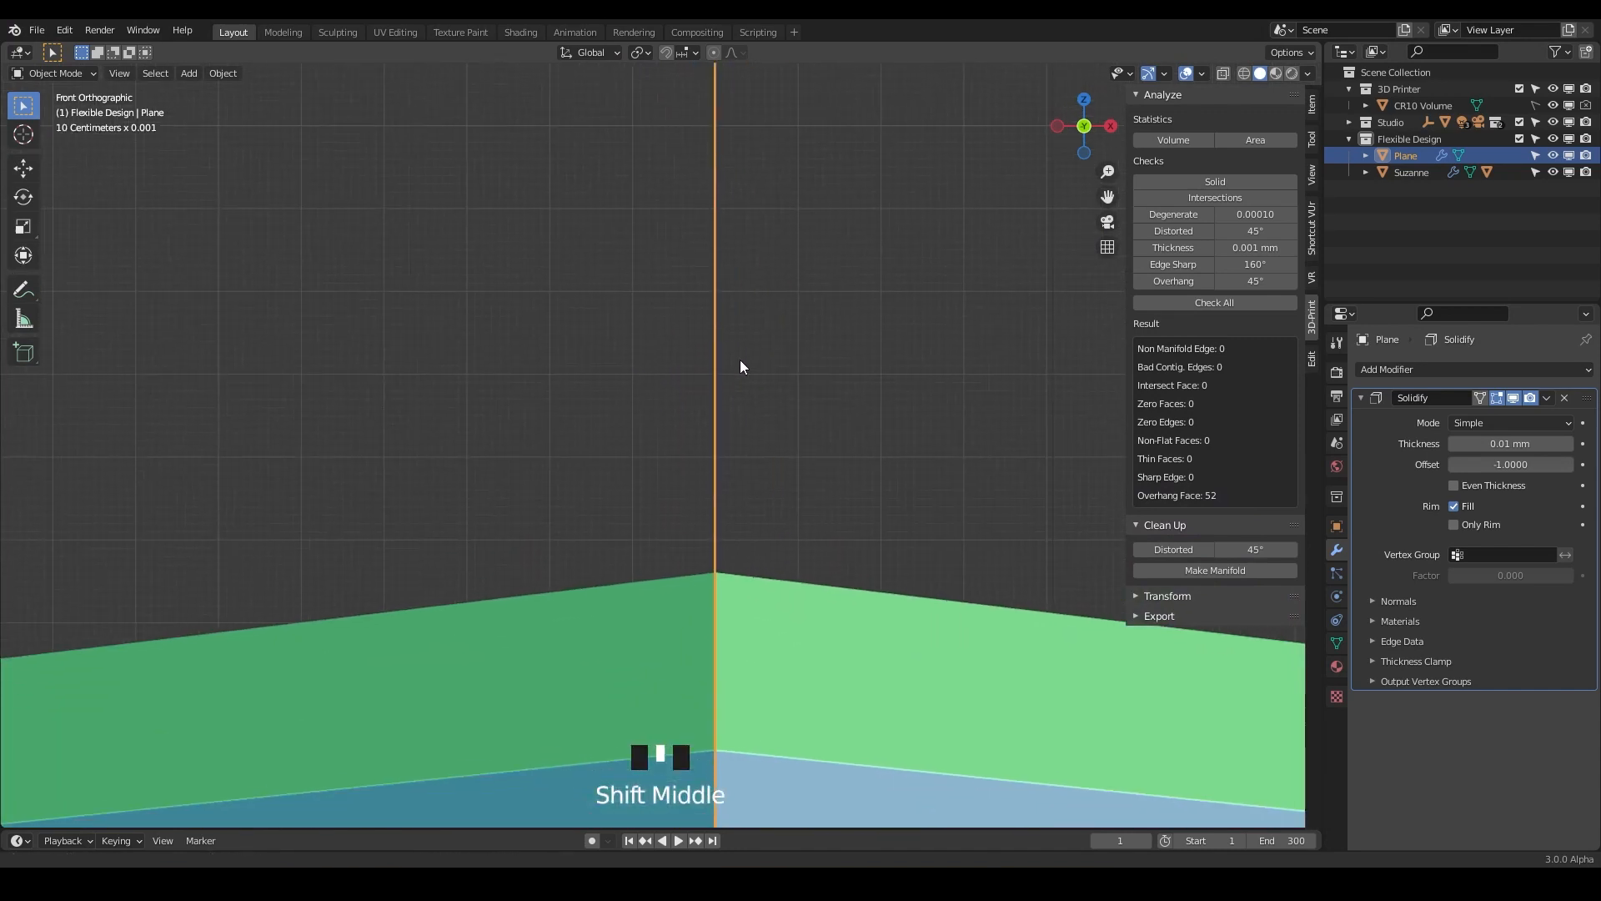
Step: Scrub the Solidify thickness up and down to preview thick and near-zero slabs
scroll(down, 3)
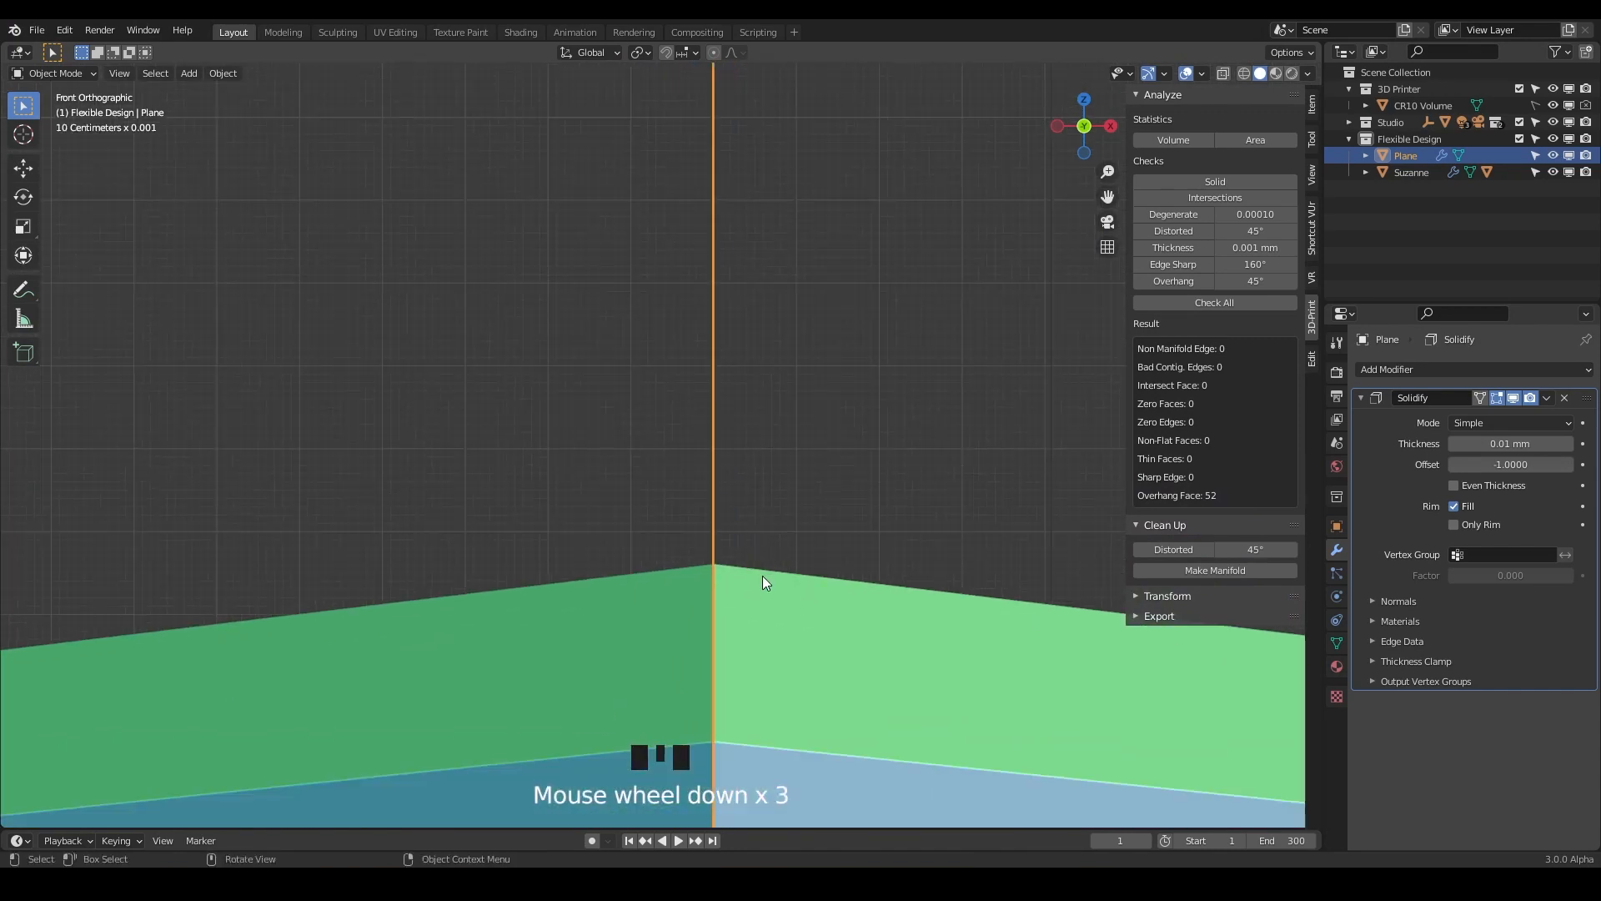
scroll(up, 3)
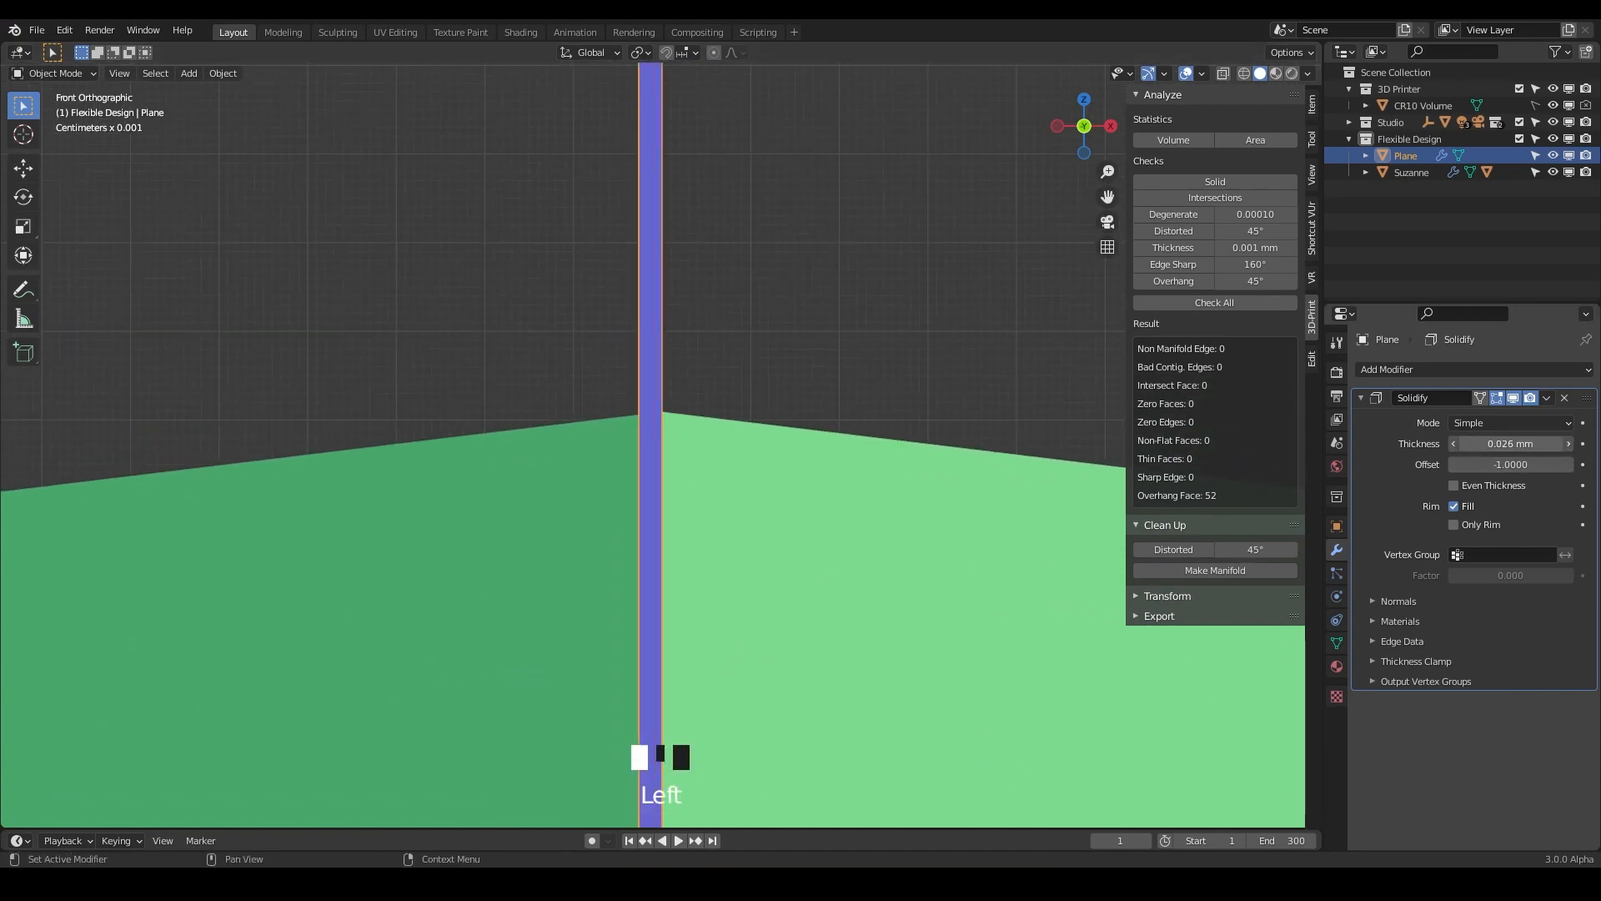
drag(1521, 444, 1481, 444)
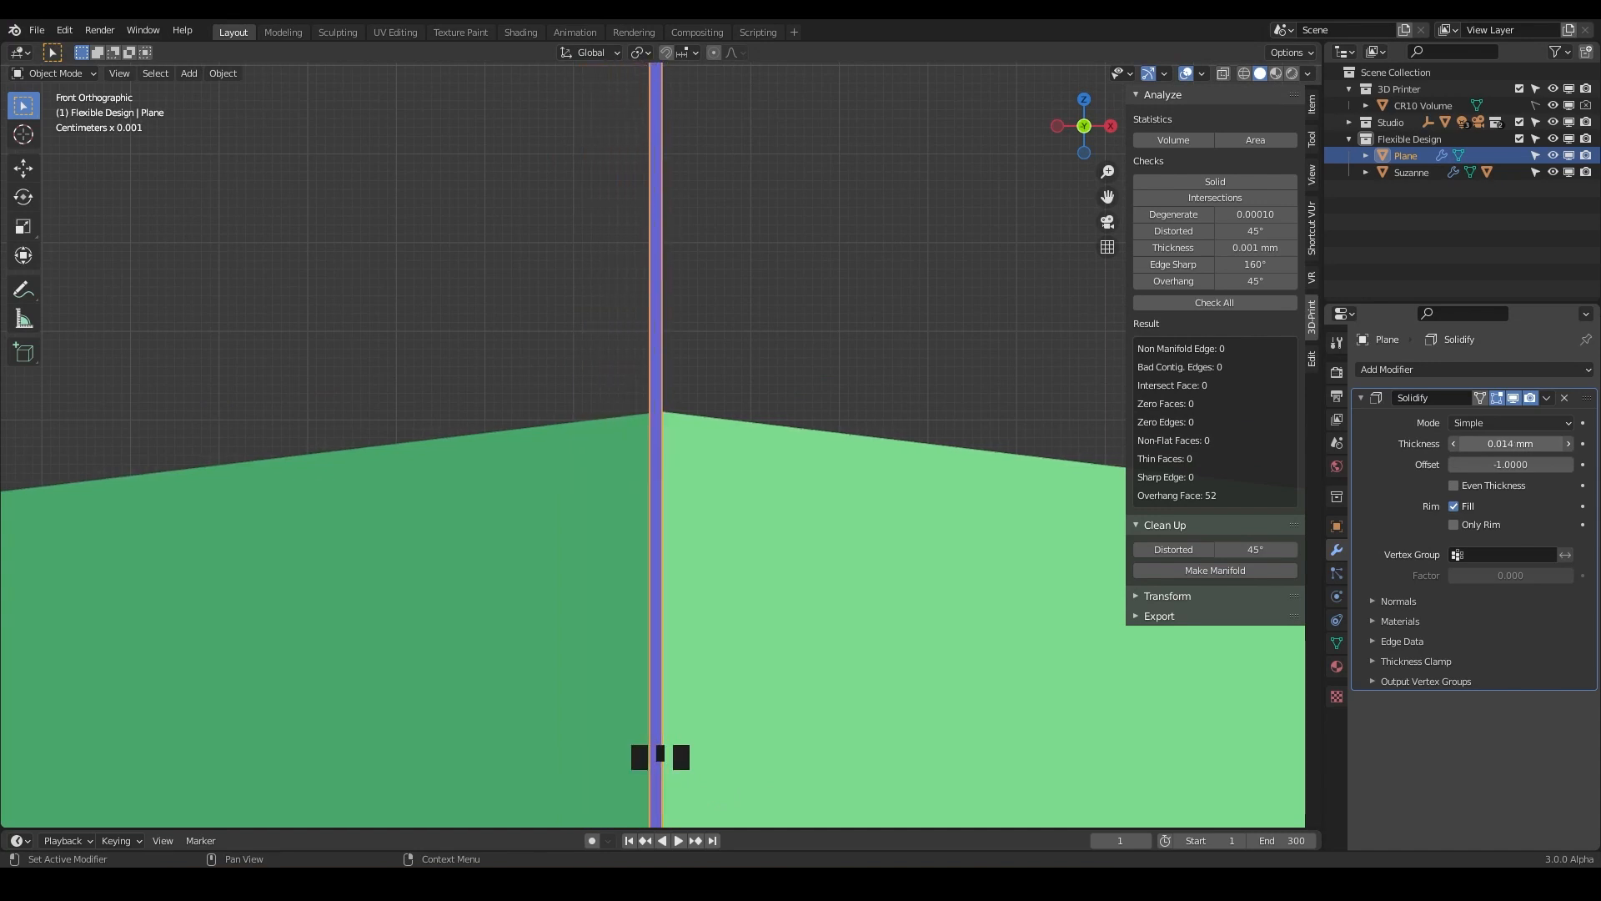
drag(1511, 444, 1521, 444)
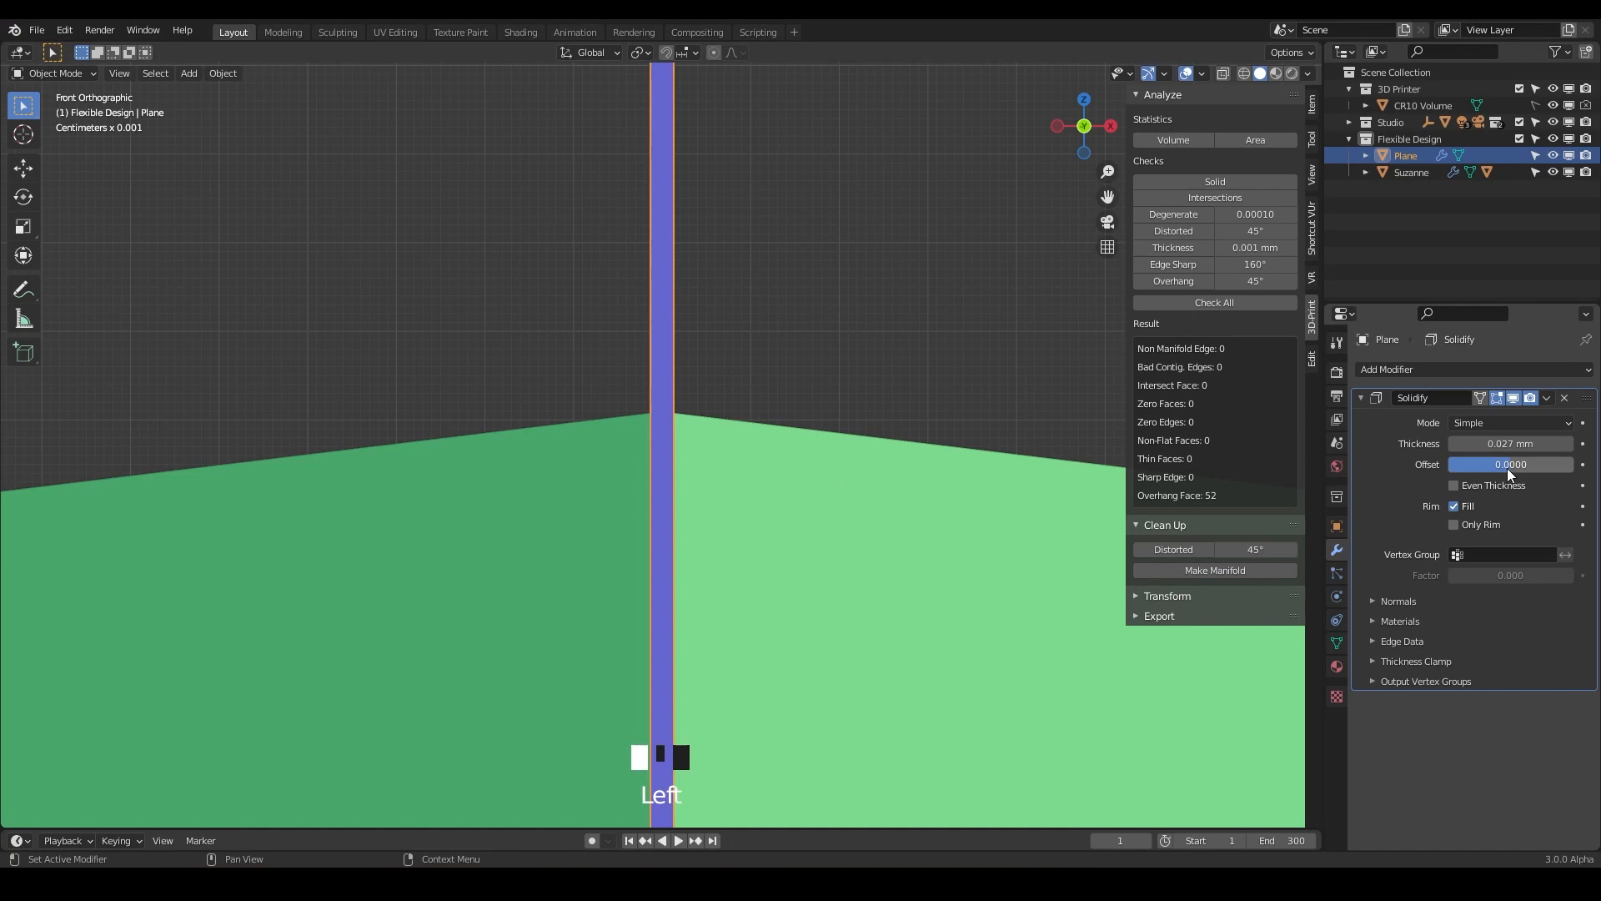
drag(1509, 444, 1553, 444)
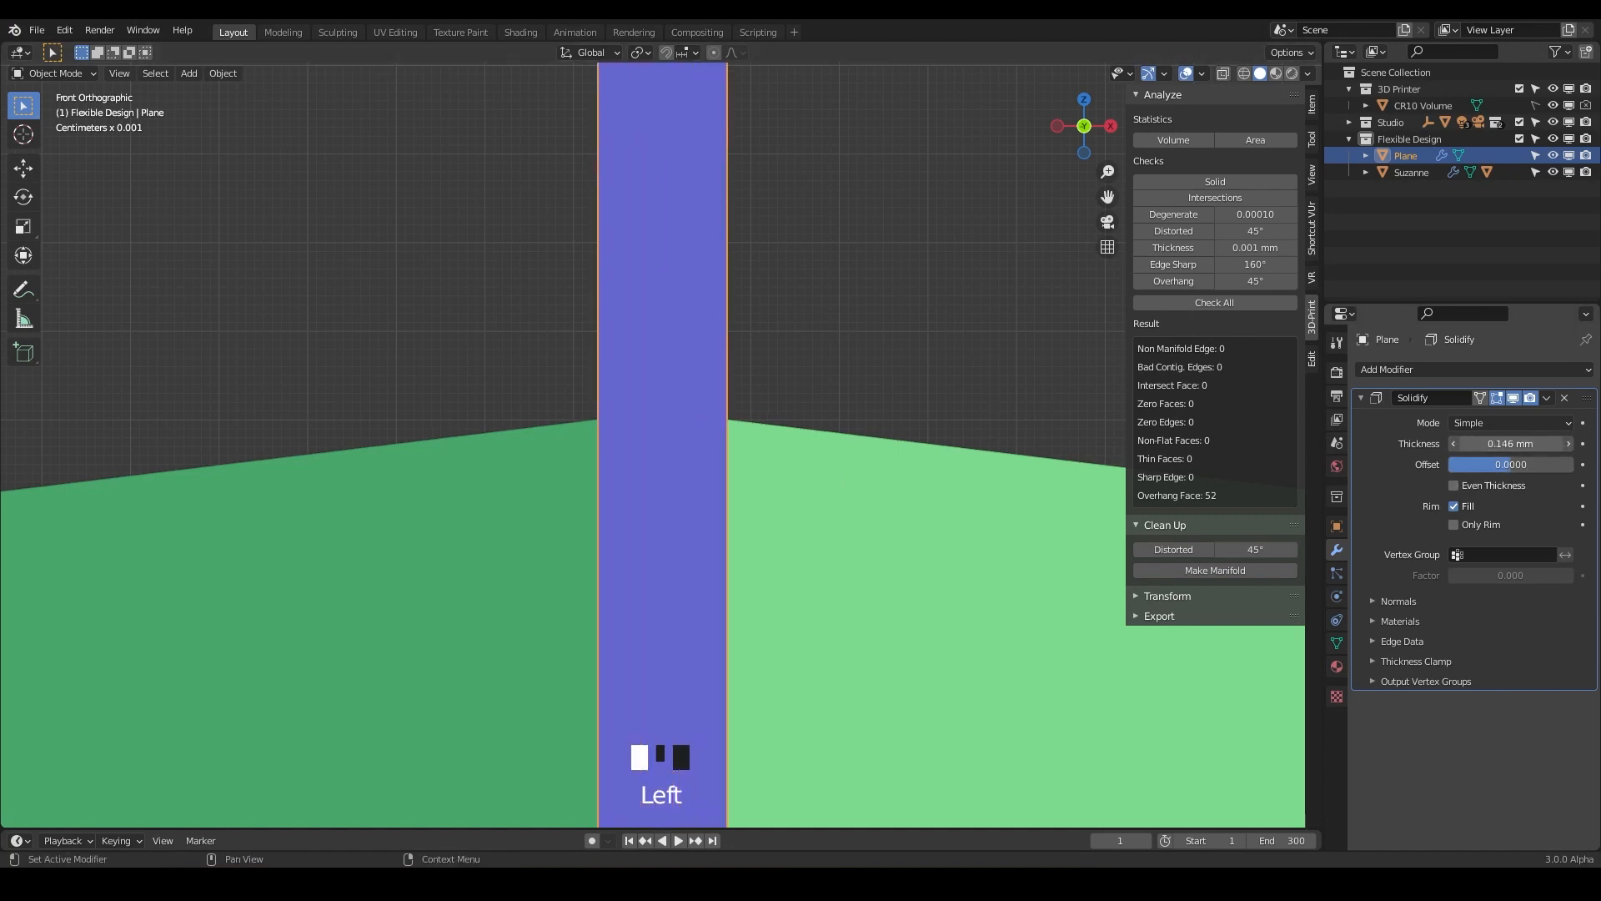
drag(1512, 444, 1471, 443)
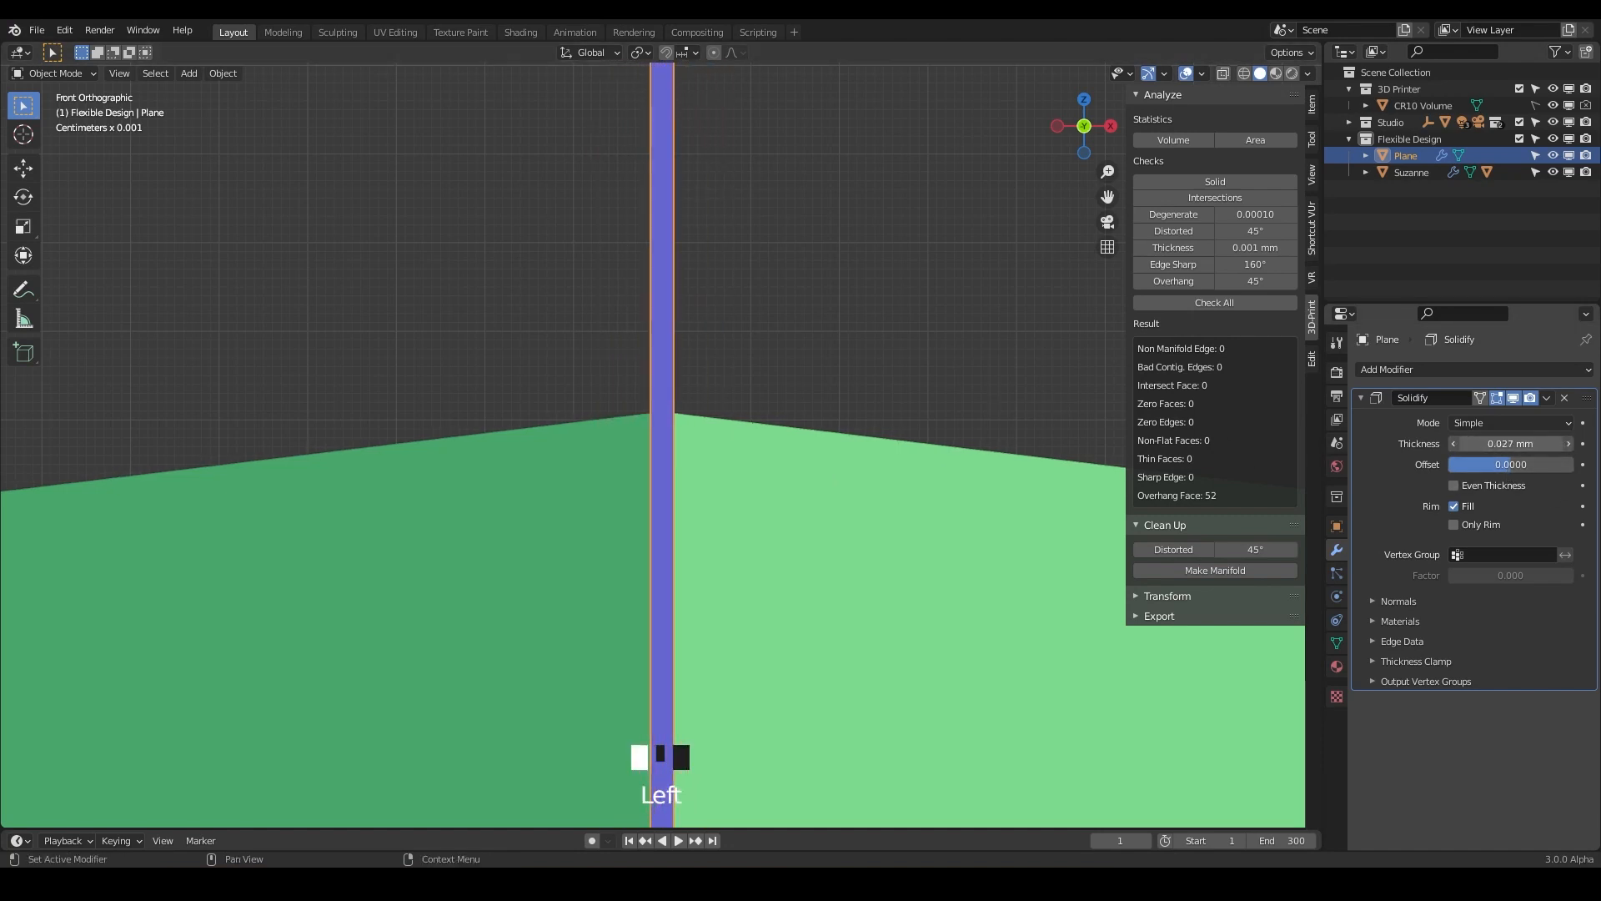
drag(1511, 443, 1481, 444)
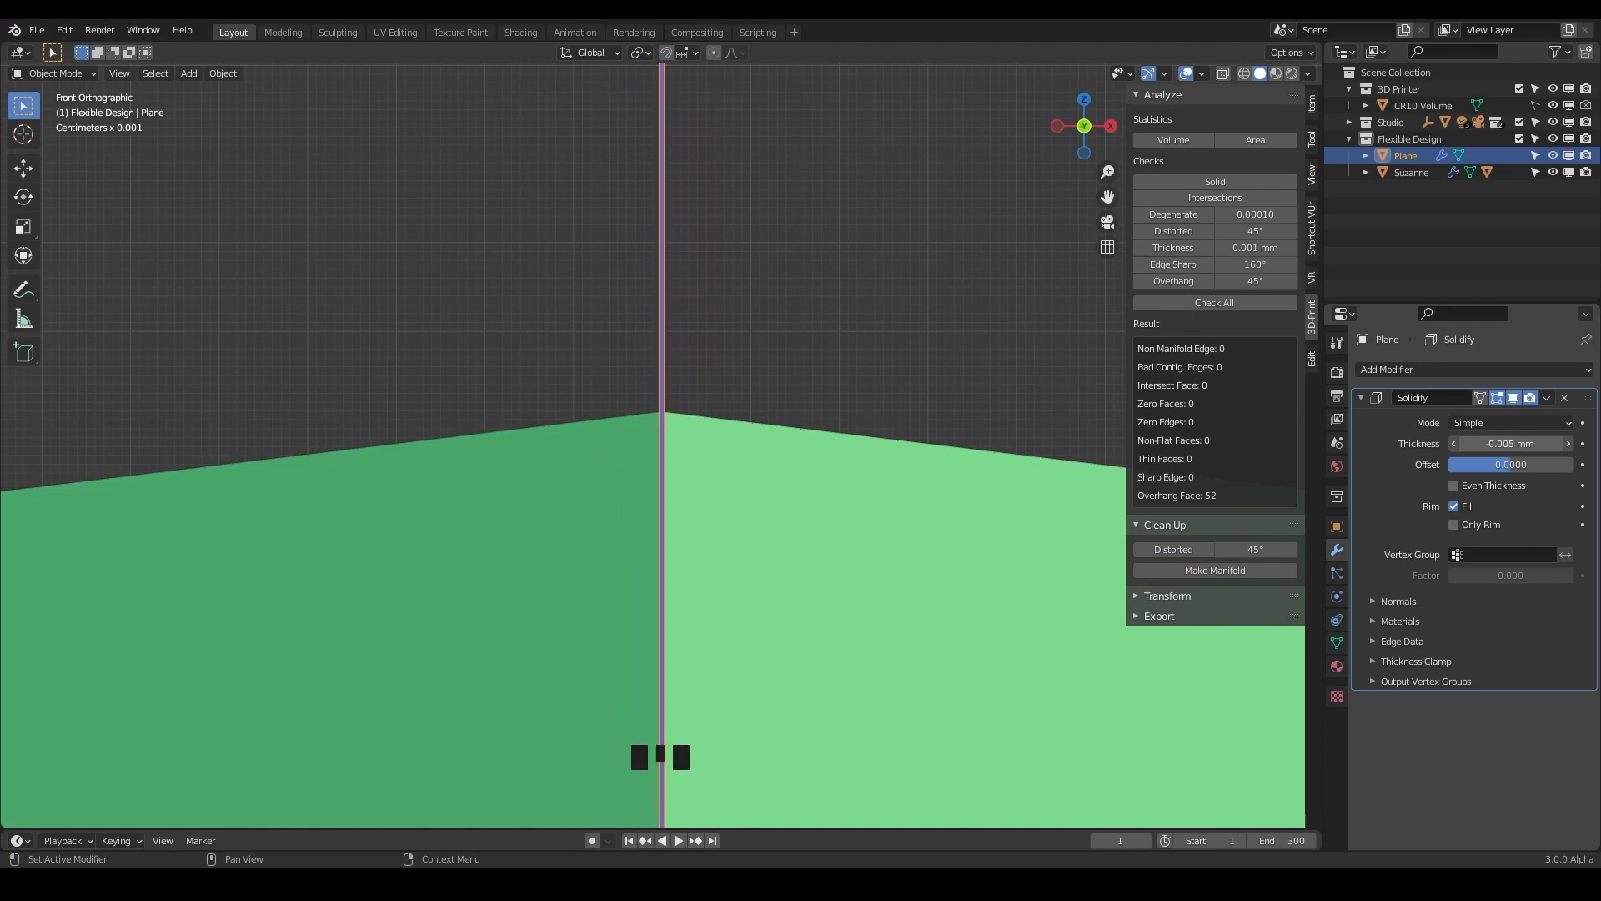
drag(1511, 443, 1521, 443)
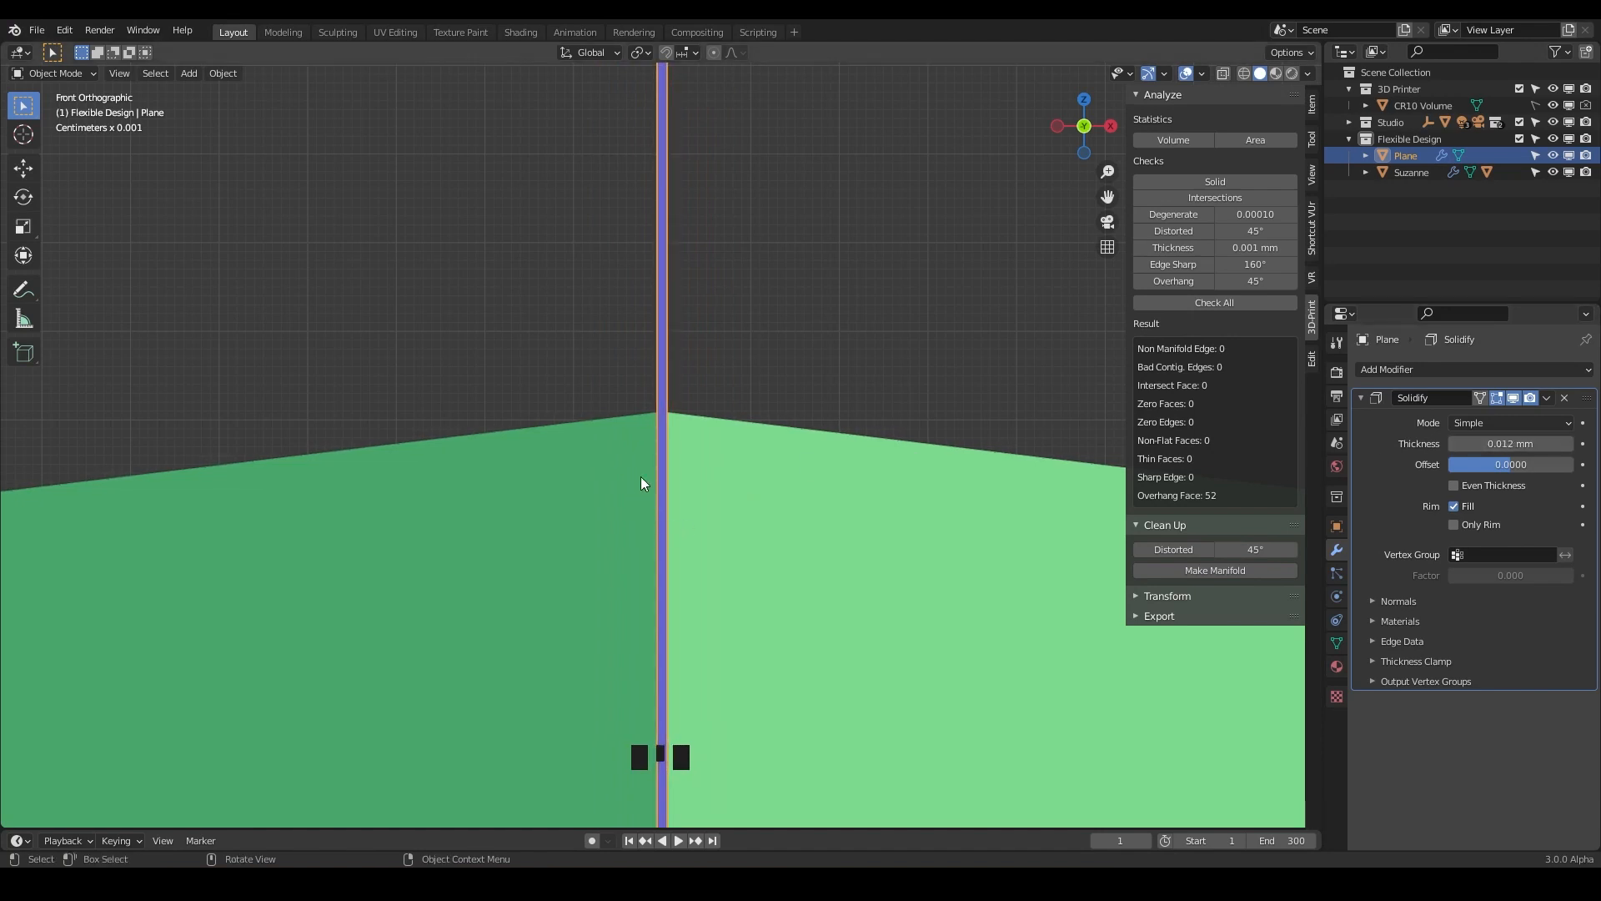
Step: Set the Solidify thickness to exactly 0.5 mm
scroll(down, 3)
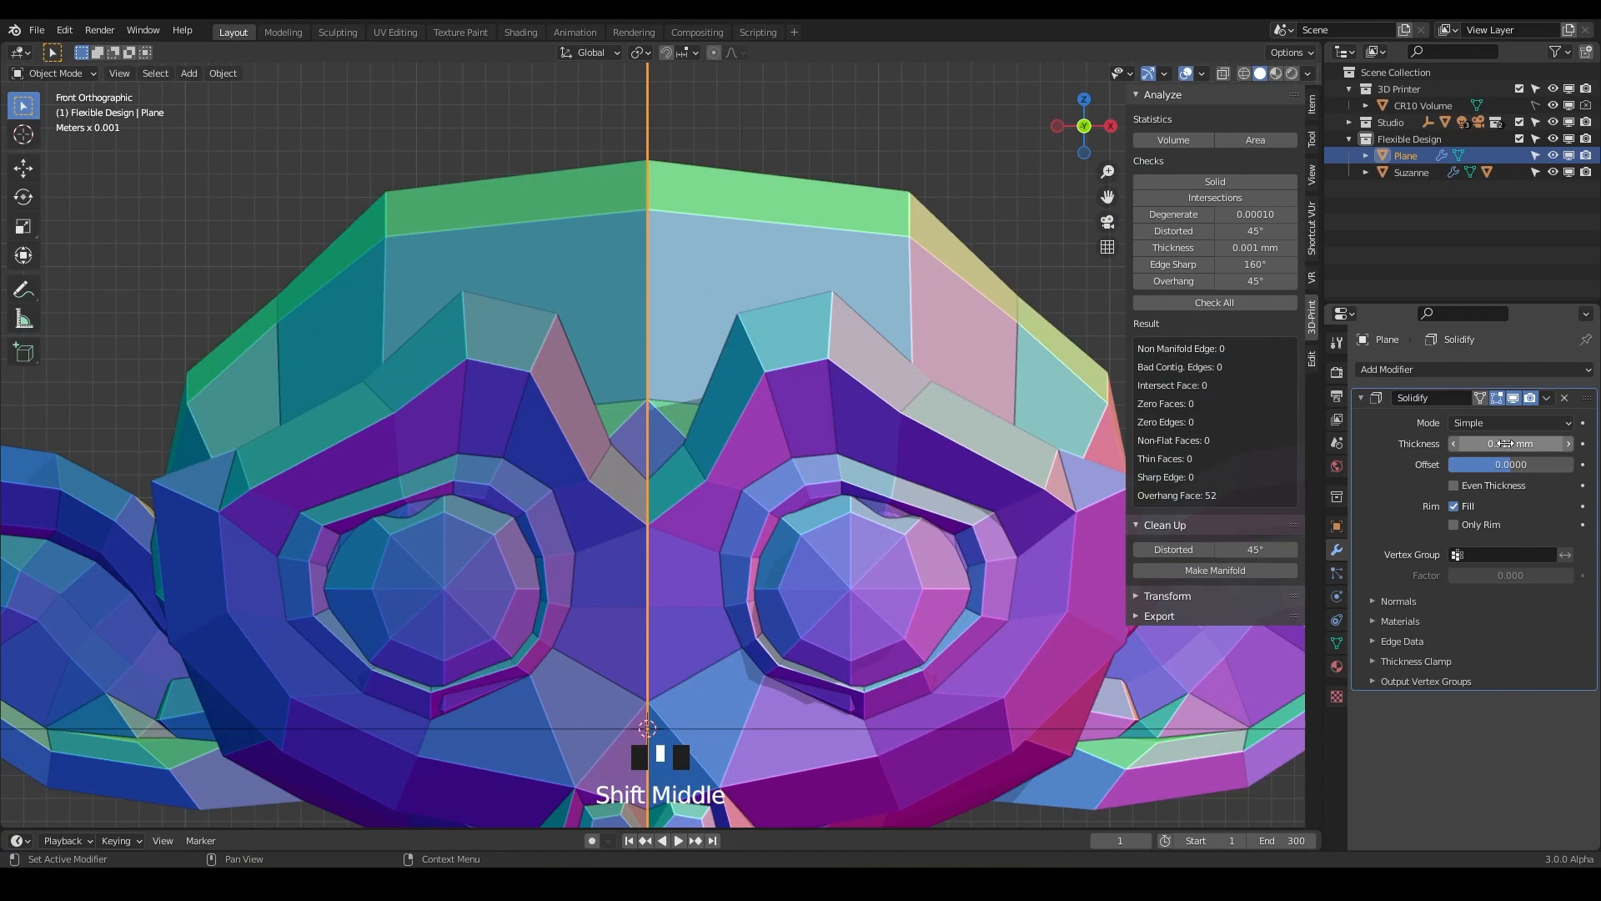
mouse_move(1511, 444)
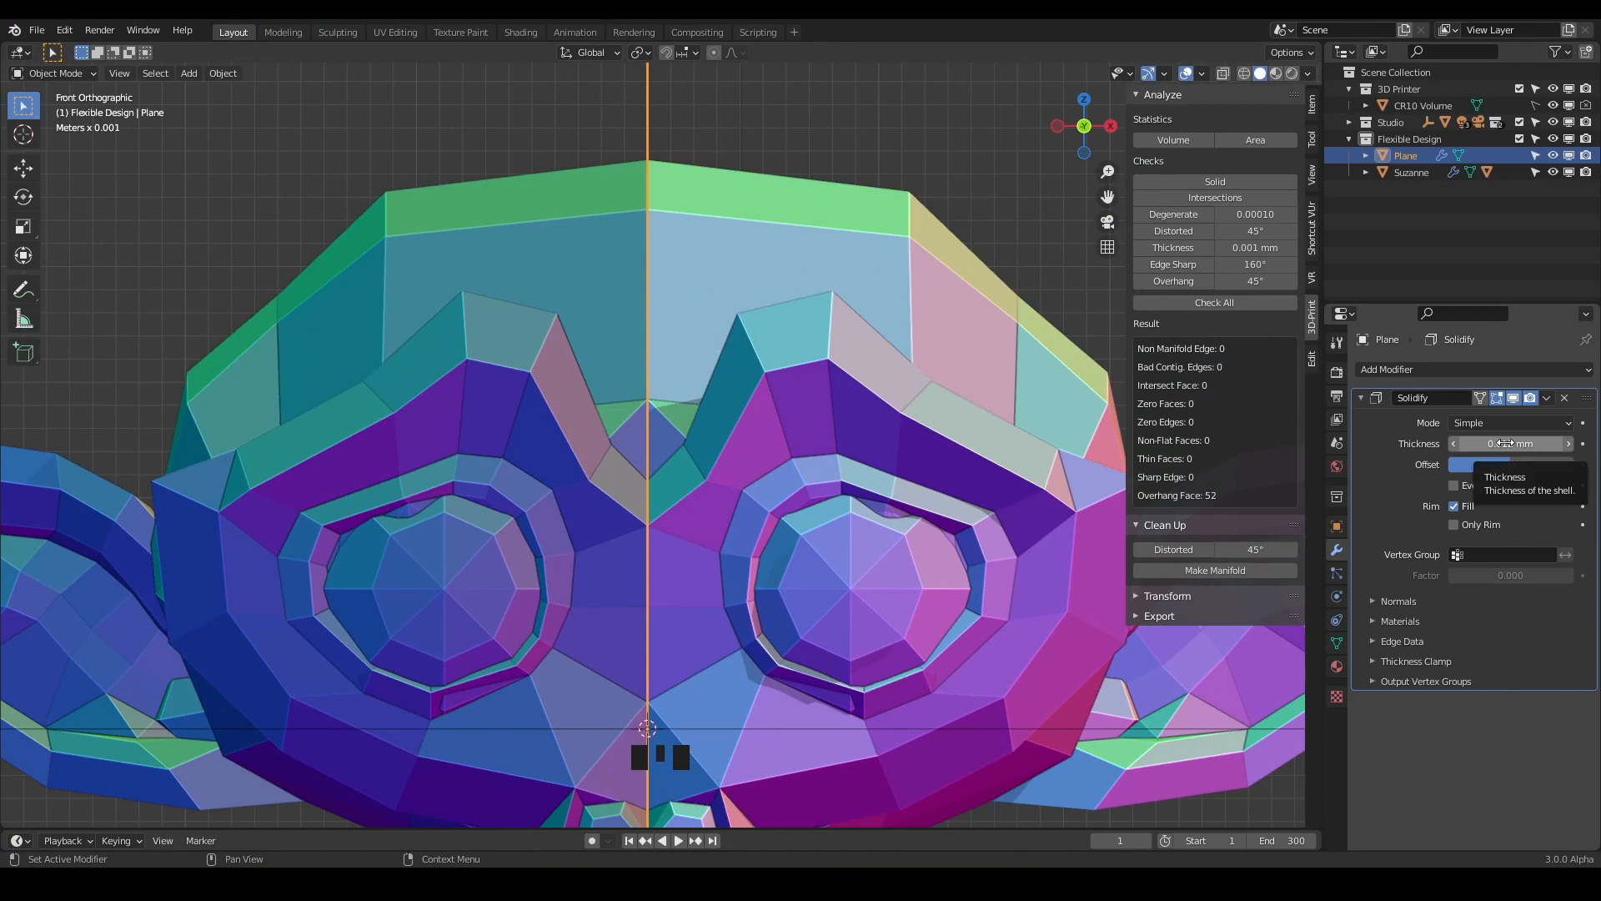
click(1511, 444)
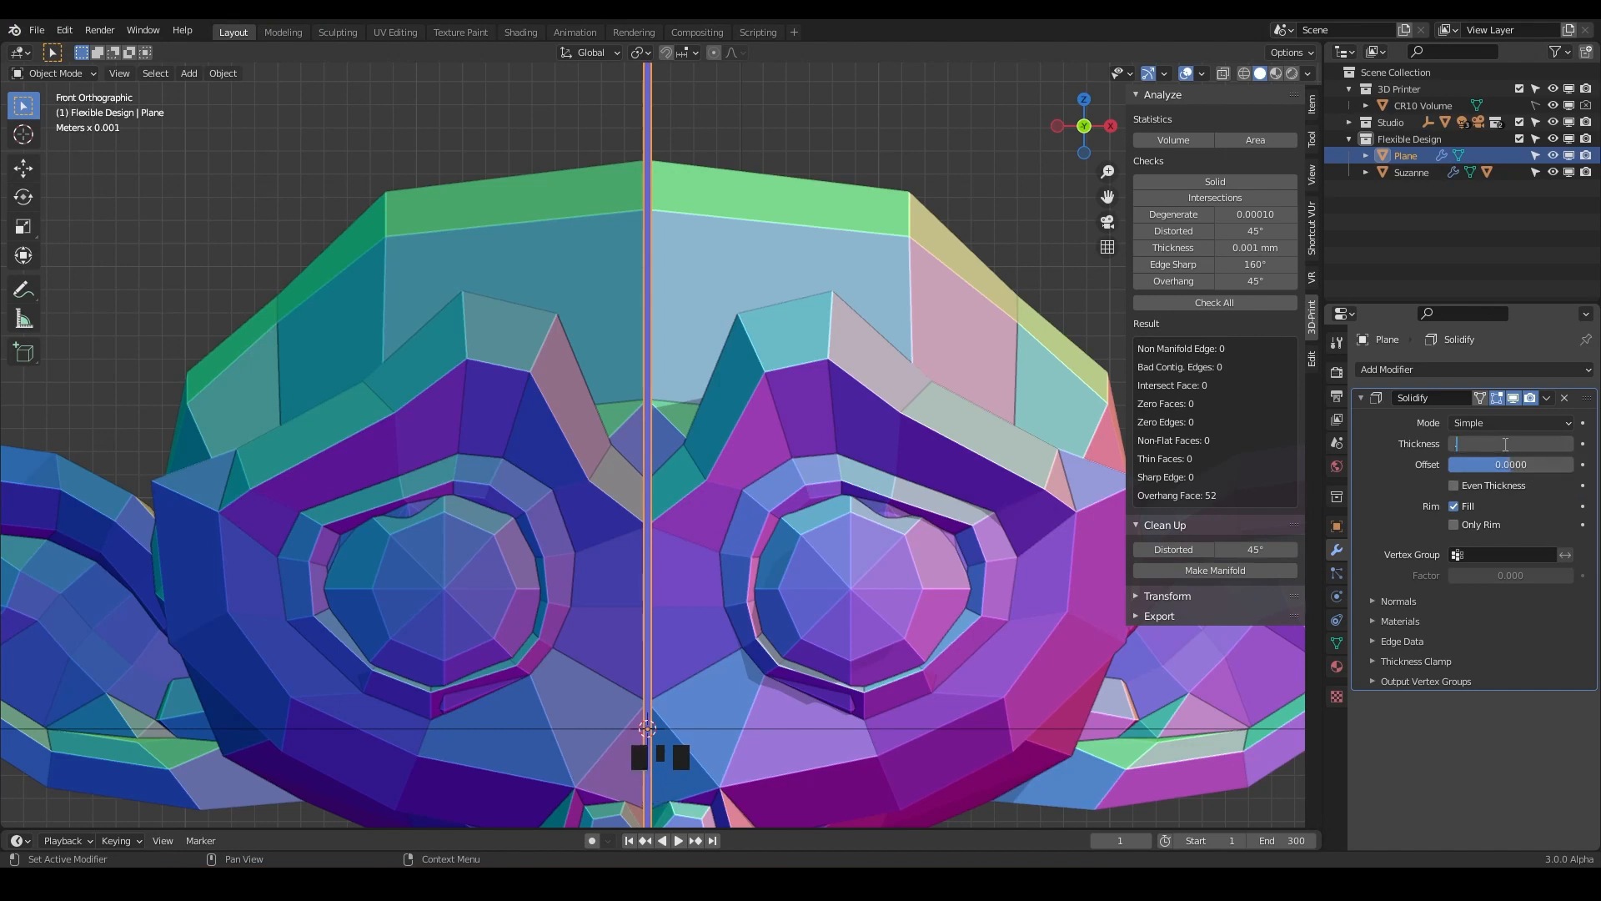
text(0.5 mm)
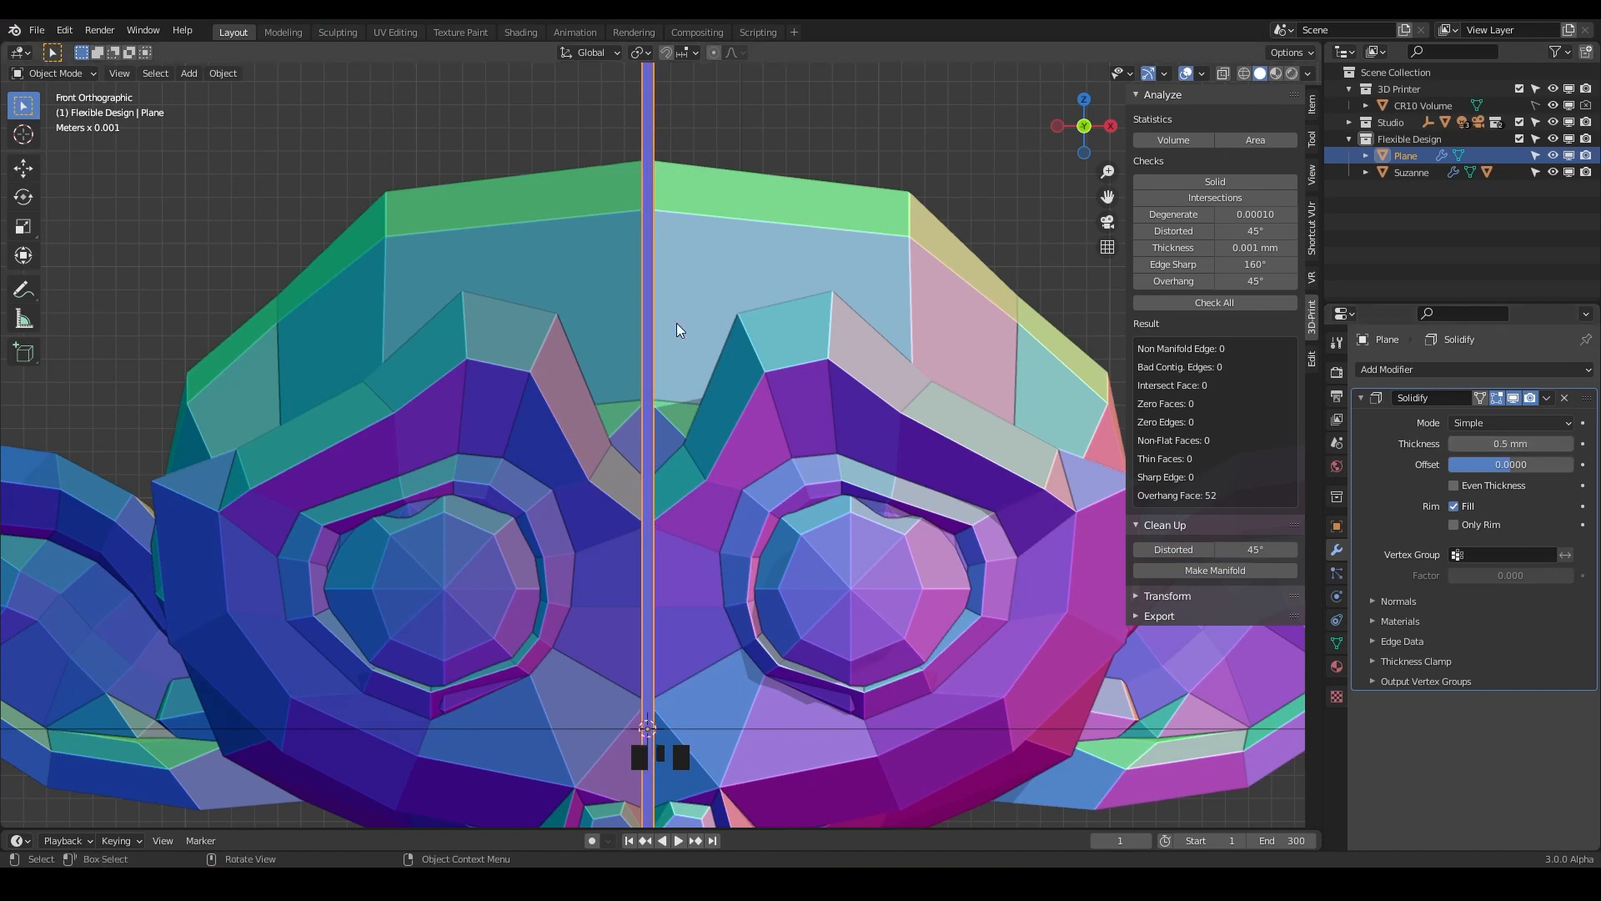
mouse_move(657, 283)
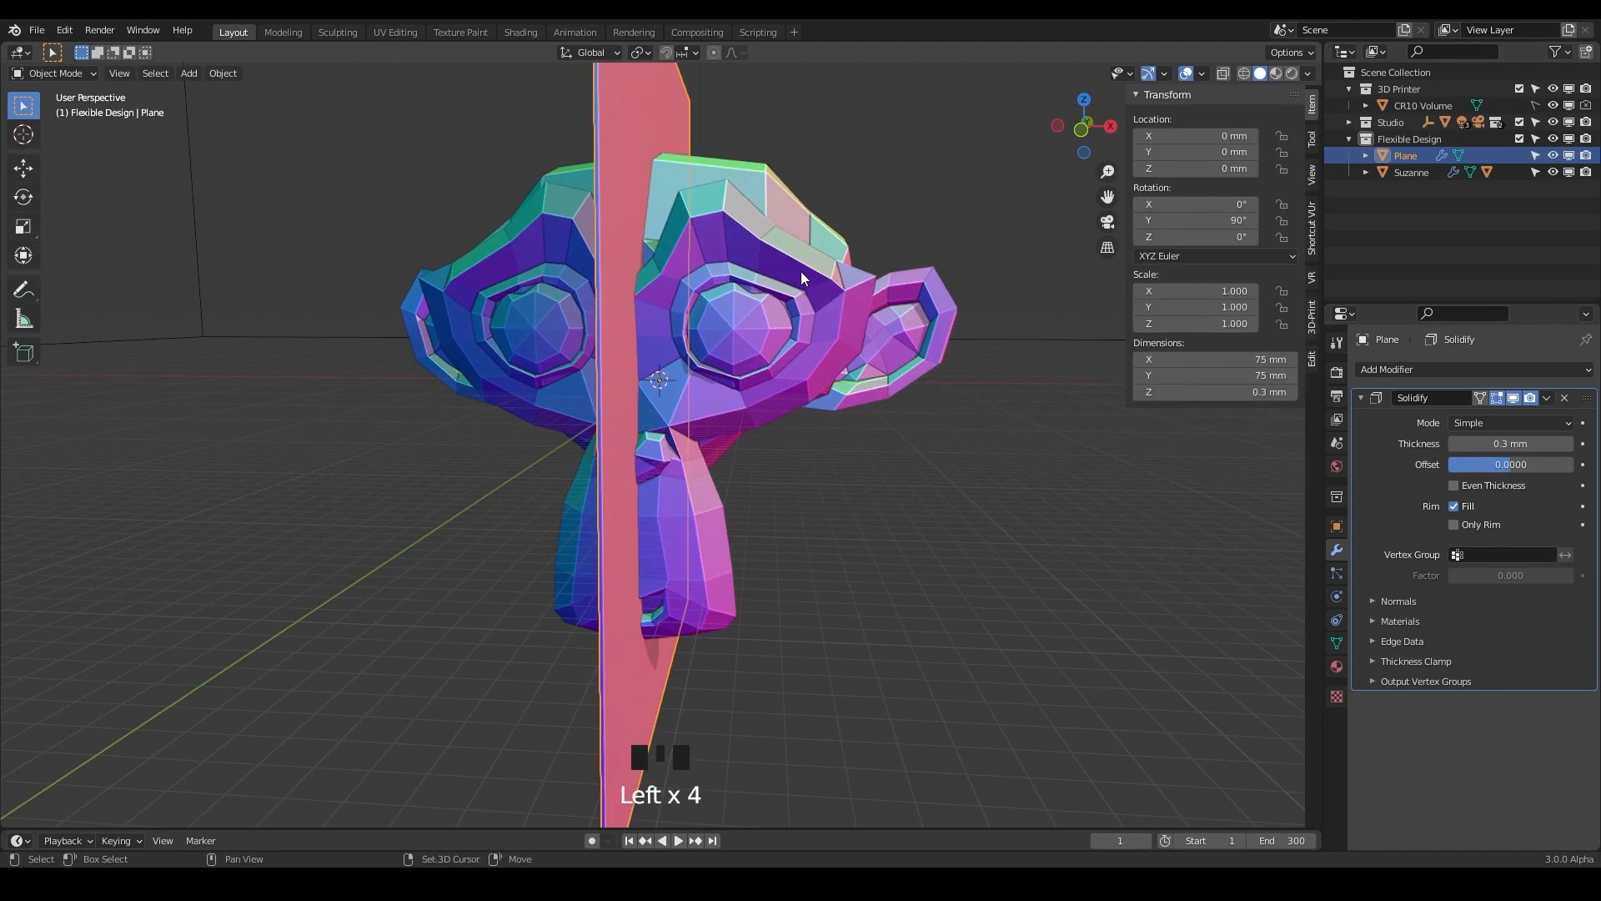
Step: Add Suzanne to the selection alongside the plane so Suzanne is active
click(1406, 172)
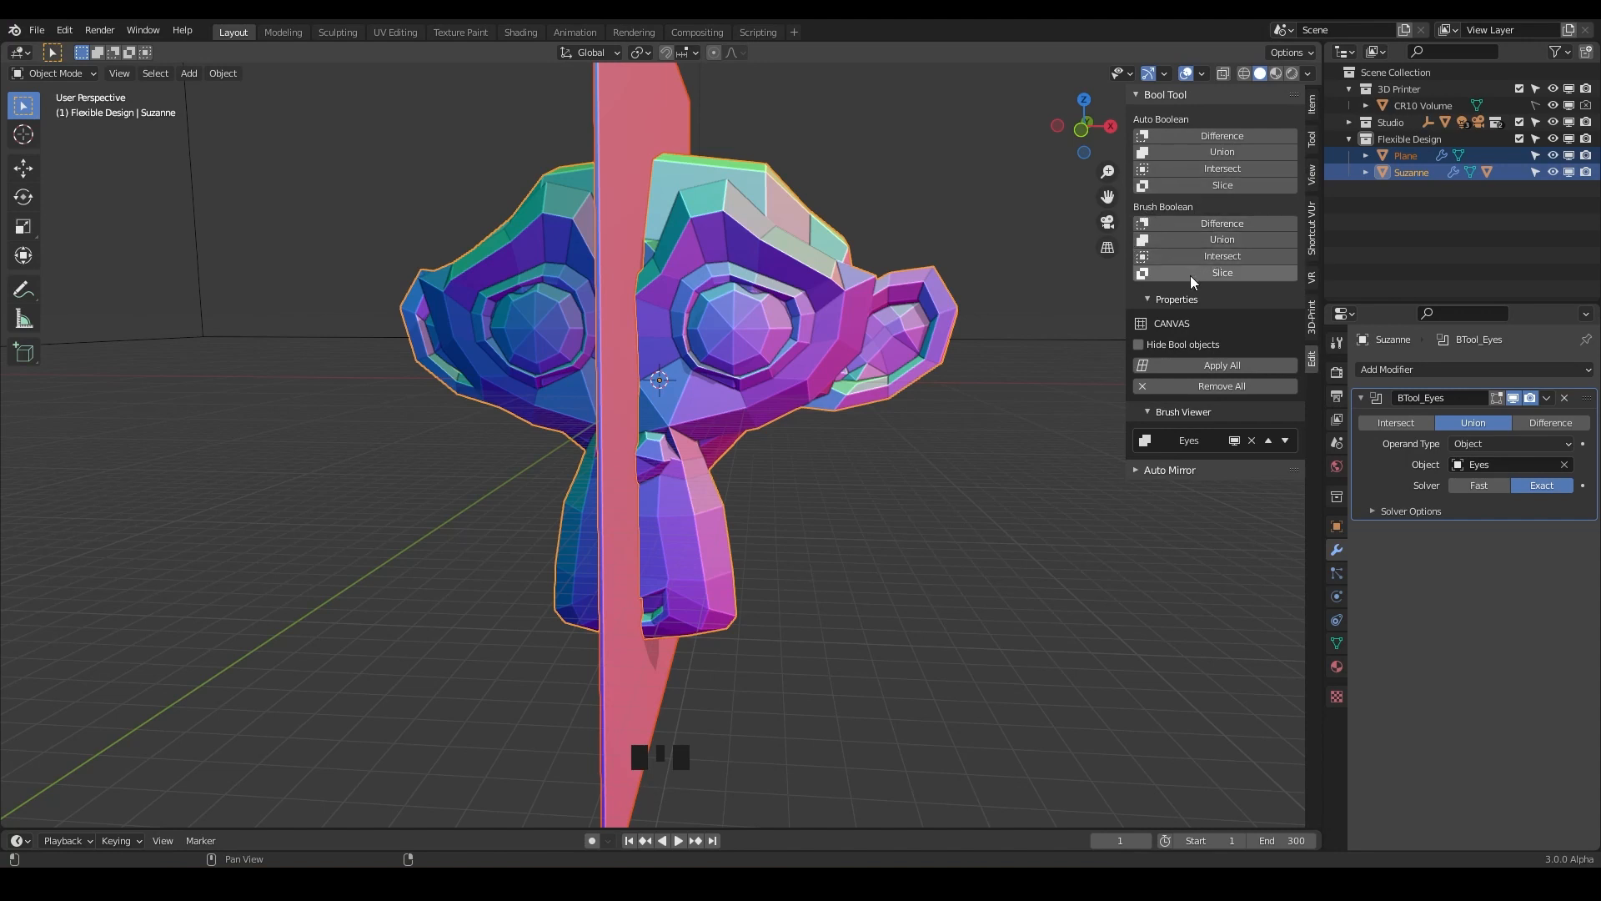
mouse_move(1226, 275)
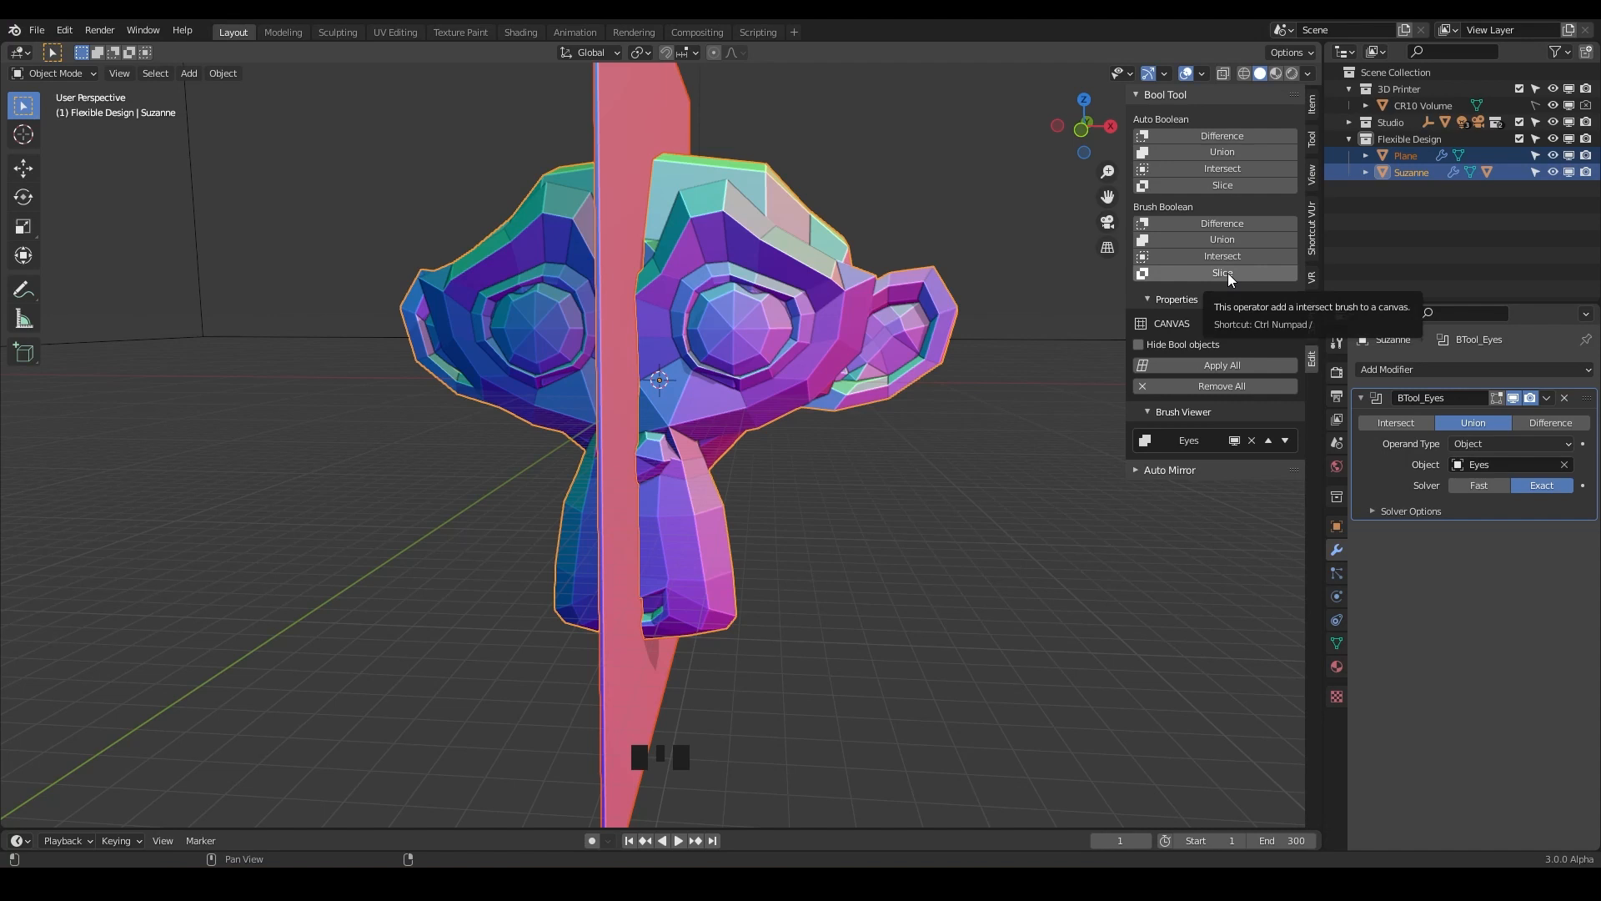
mouse_move(1217, 277)
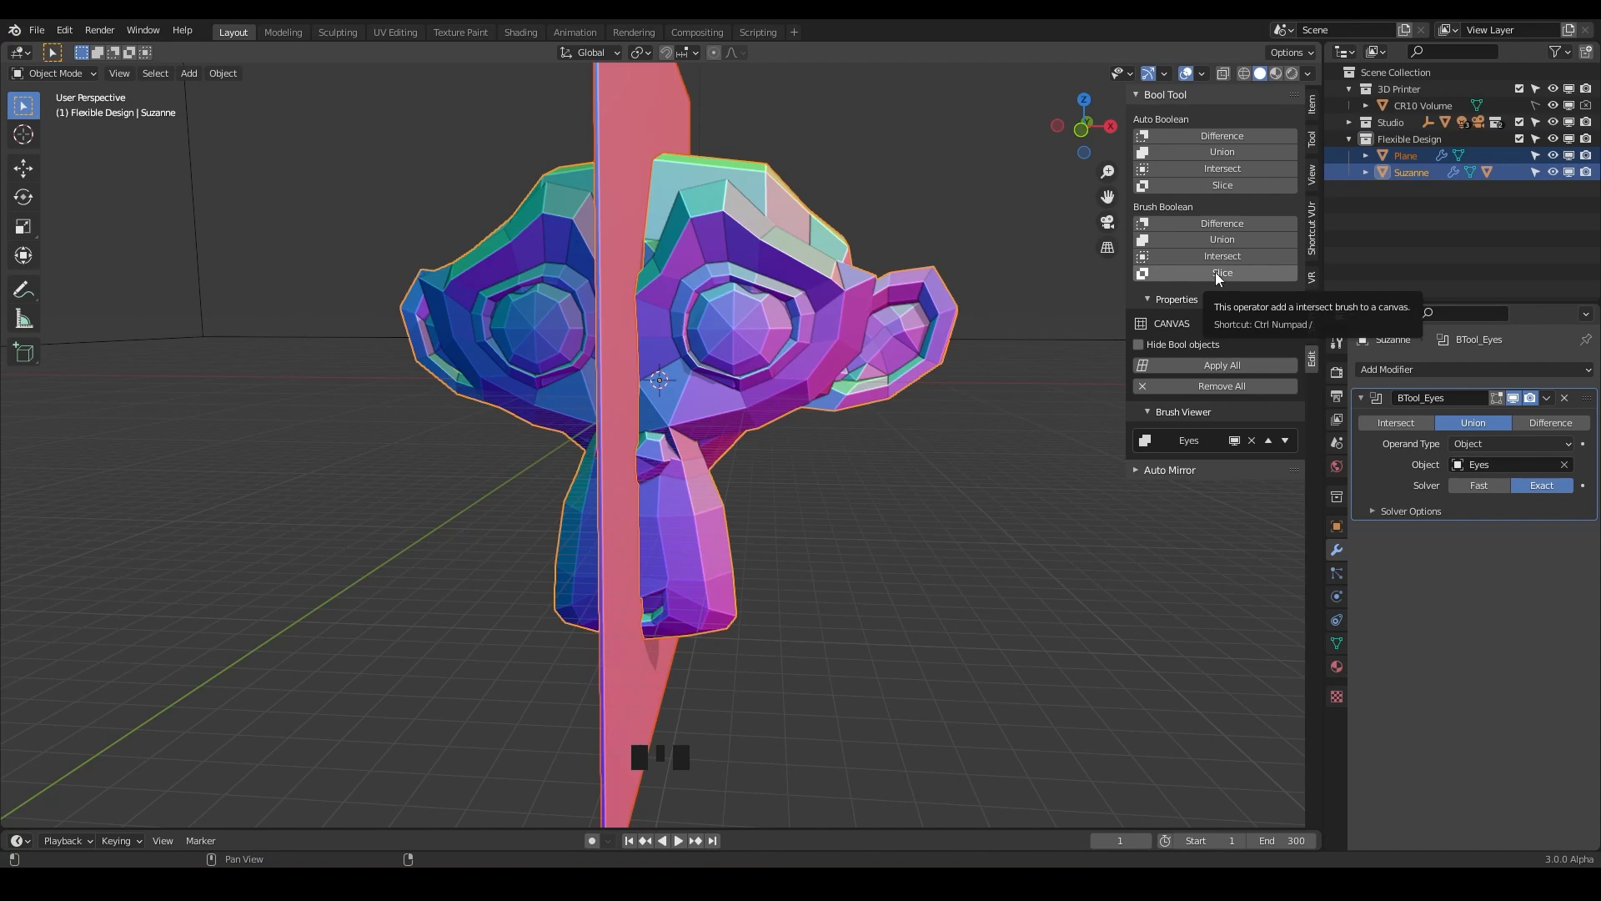
Step: Slice Suzanne with the plane as a Bool Tool brush and expand Suzanne in the Outliner
click(1221, 273)
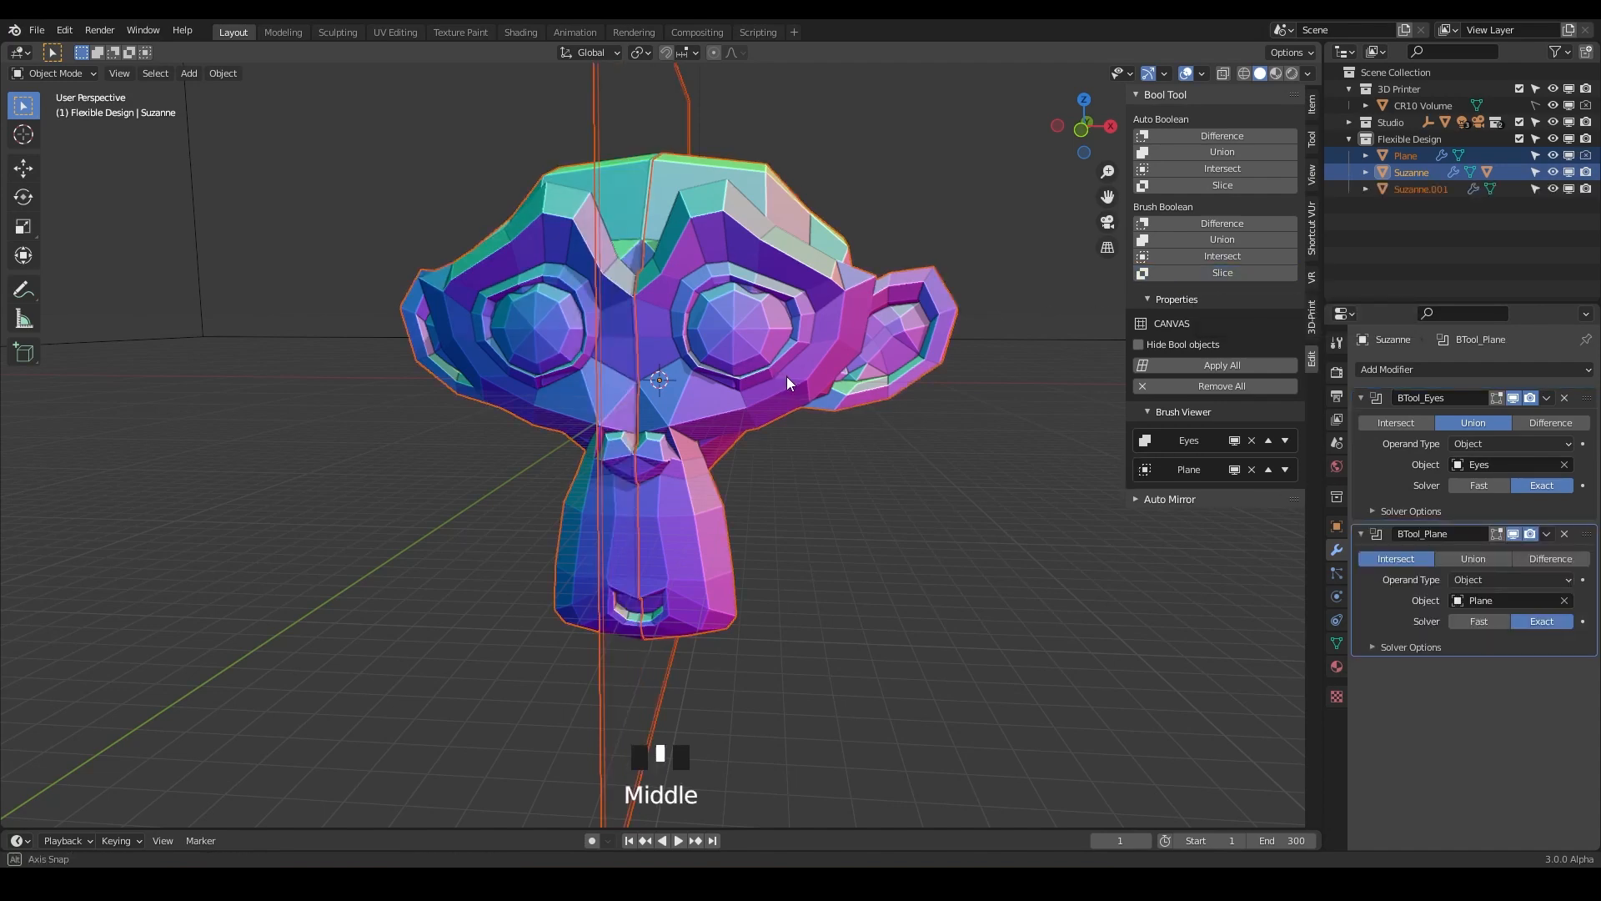
scroll(up, 3)
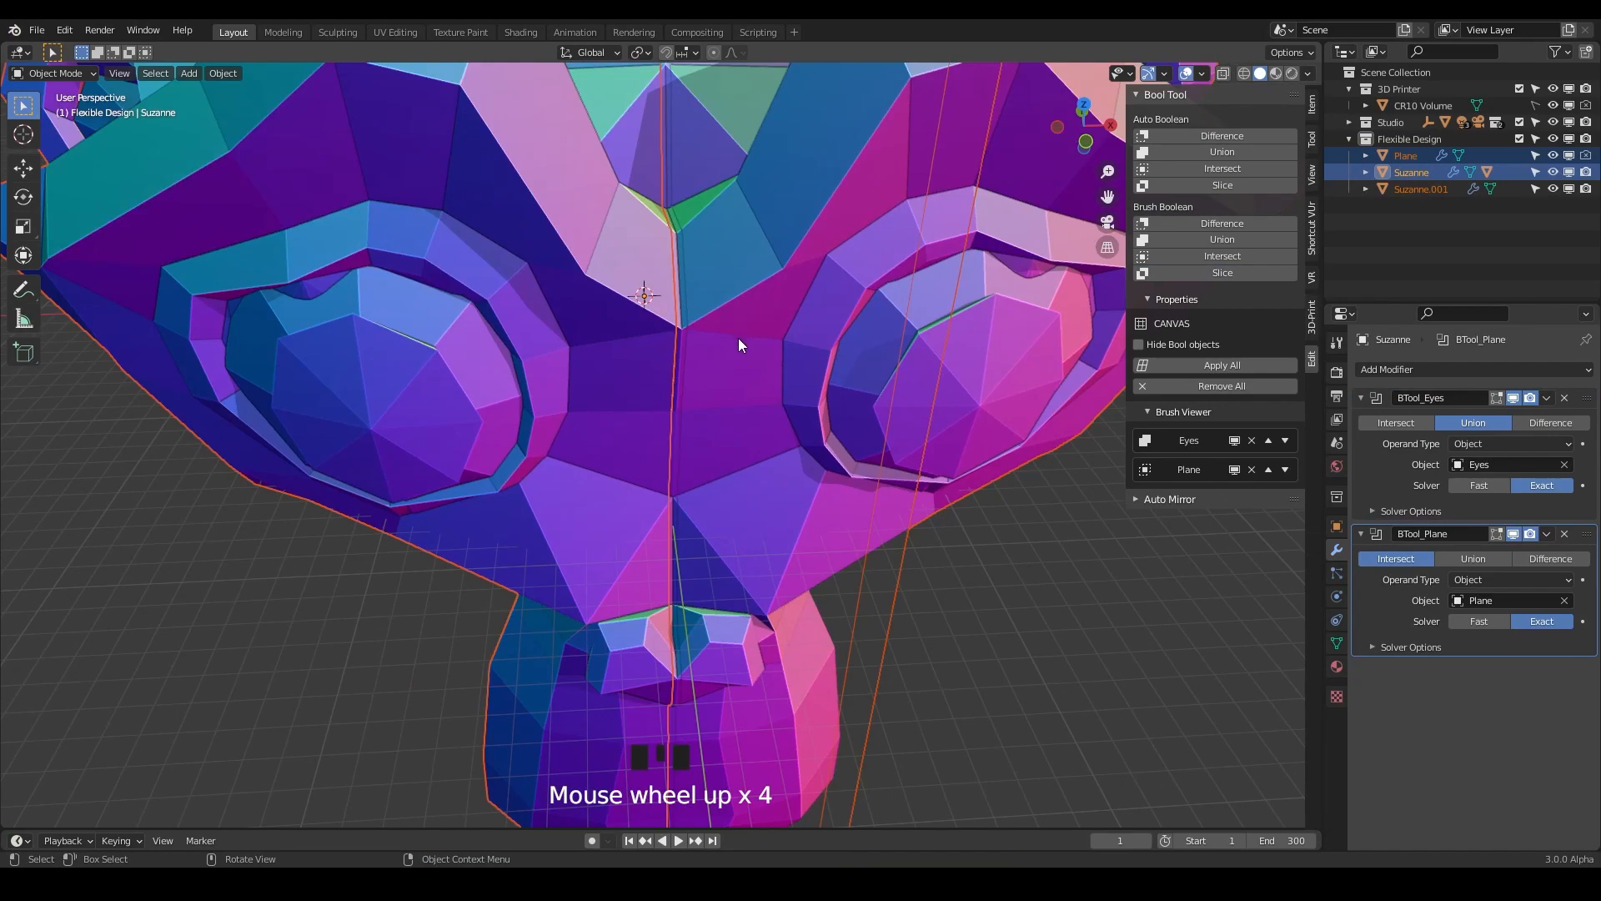
drag(740, 347, 807, 429)
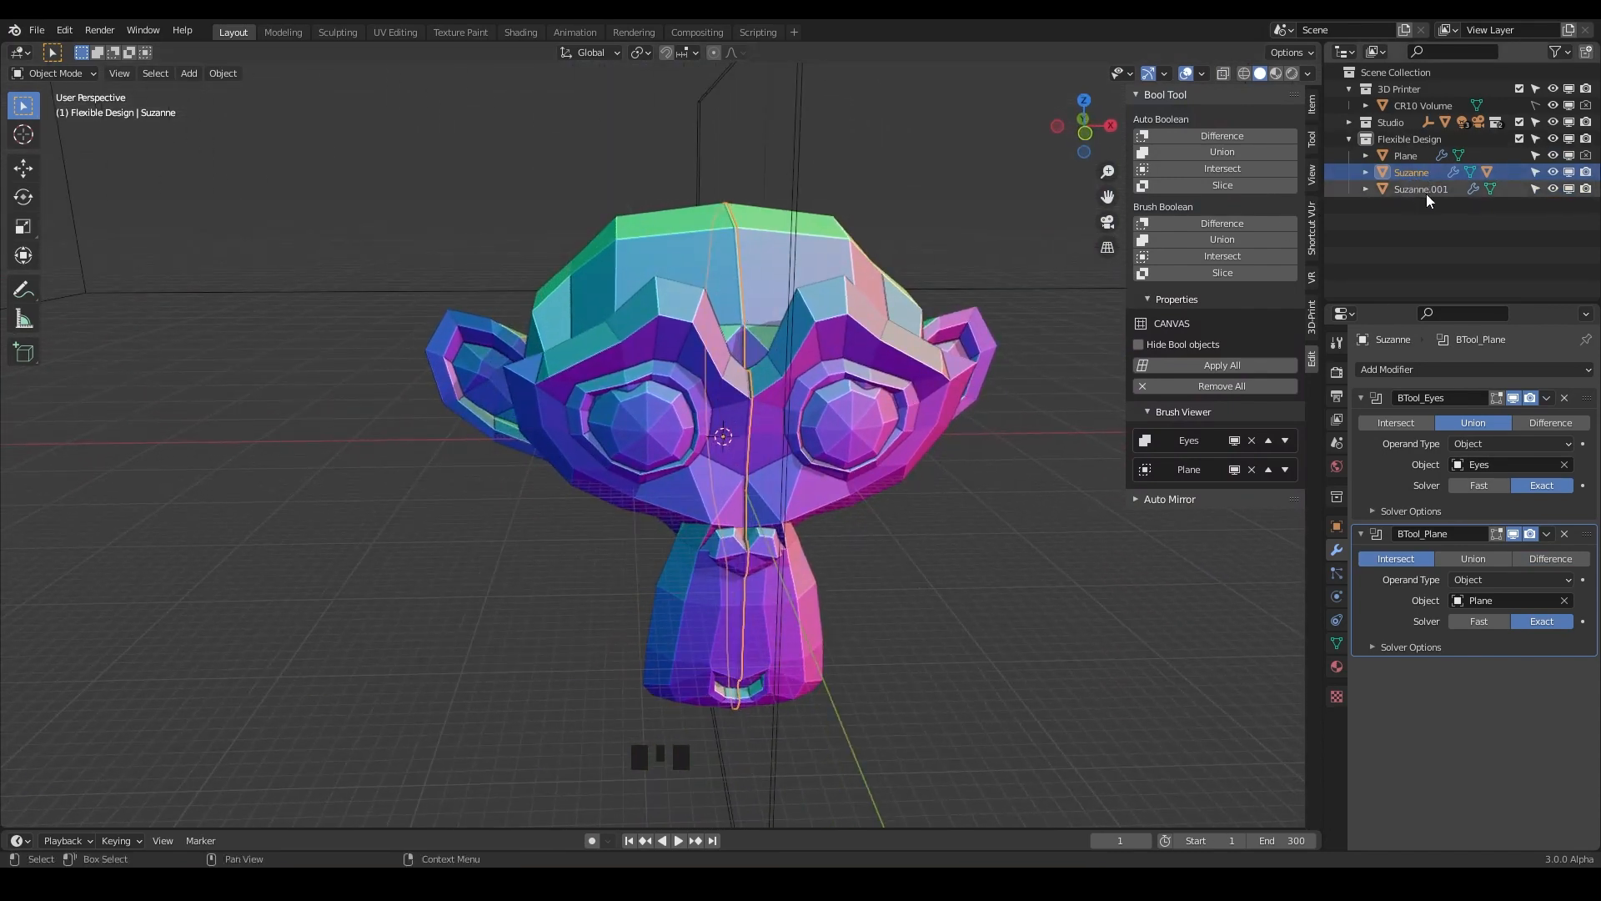
double_click(1421, 188)
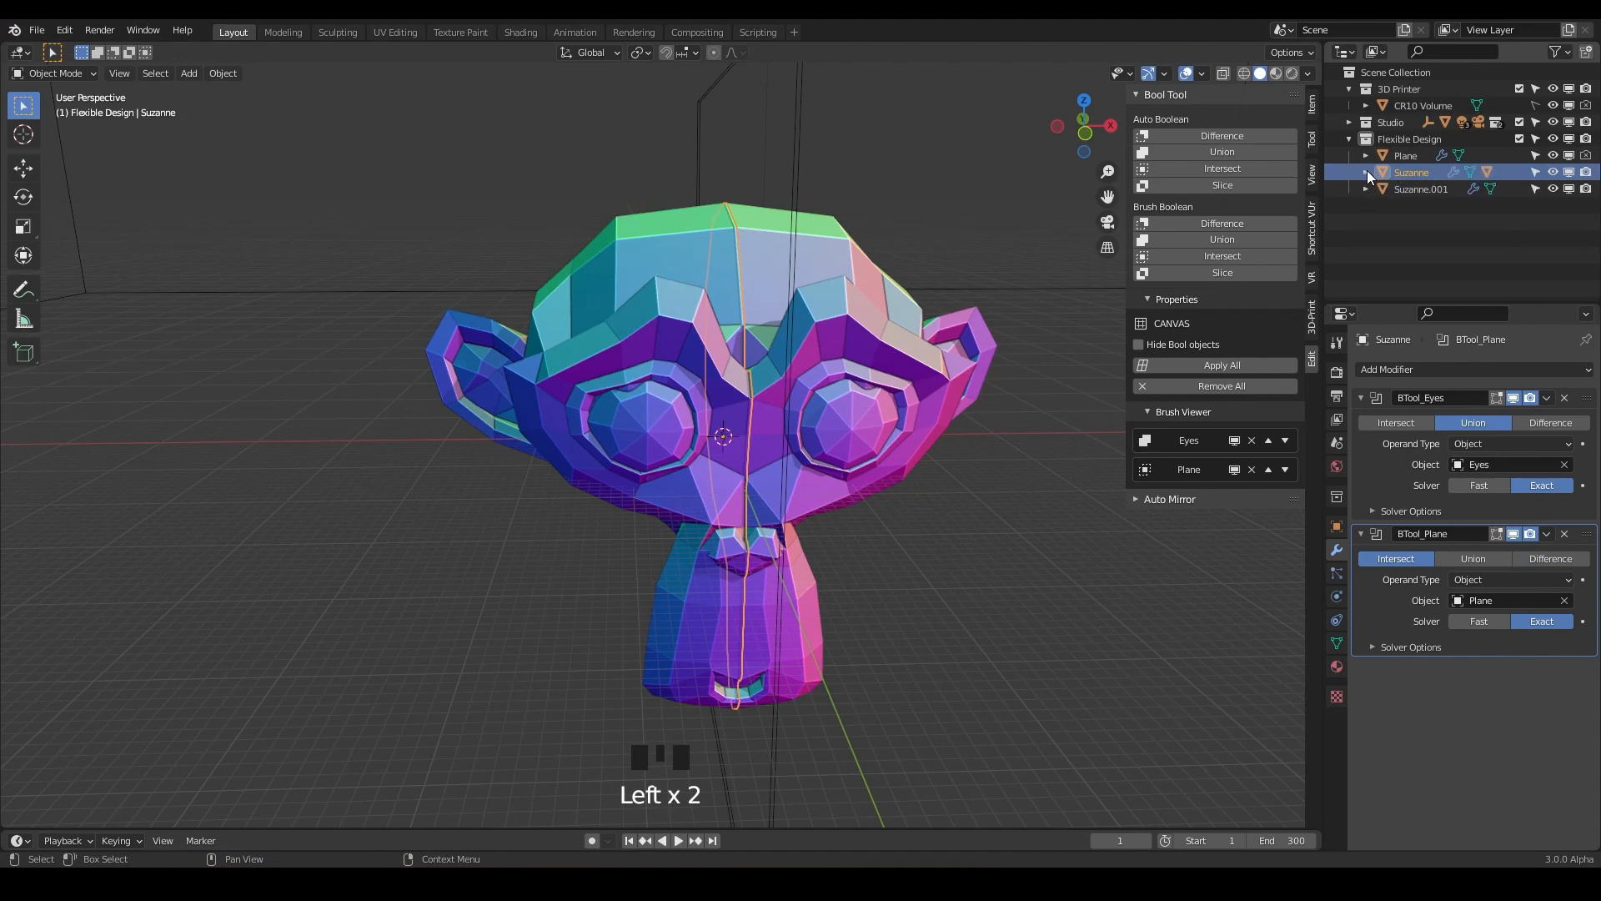
click(1364, 189)
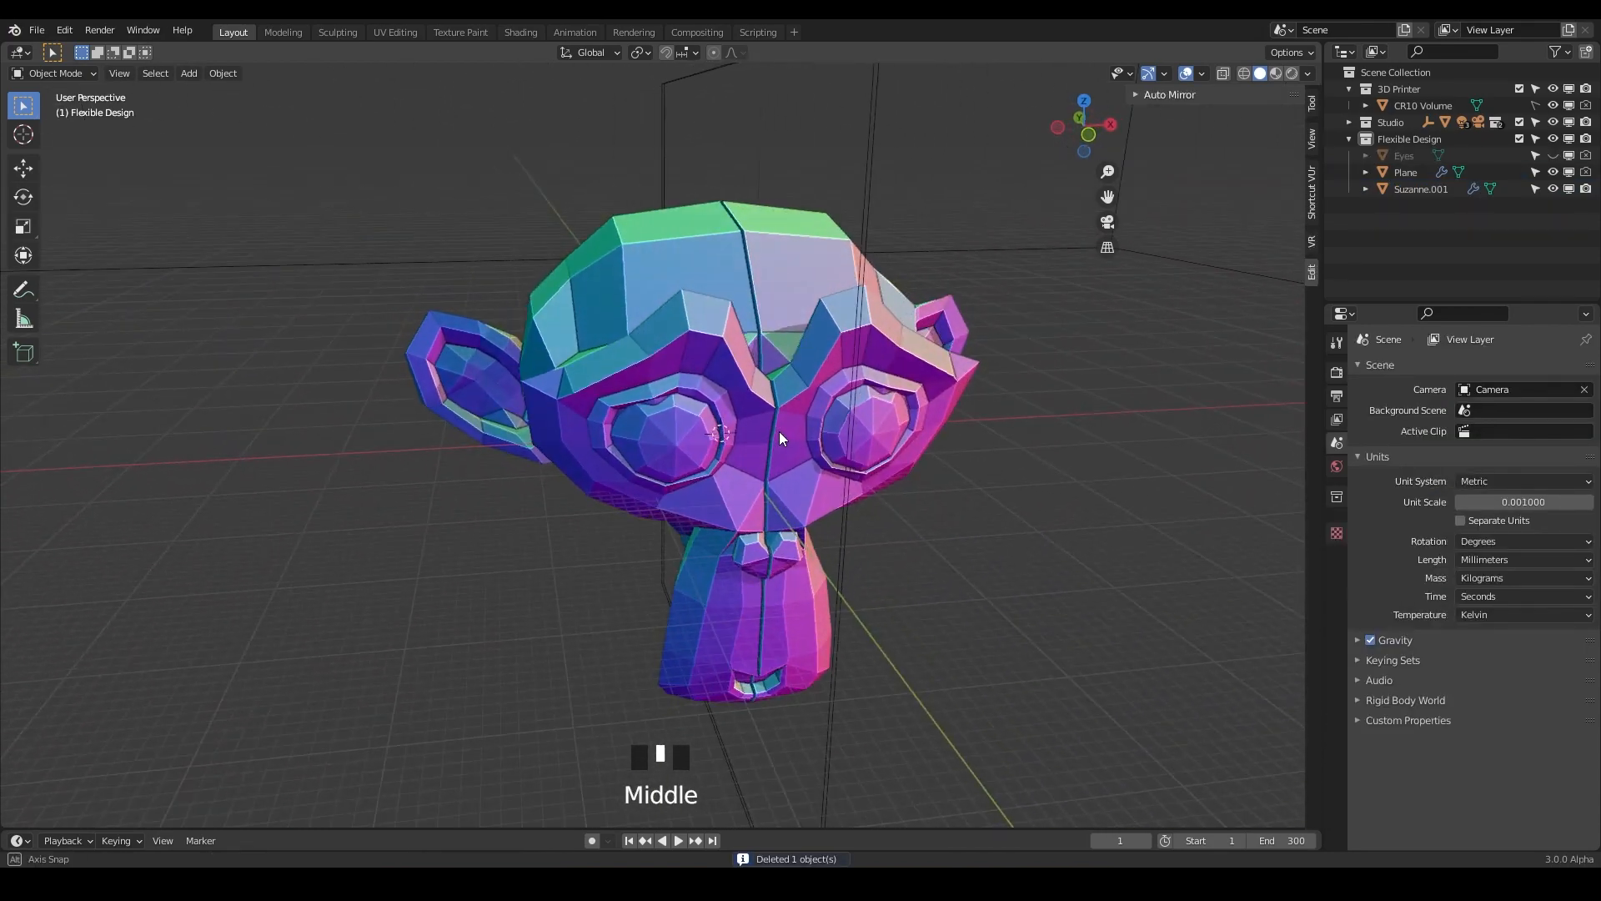
Step: Orbit around Suzanne.001 to inspect the remaining sliced head
drag(781, 439, 774, 427)
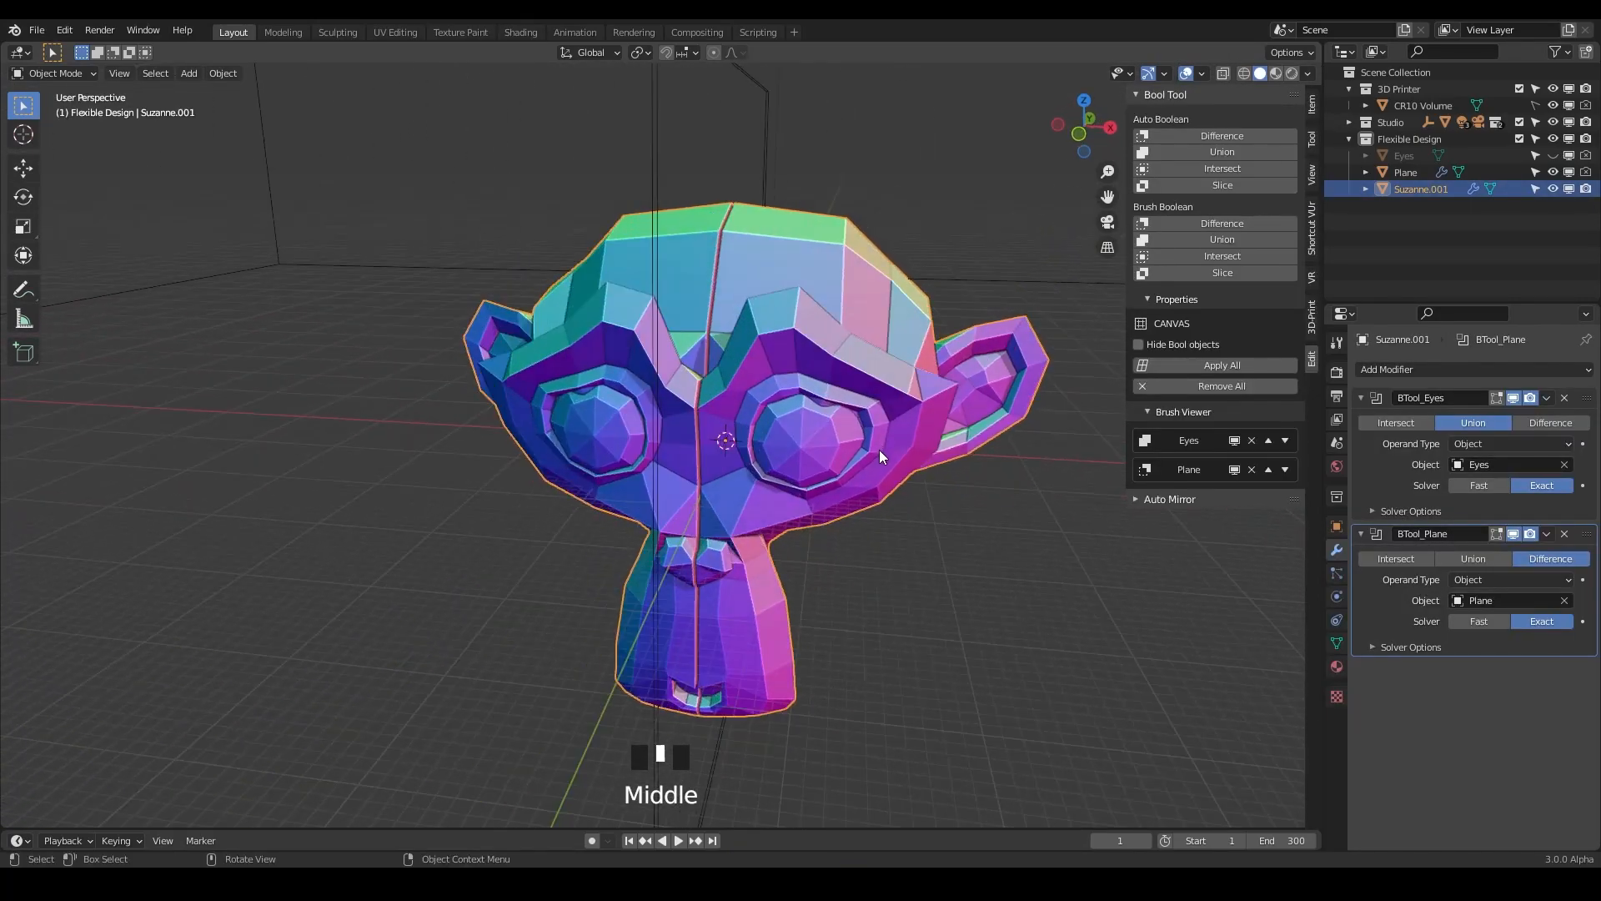
drag(879, 455, 688, 367)
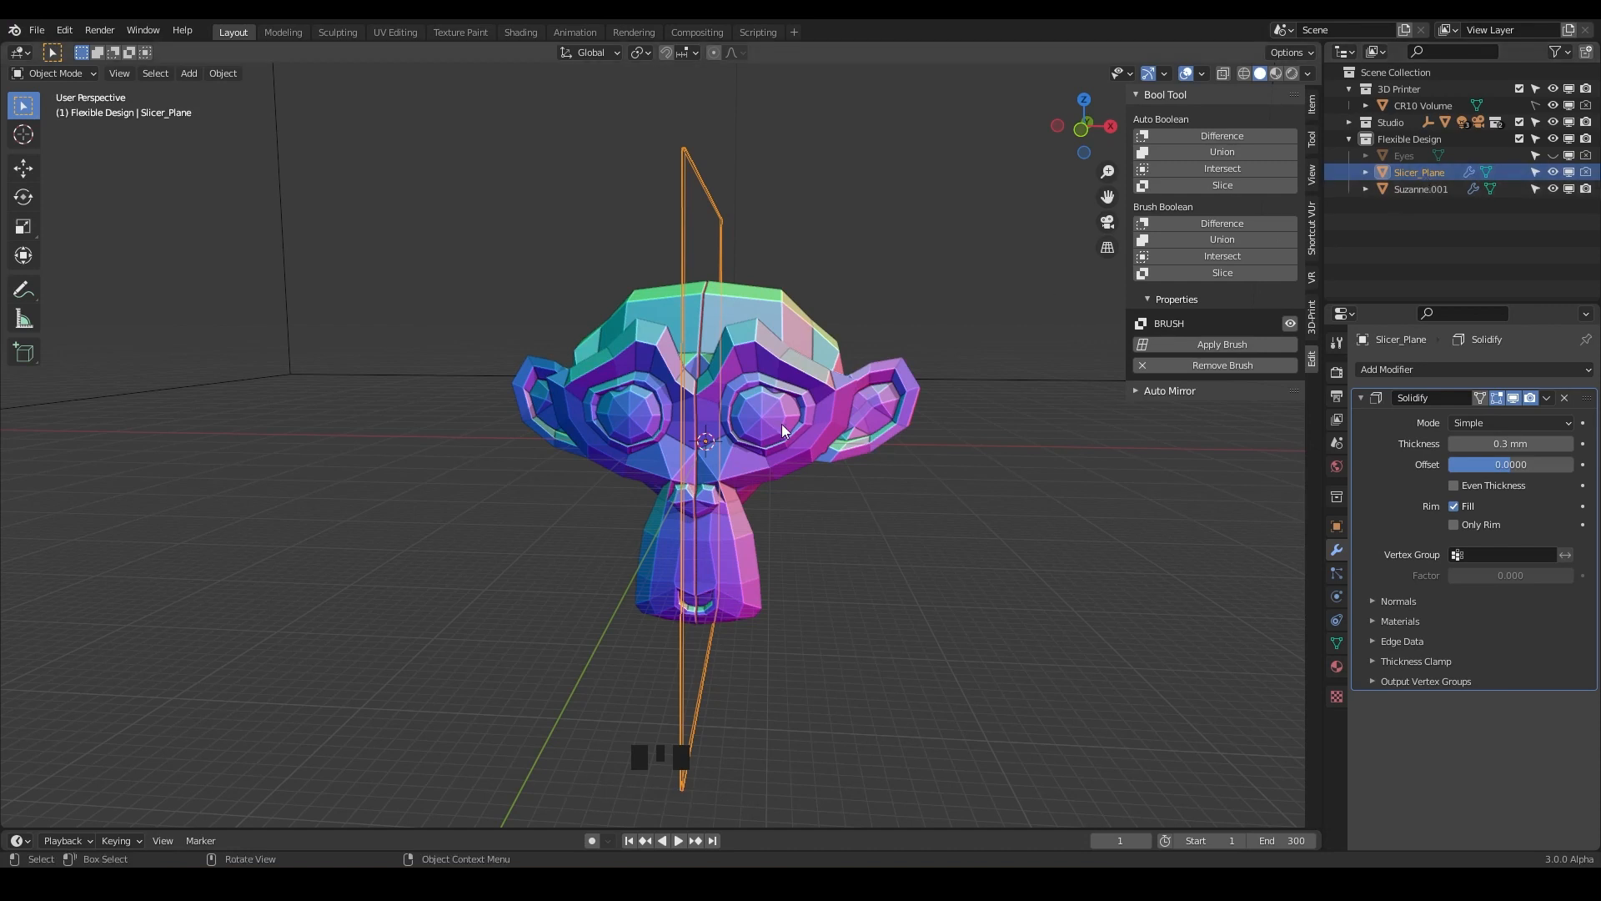
mouse_move(774, 411)
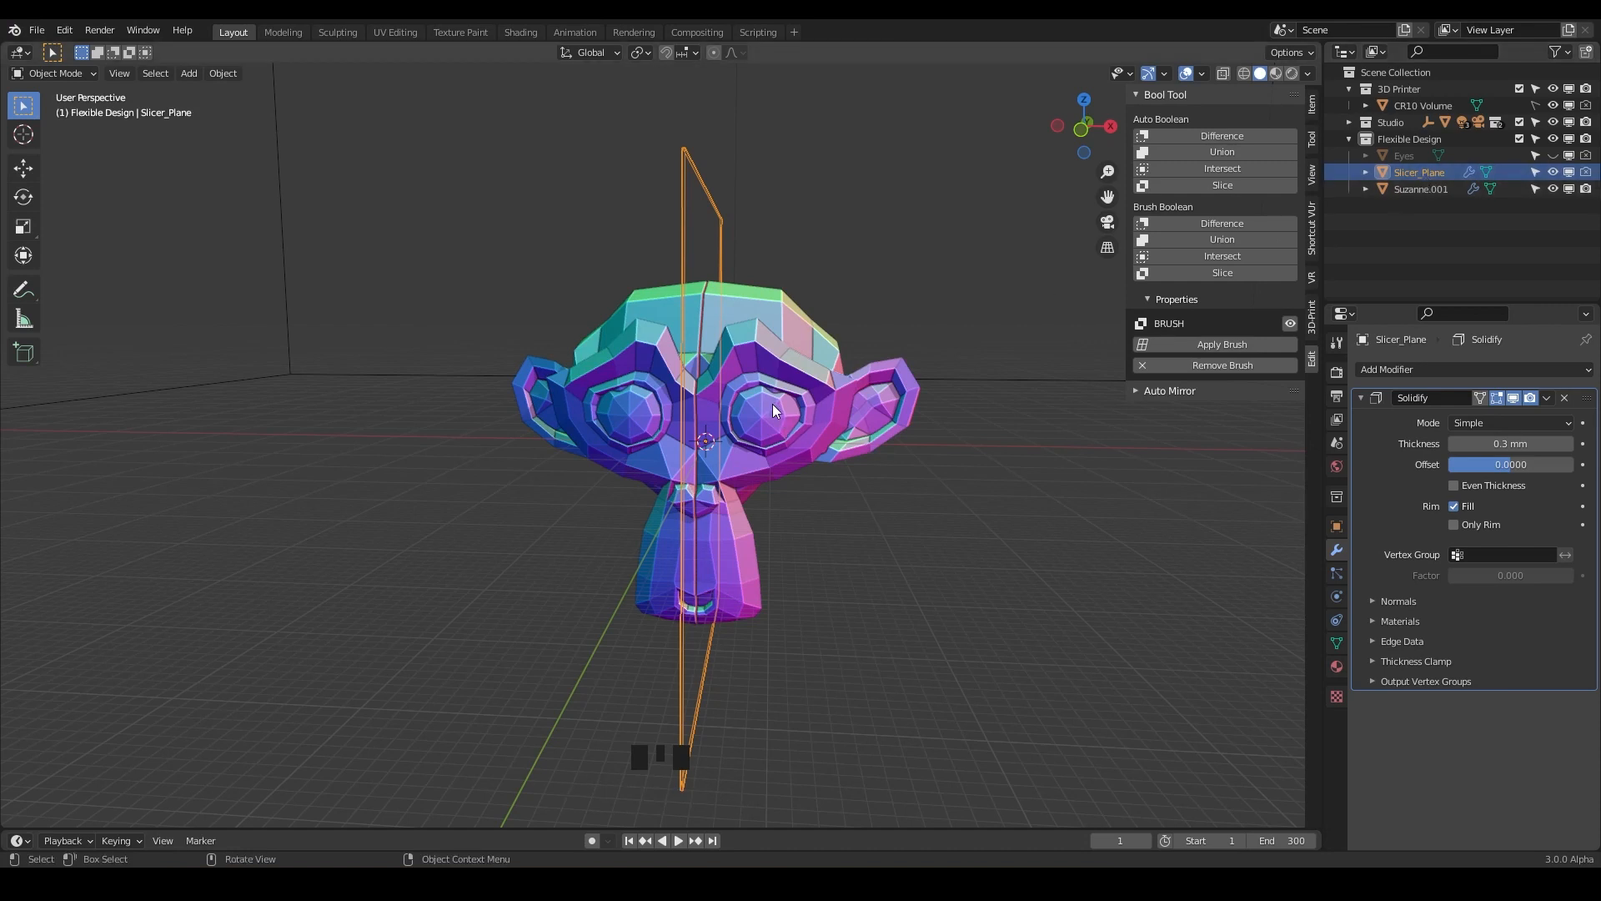
mouse_move(764, 424)
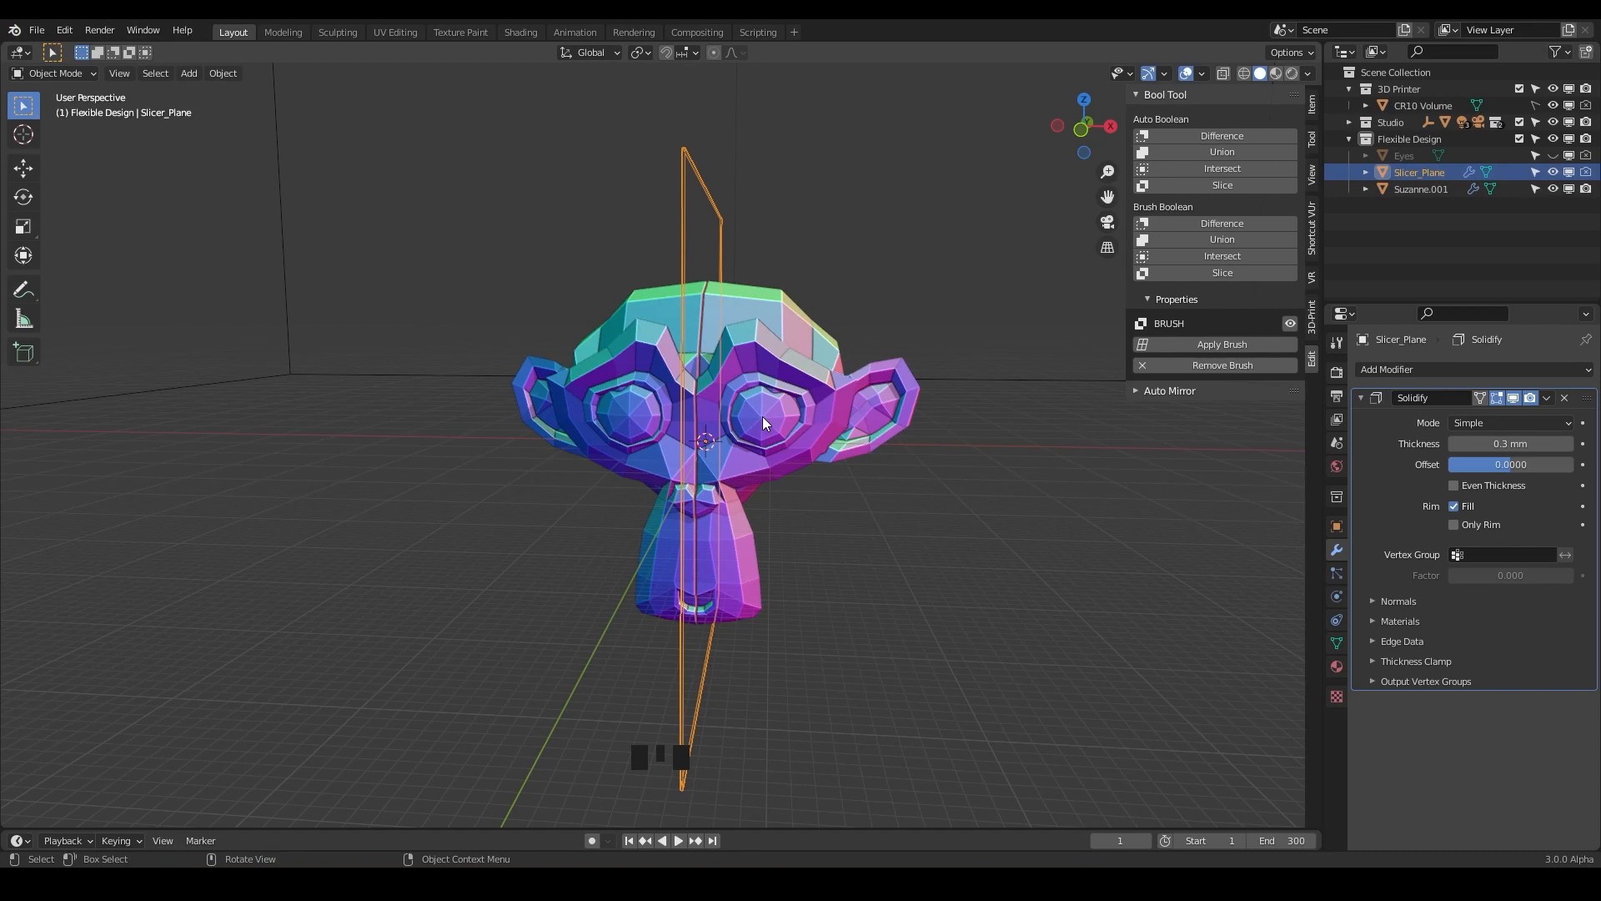
mouse_move(683, 201)
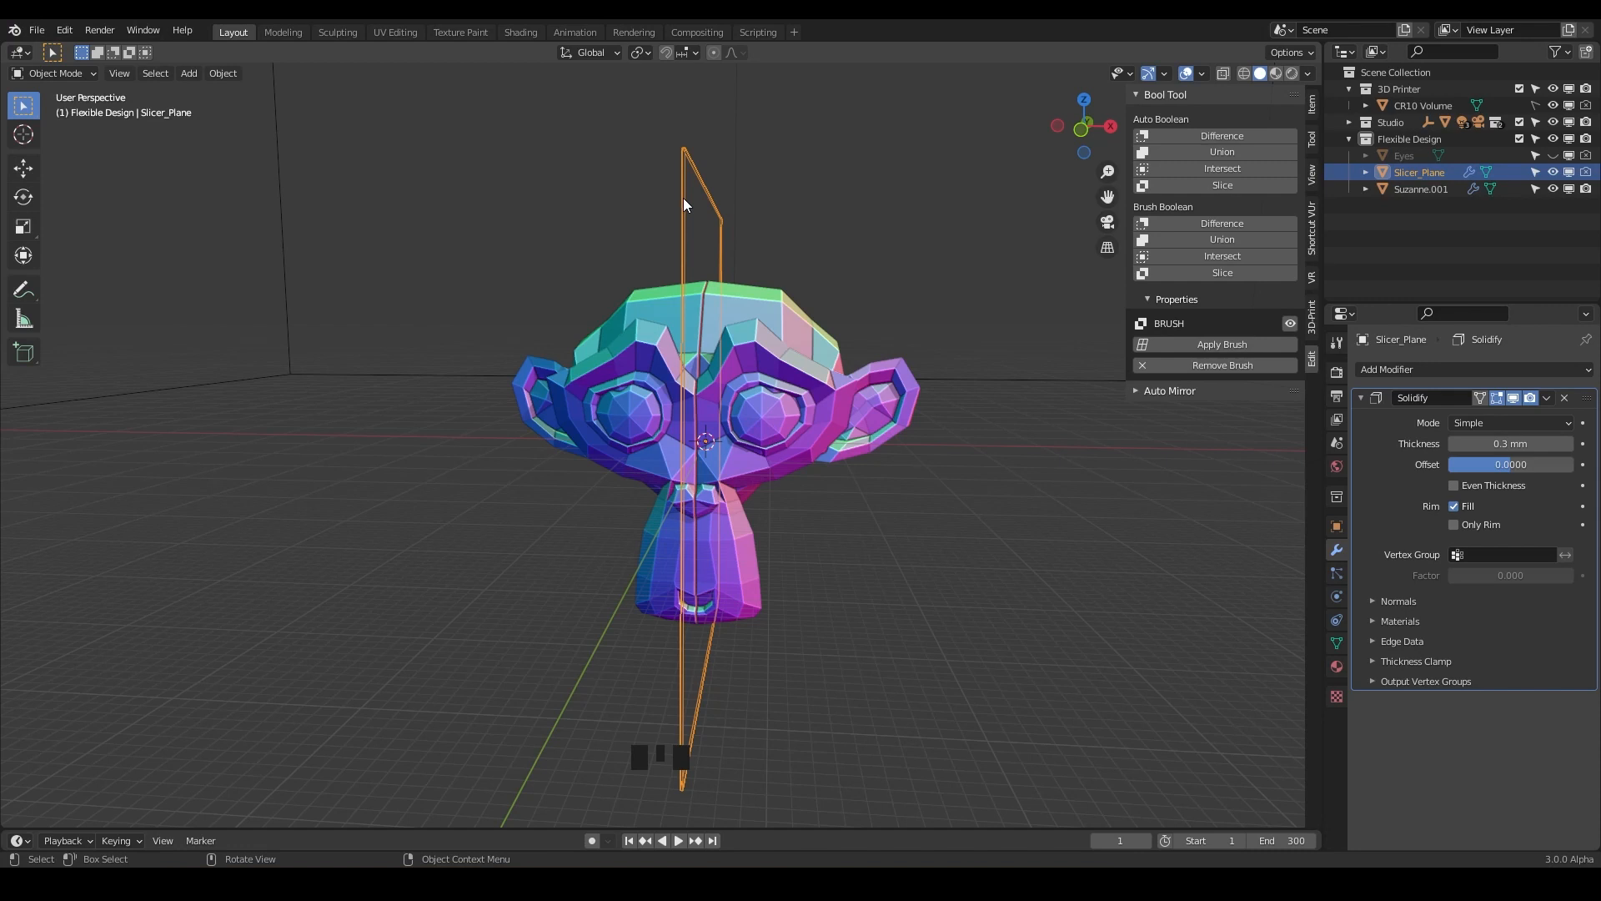
mouse_move(677, 421)
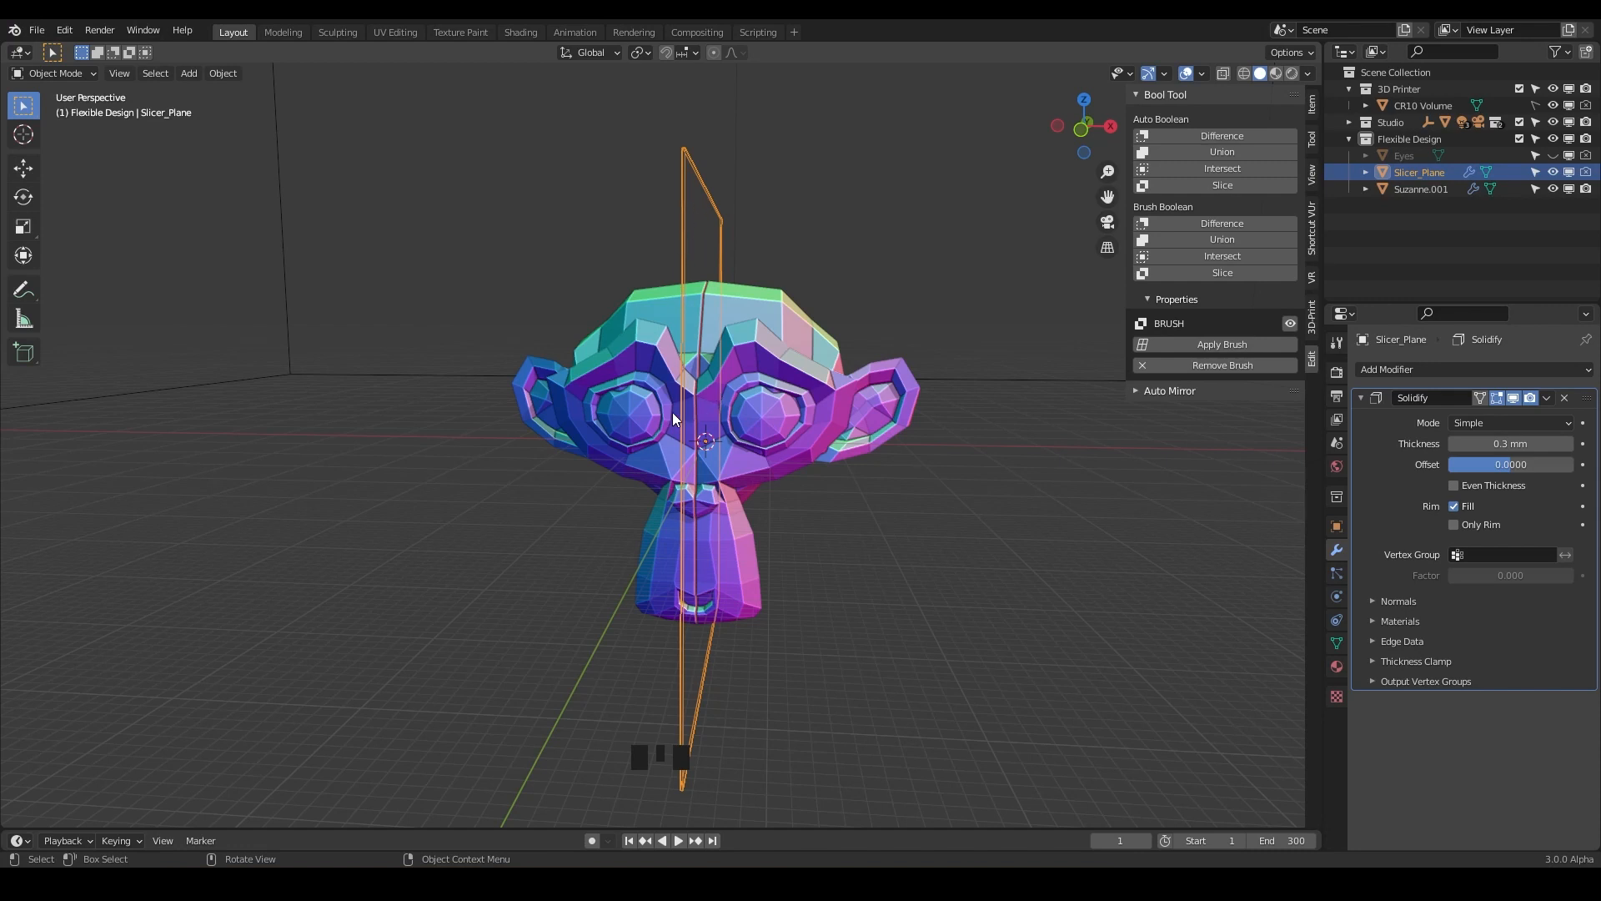
mouse_move(675, 377)
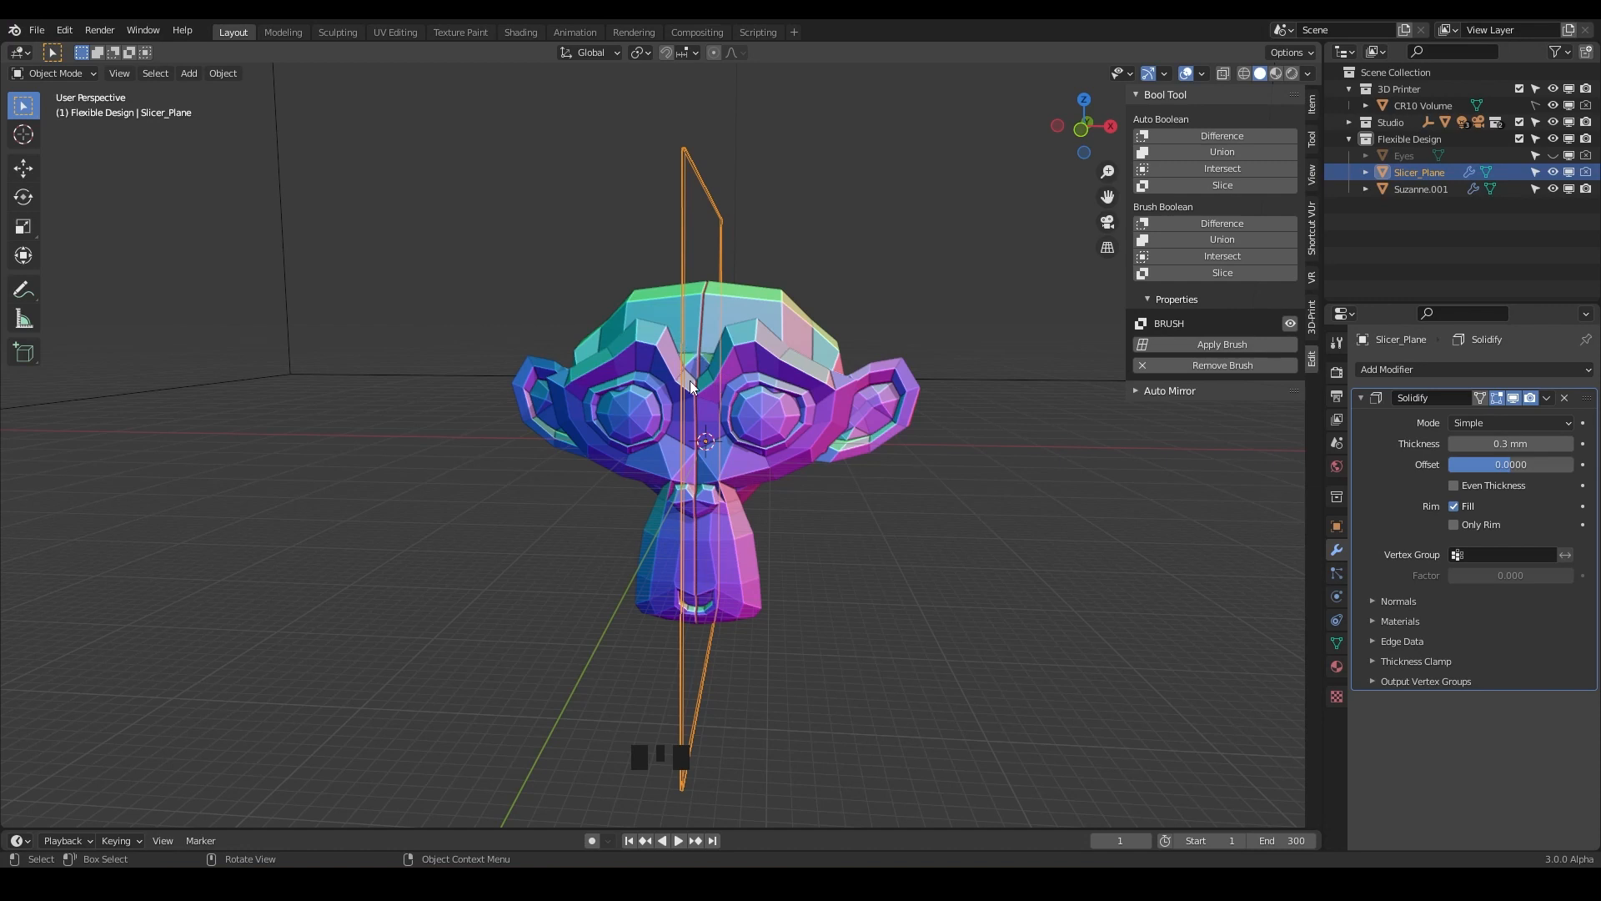
mouse_move(720, 377)
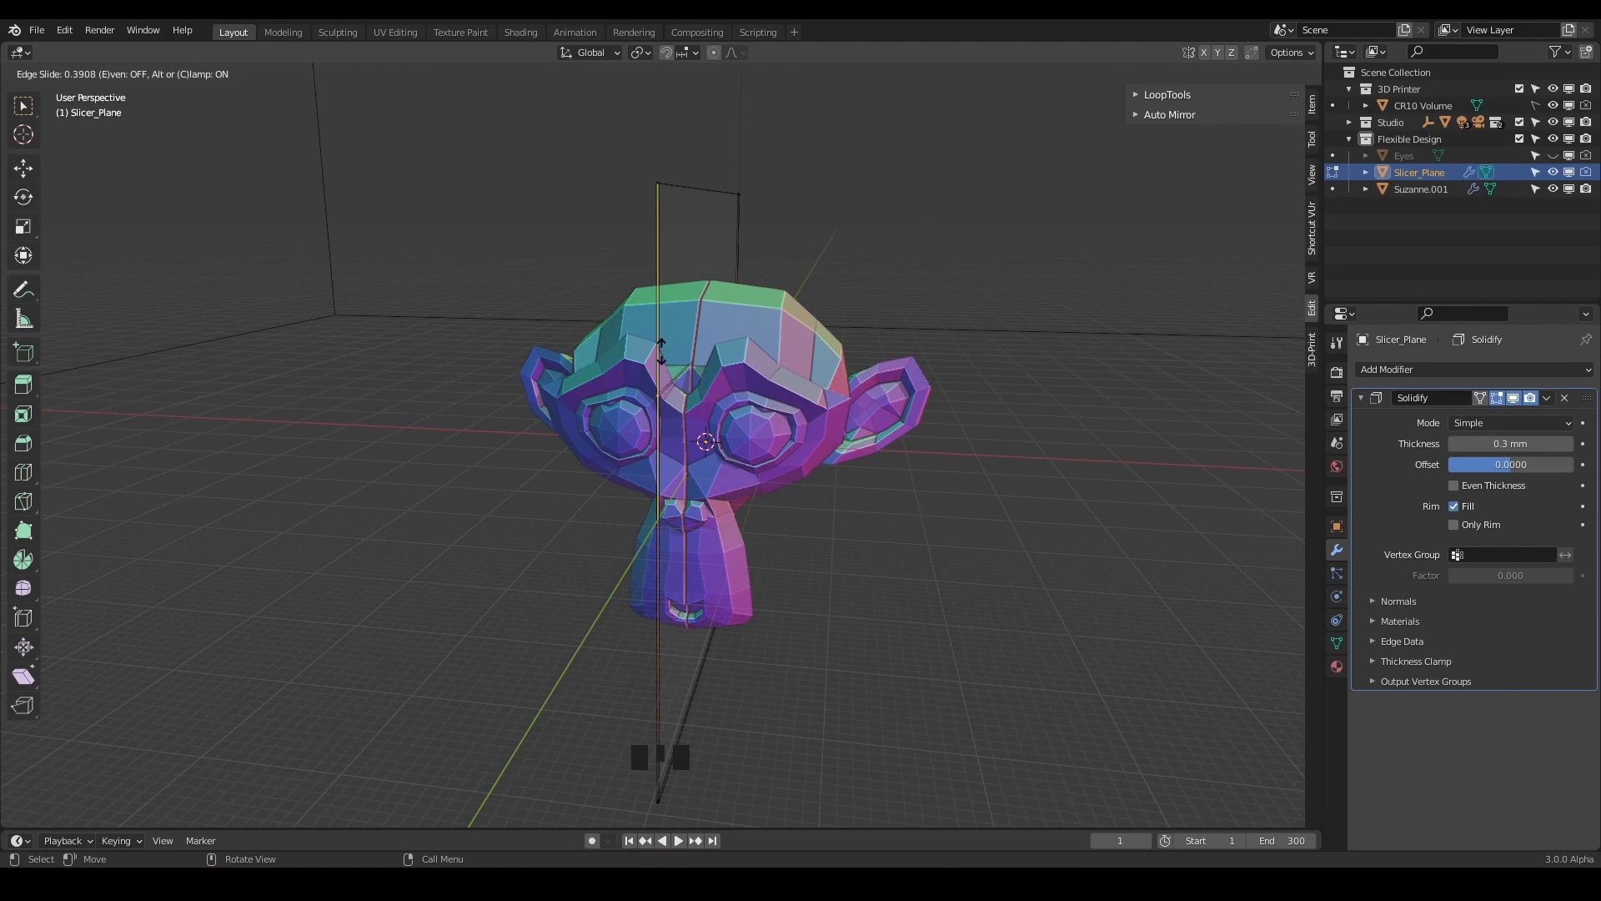
mouse_move(667, 430)
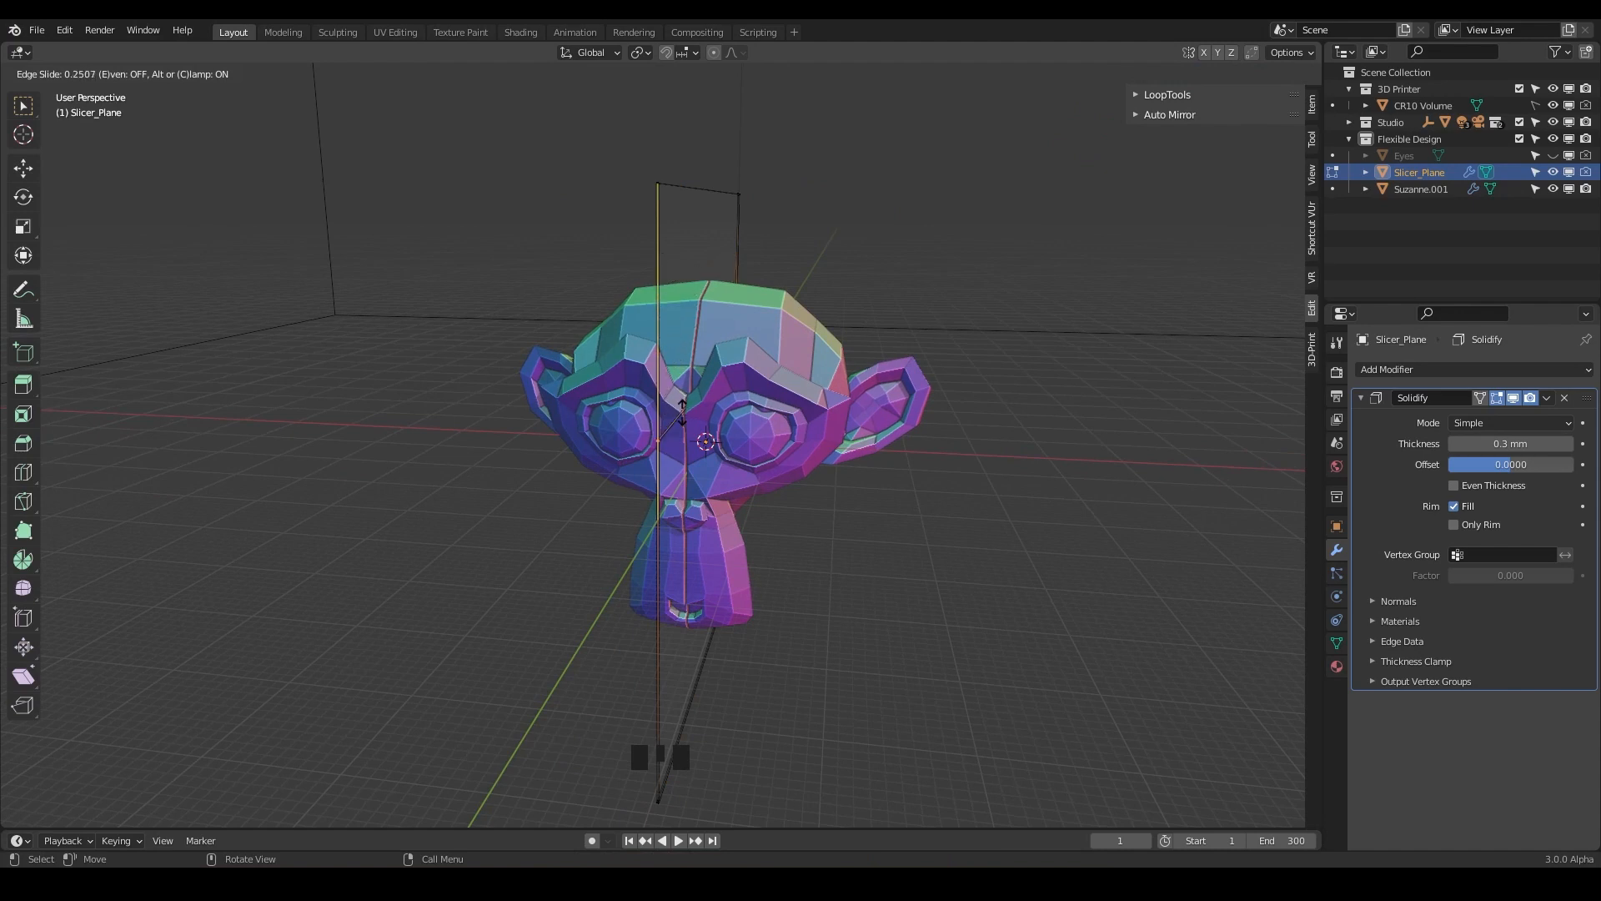
Step: Add an edge loop to Slicer_Plane and move it sideways so the cut bends around the nose
click(710, 483)
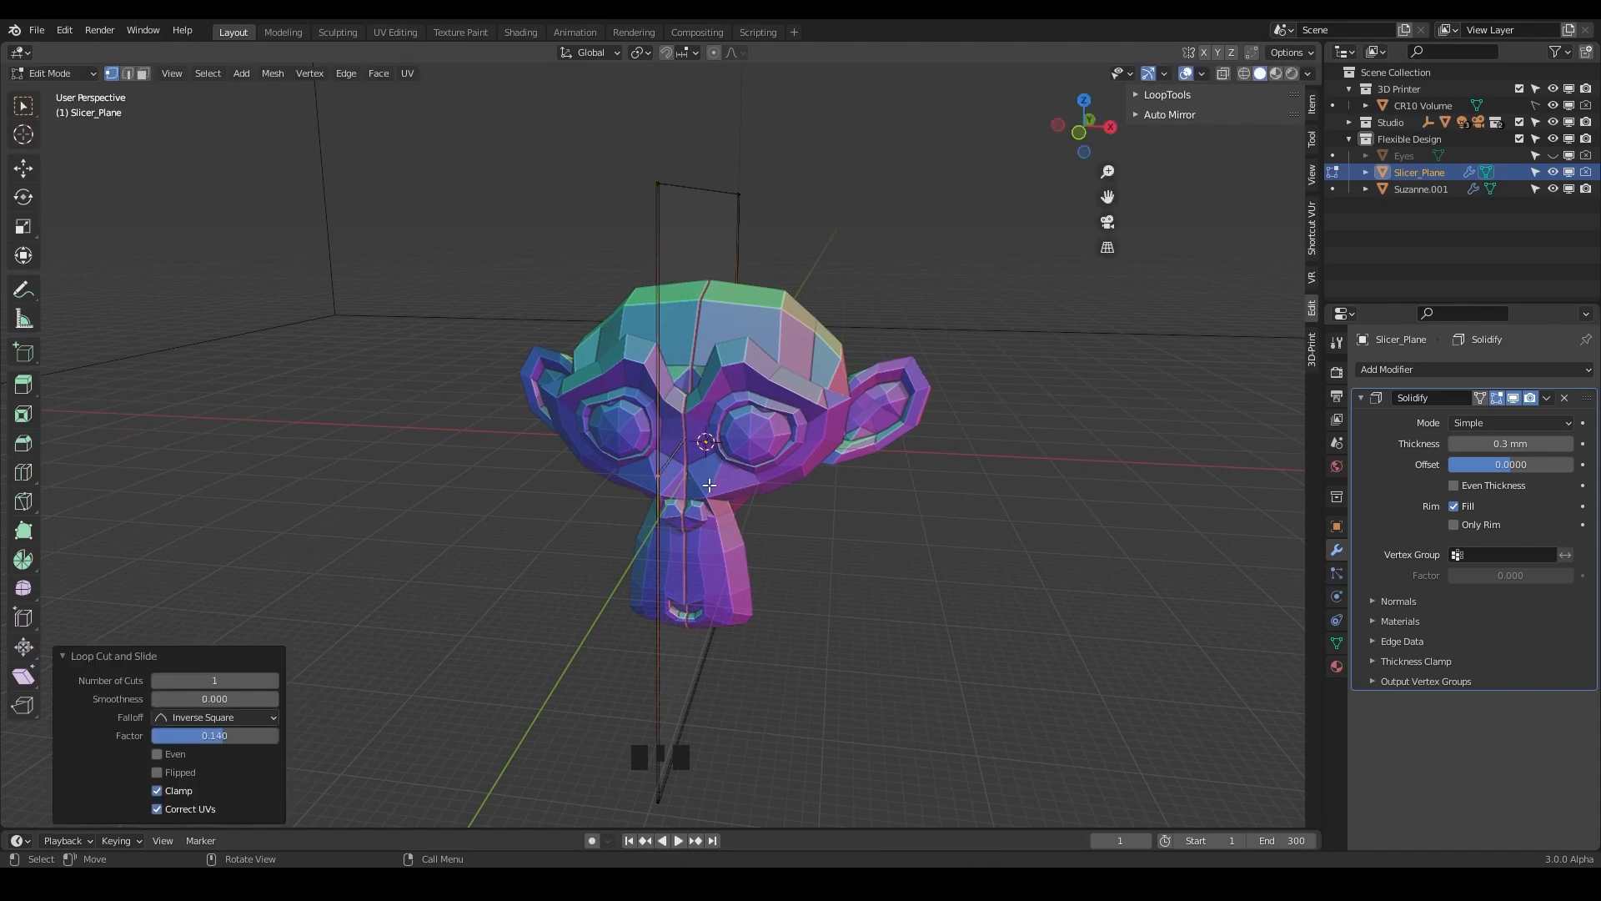
click(127, 73)
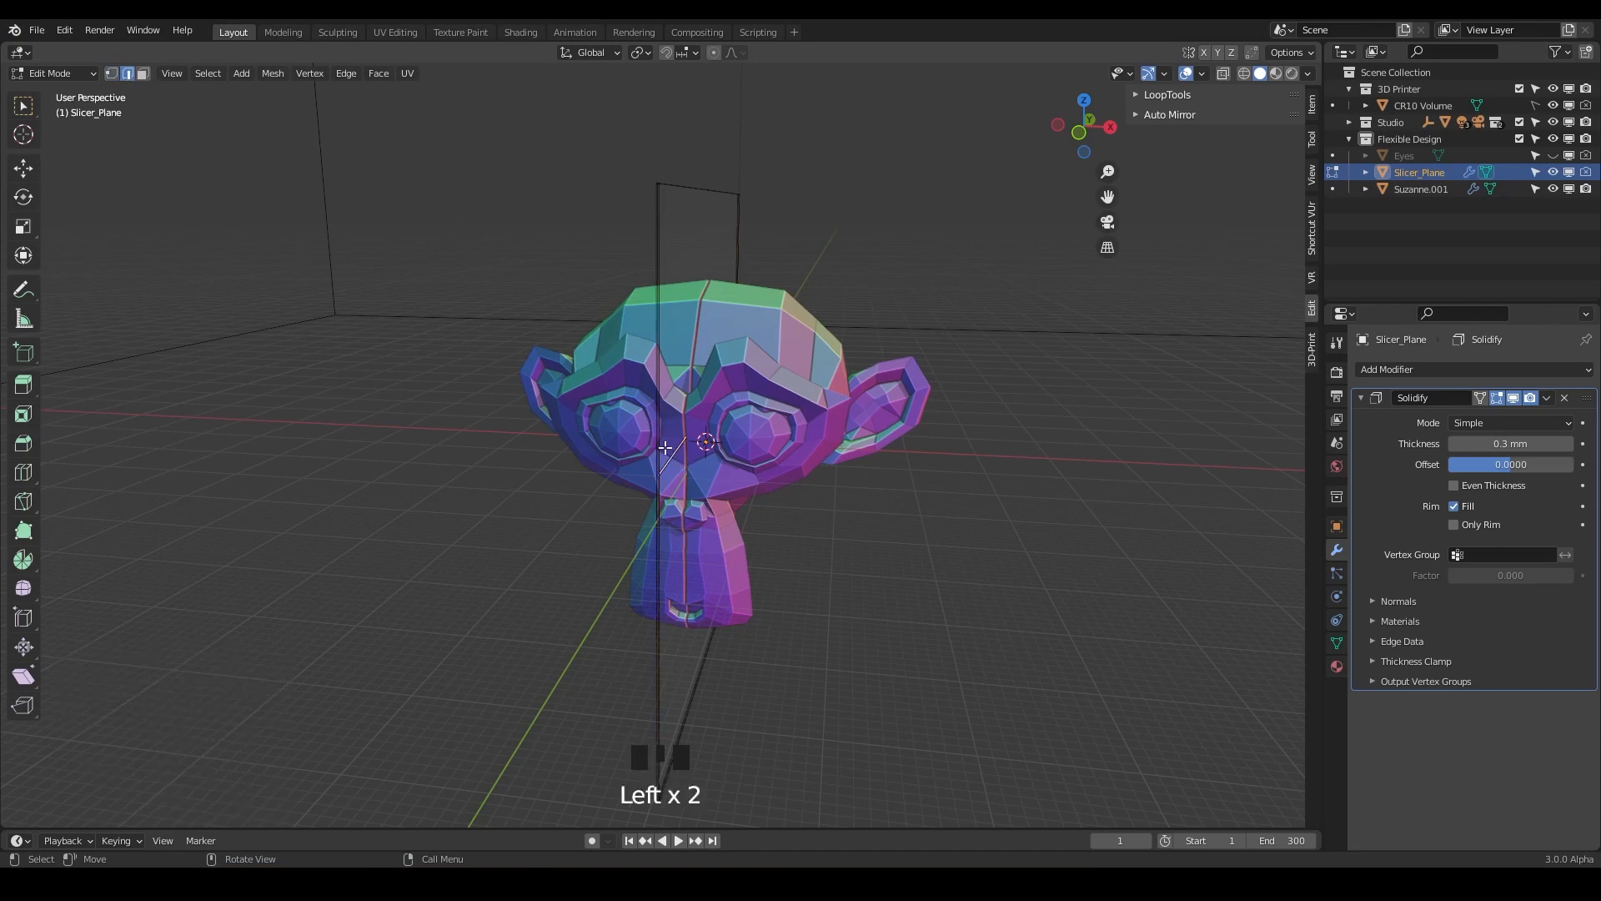
key(g)
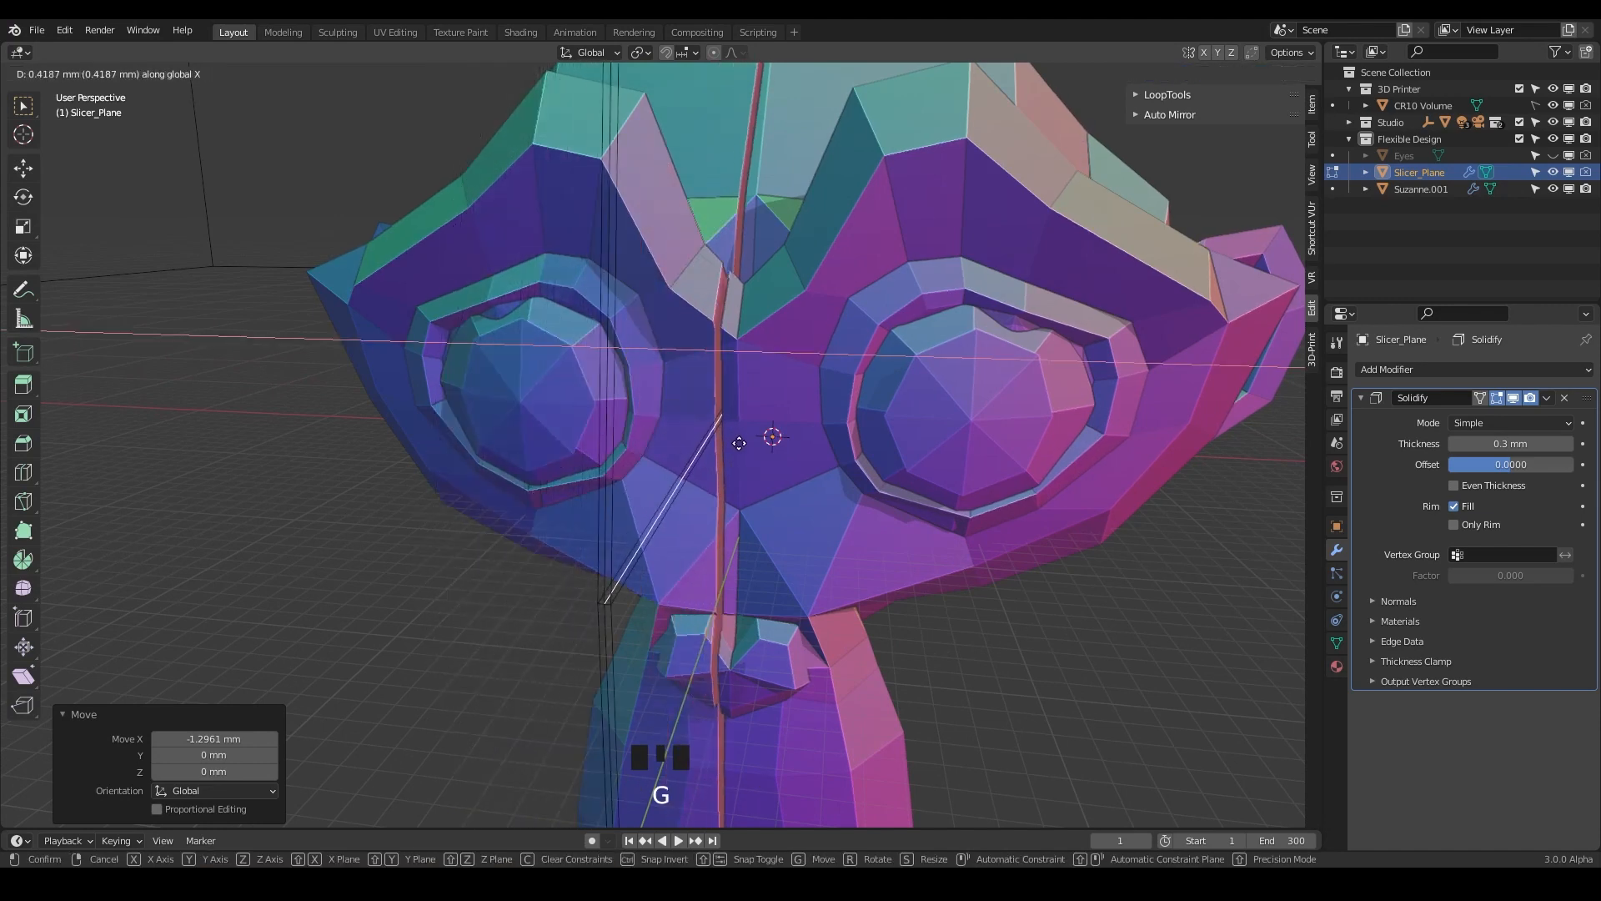
mouse_move(834, 431)
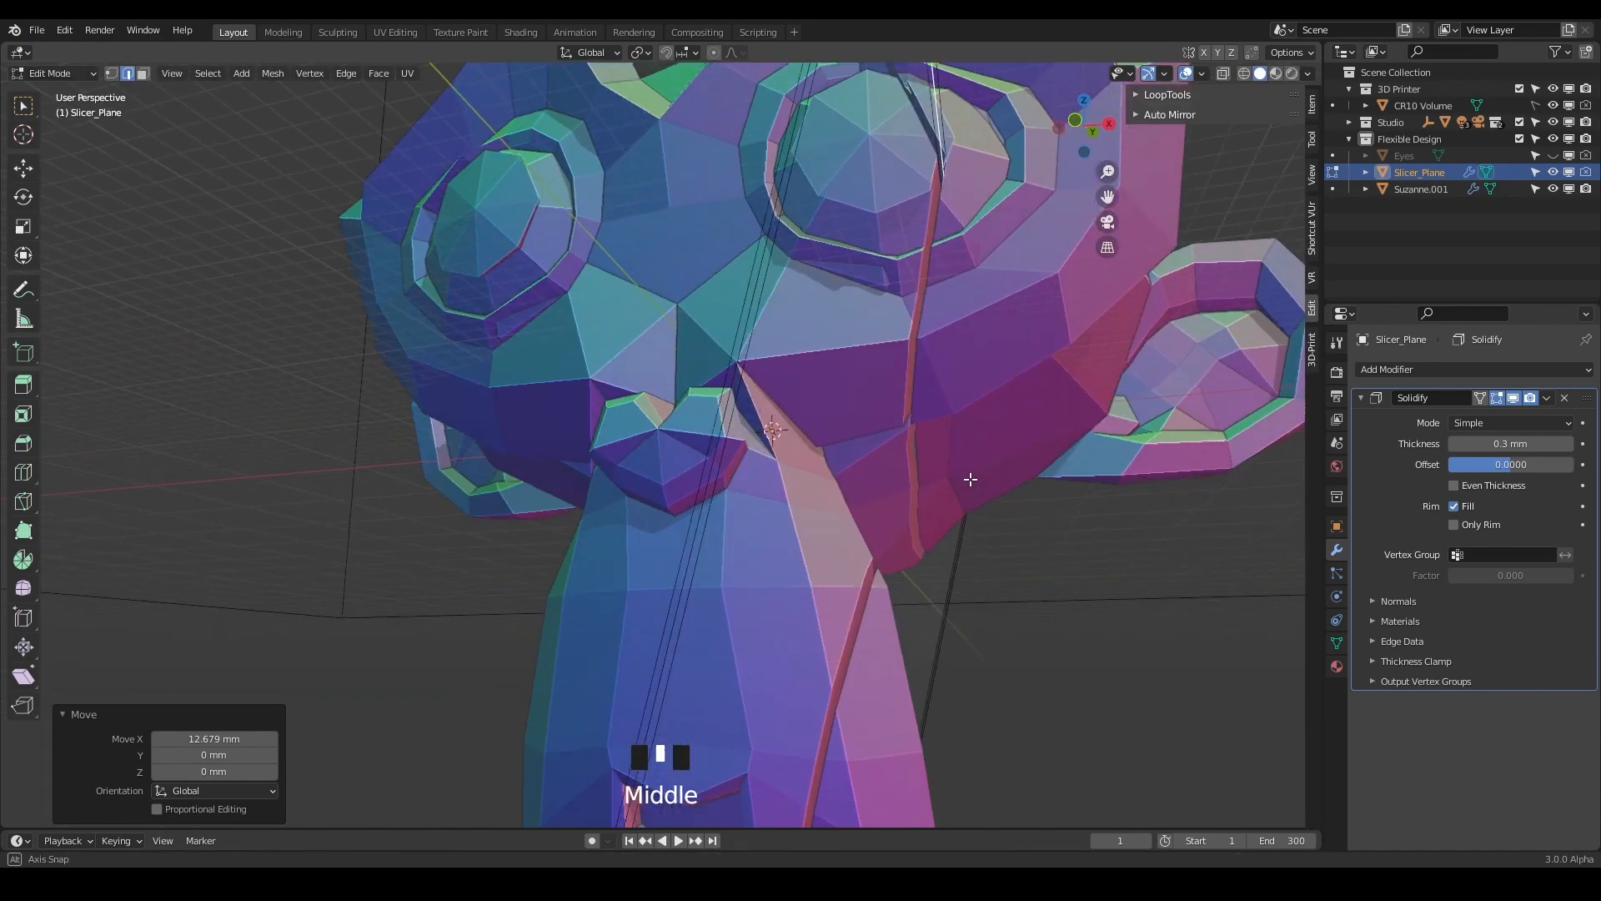
drag(971, 480, 984, 662)
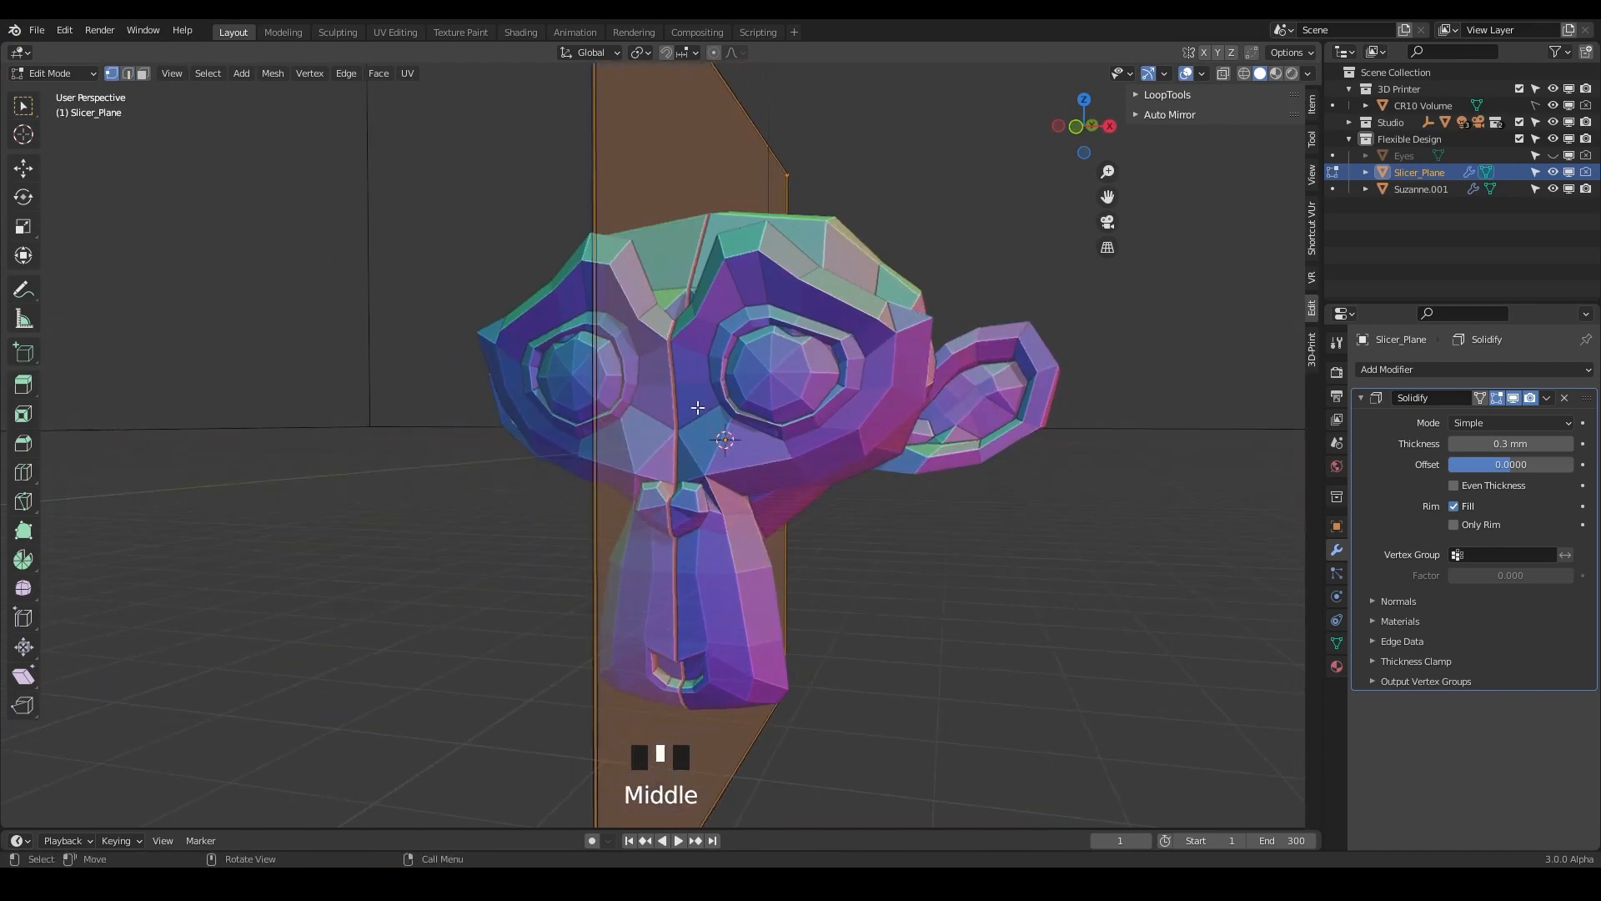
drag(697, 407, 752, 534)
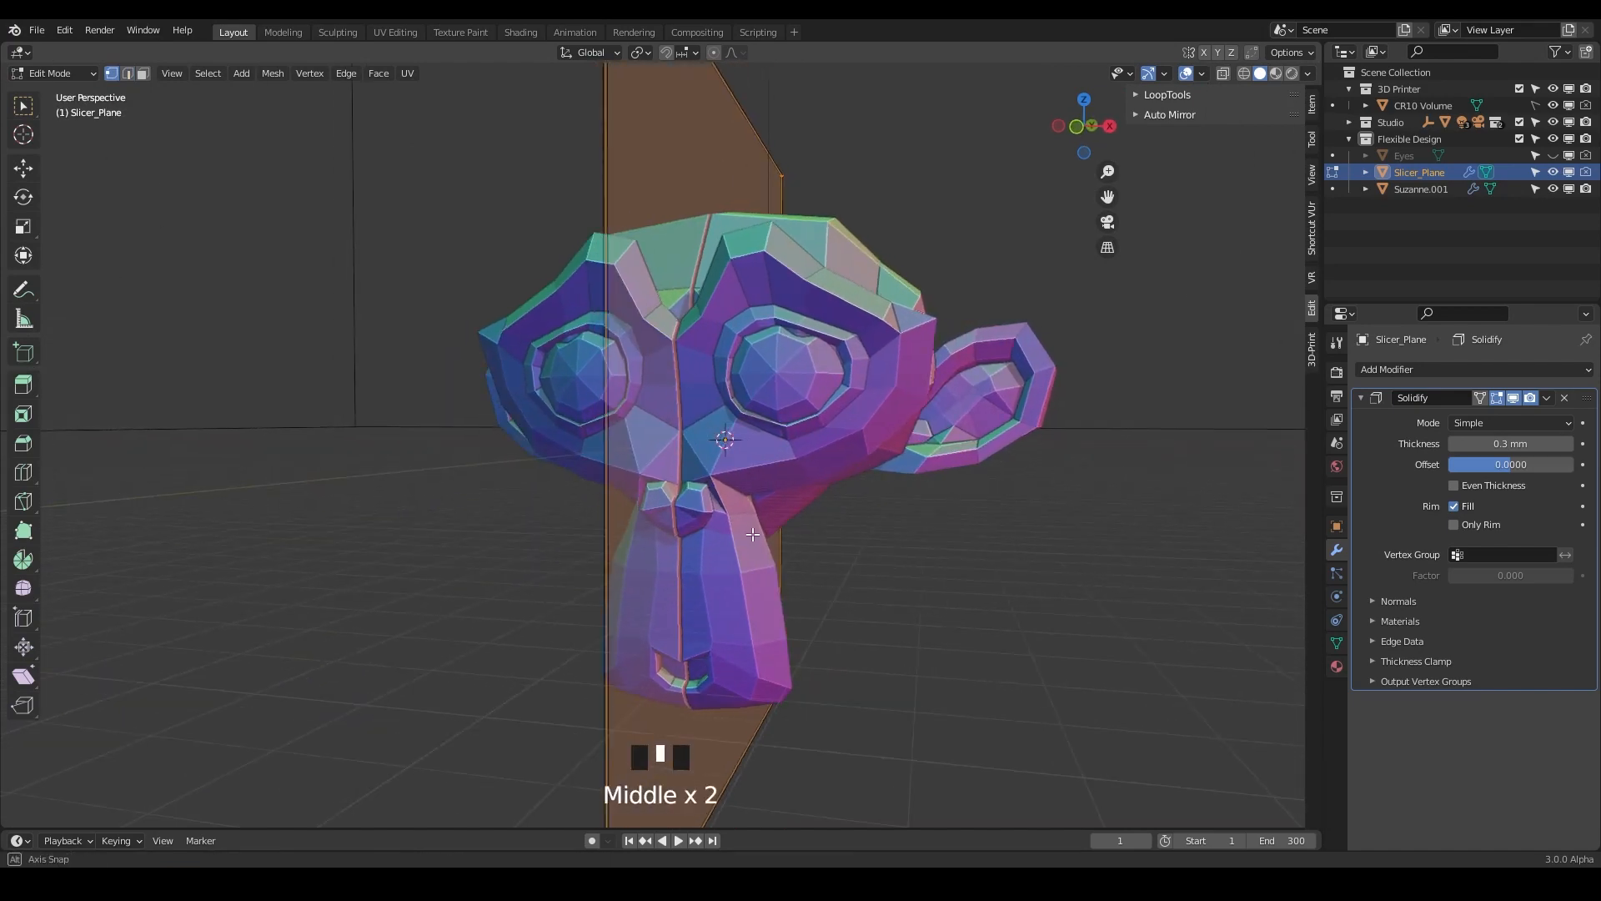